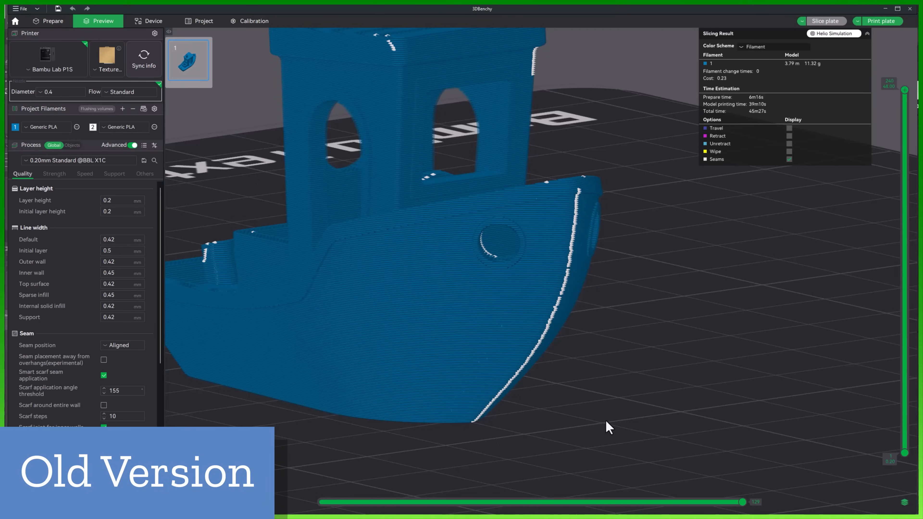
Step: Return to the Prepare view and inspect the slab on the plate from several angles
left_click_drag(605, 427, 547, 414)
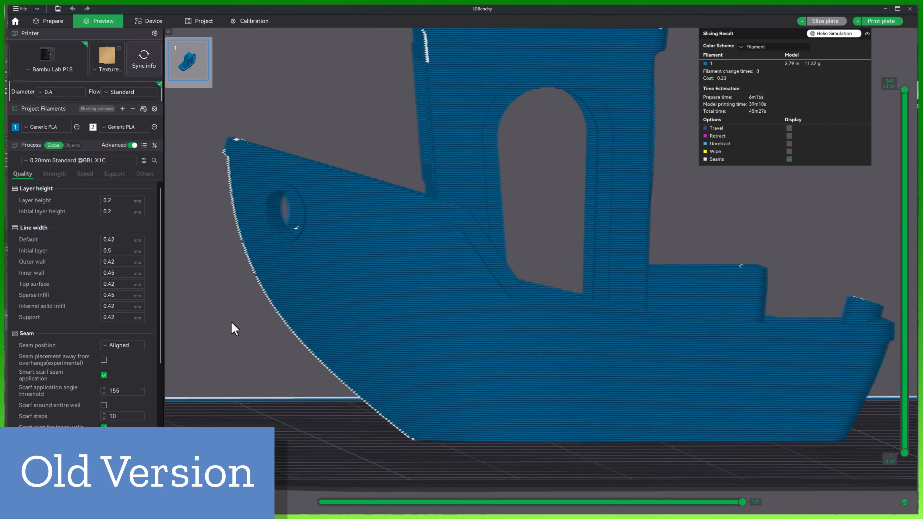
mouse_move(281, 329)
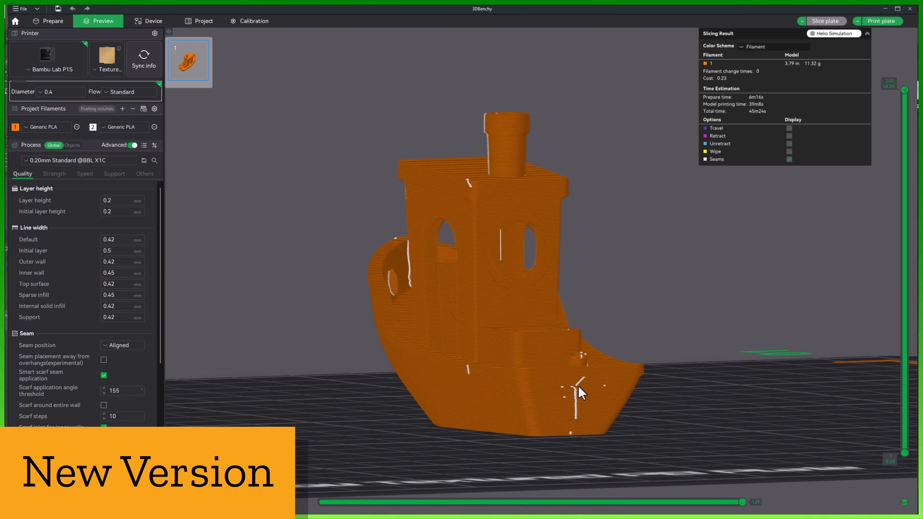
mouse_move(586, 438)
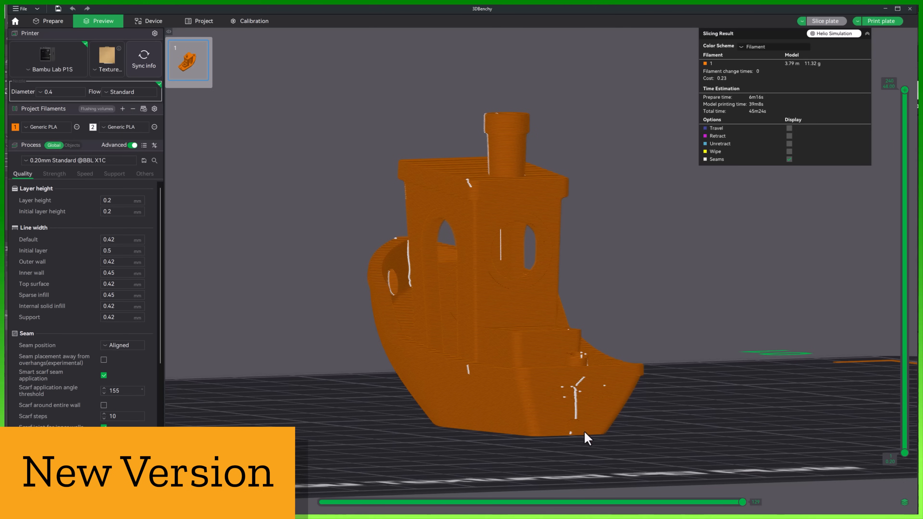
mouse_move(595, 447)
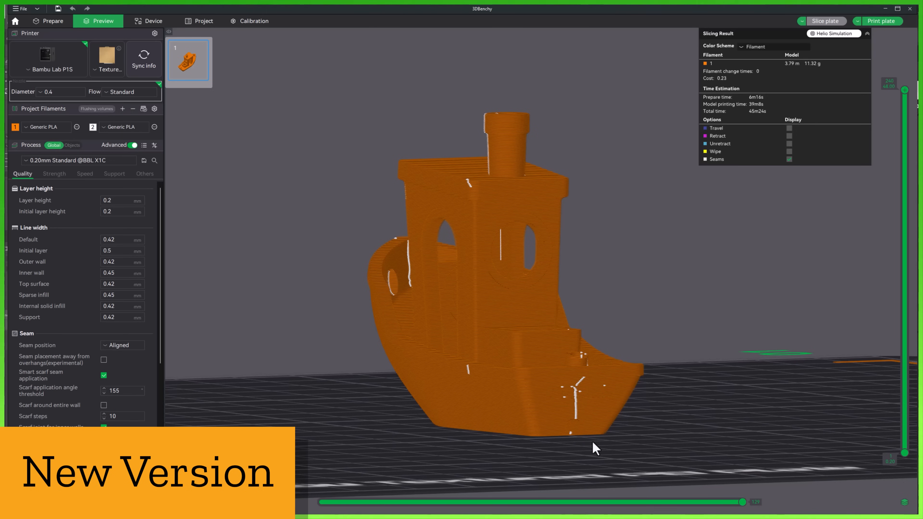
left_click(52, 21)
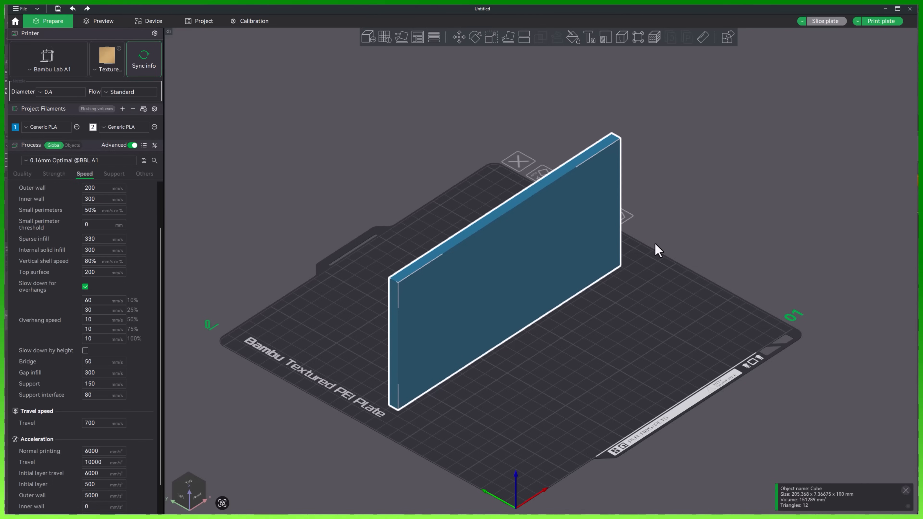
mouse_move(602, 396)
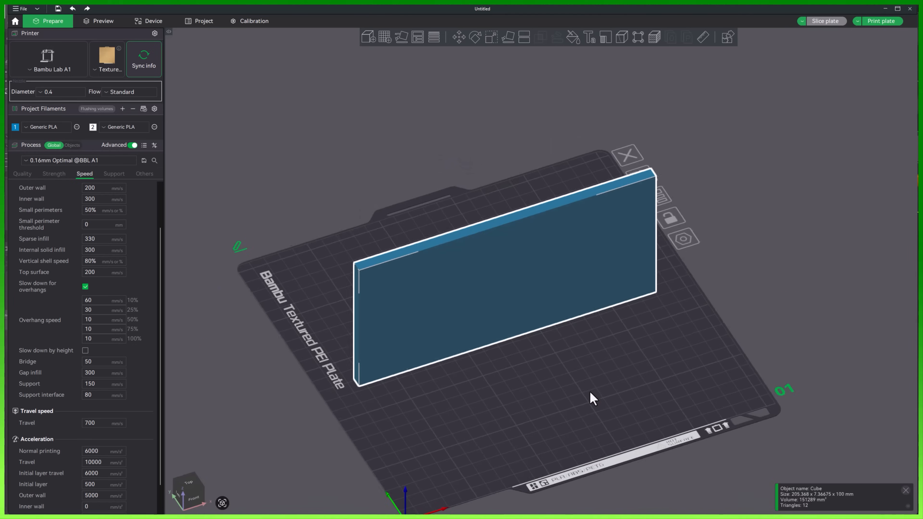
left_click_drag(591, 397, 388, 313)
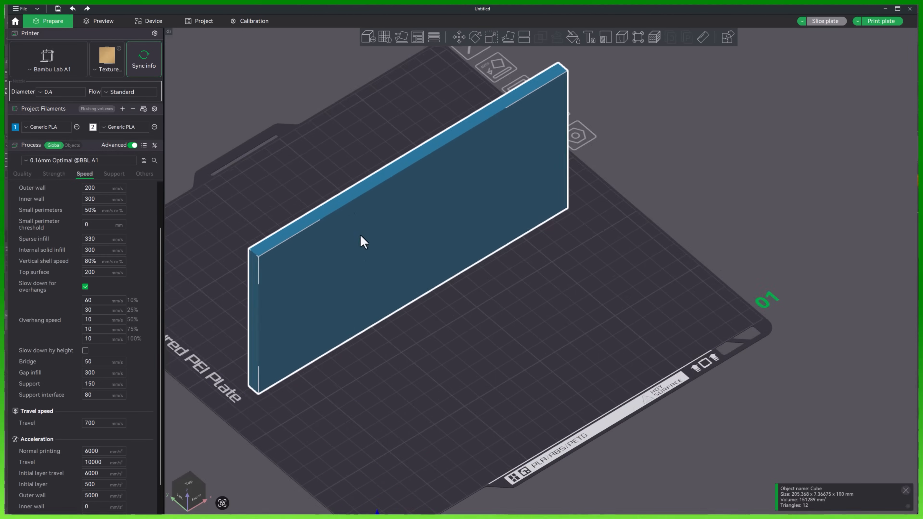
left_click_drag(361, 241, 247, 262)
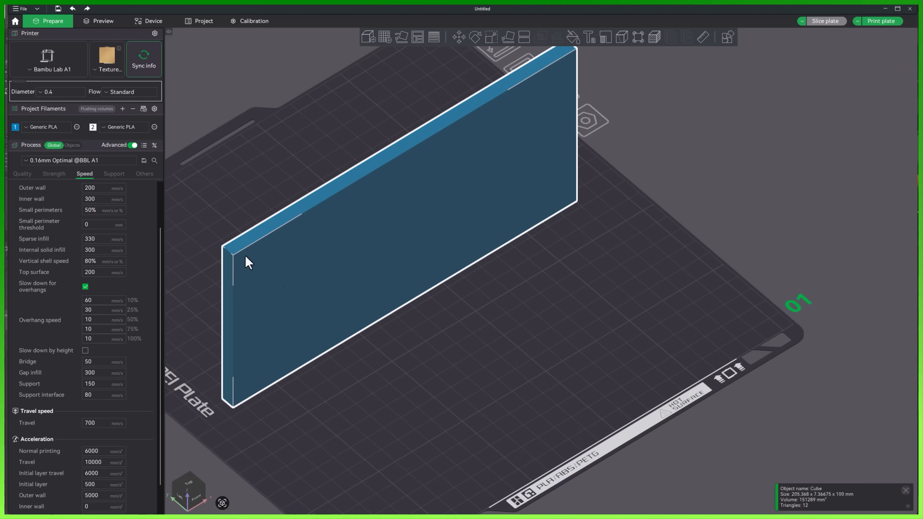
left_click_drag(247, 263, 516, 320)
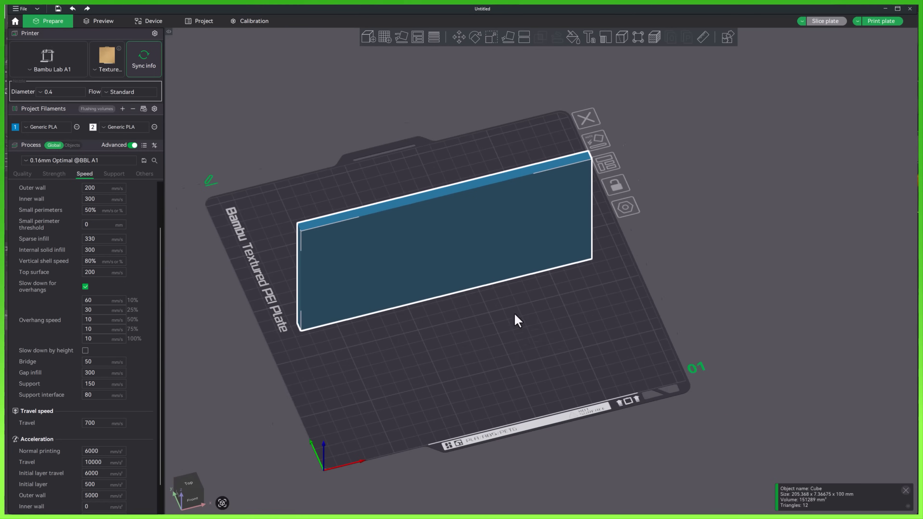
left_click(475, 37)
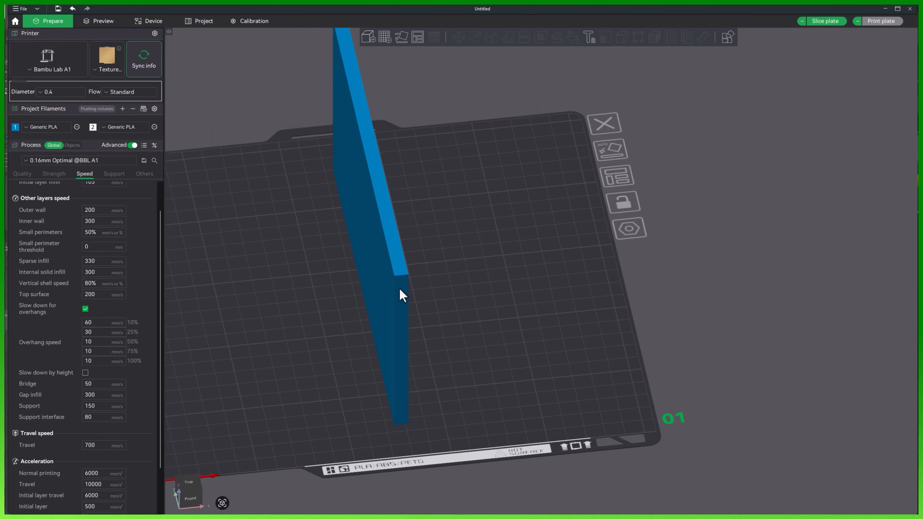
left_click_drag(403, 294, 550, 311)
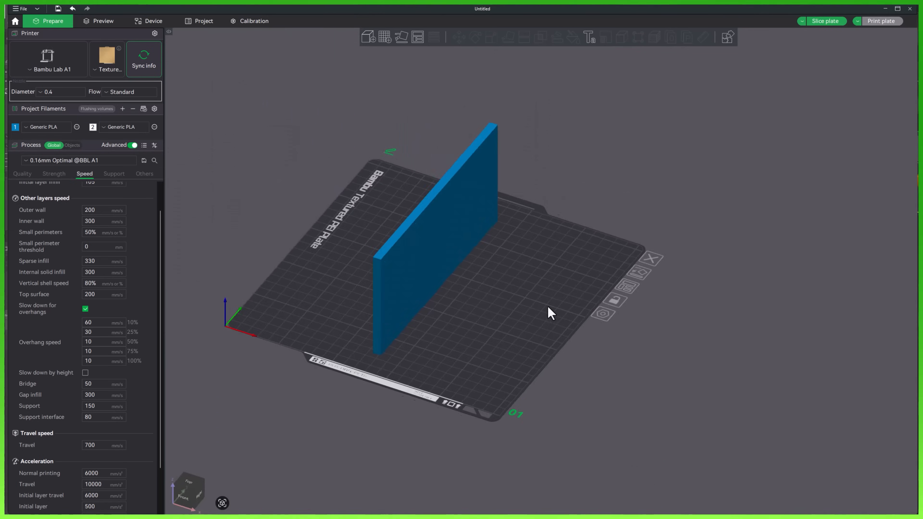
left_click_drag(551, 312, 441, 242)
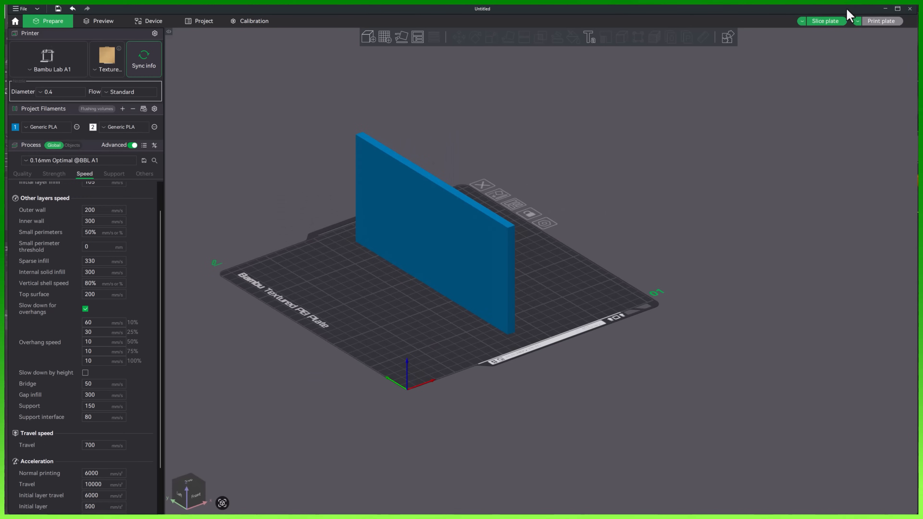
Step: Slice the plate, colour the preview by Speed and show only the first layer's toolpaths
left_click(823, 21)
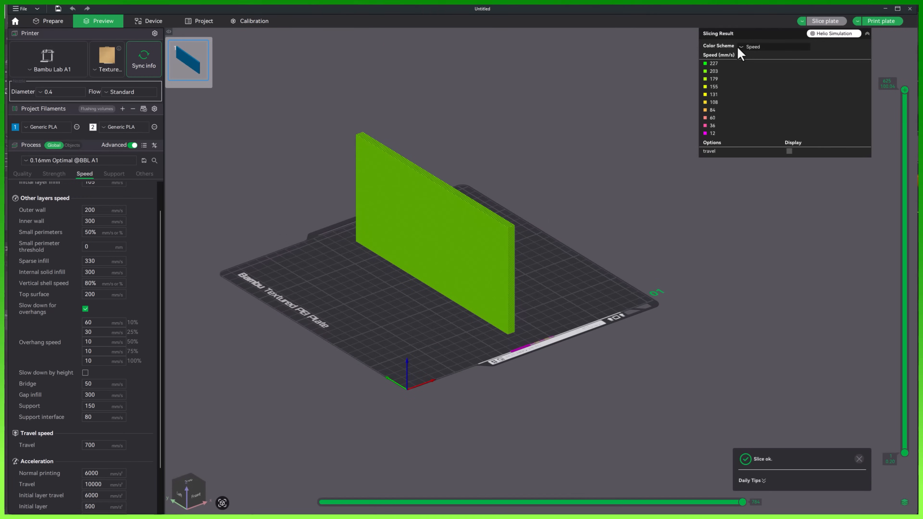
left_click(753, 46)
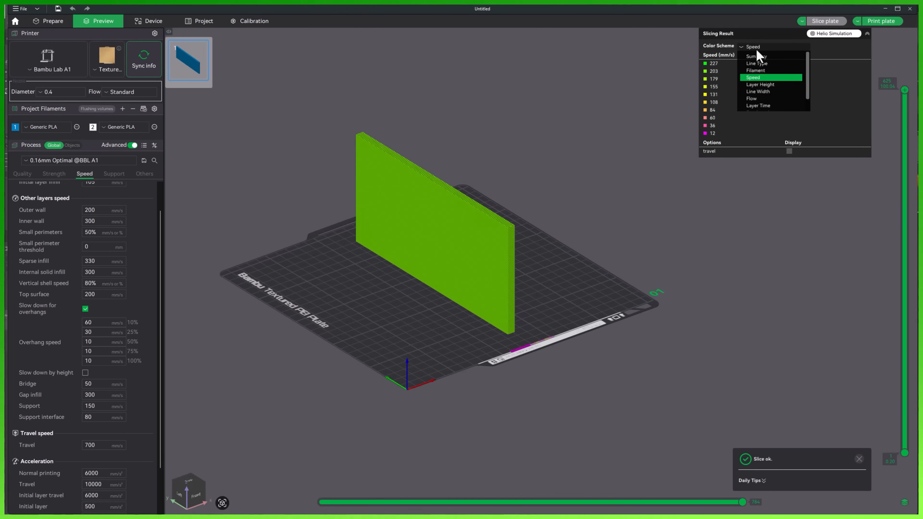
left_click(752, 77)
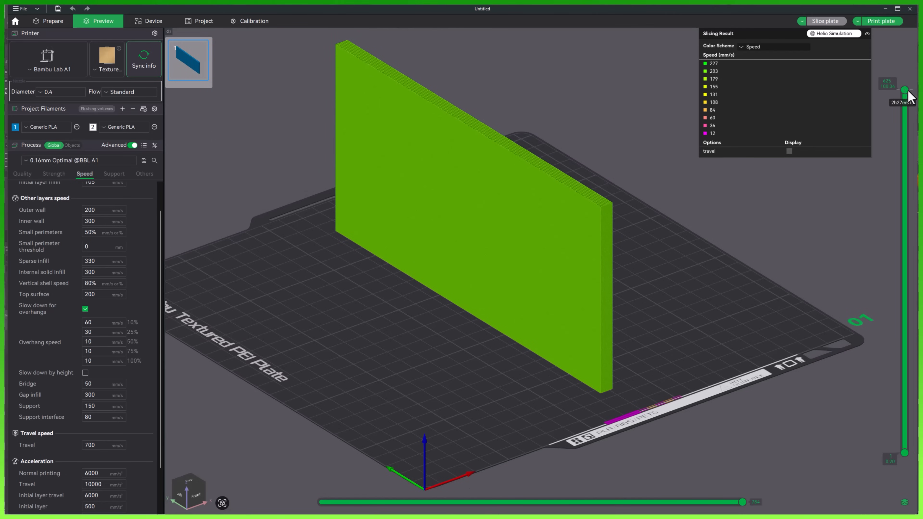
left_click_drag(904, 91, 904, 306)
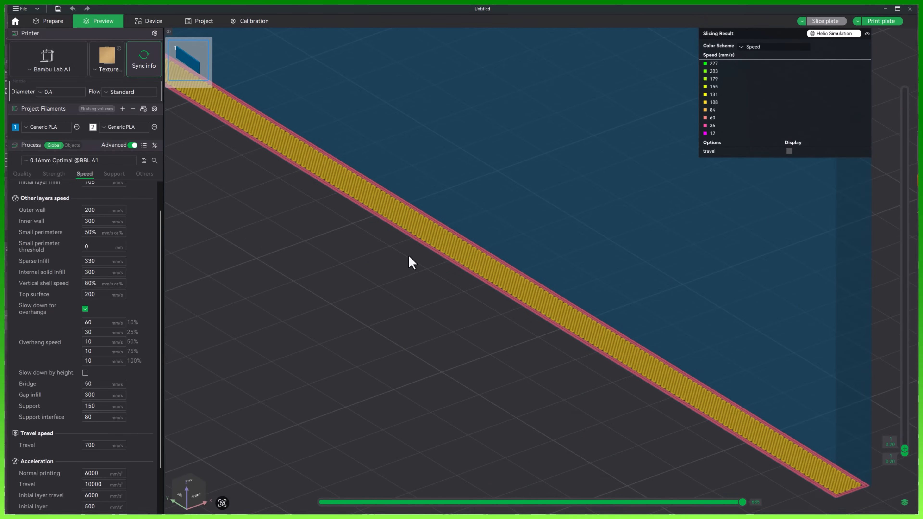
mouse_move(449, 242)
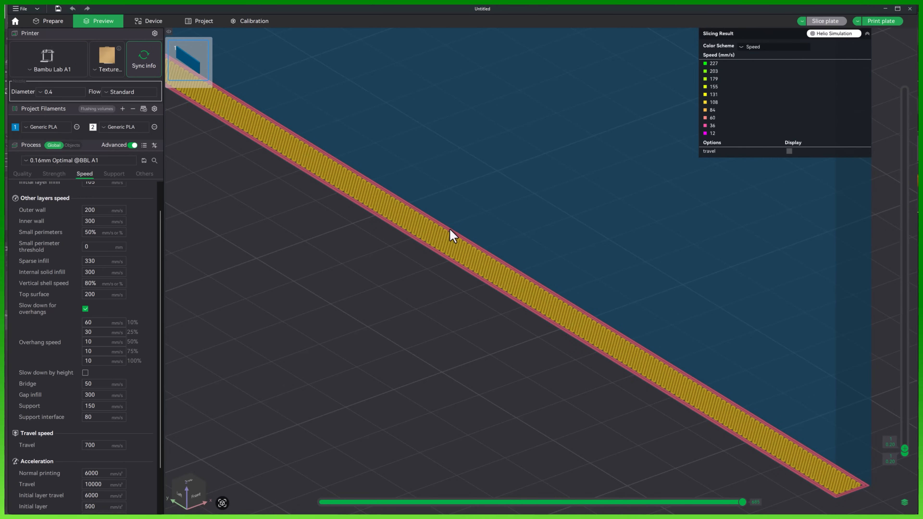
mouse_move(721, 133)
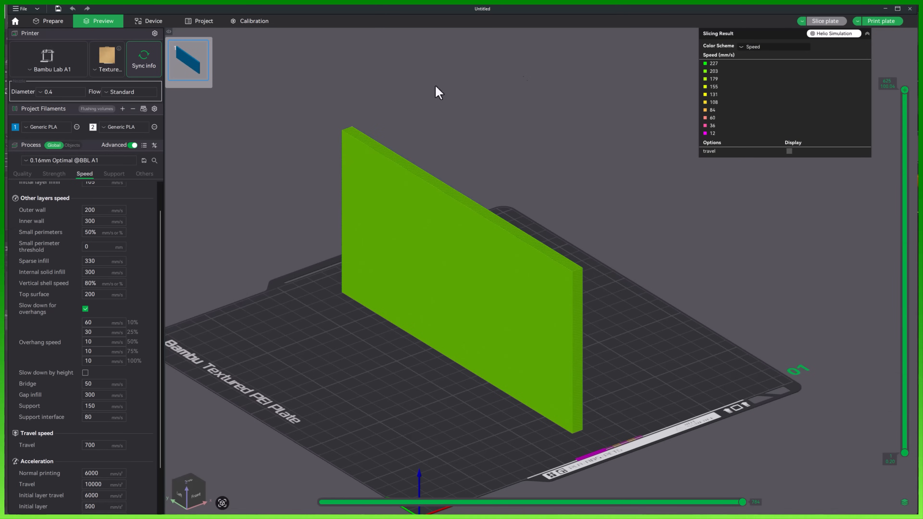
mouse_move(372, 188)
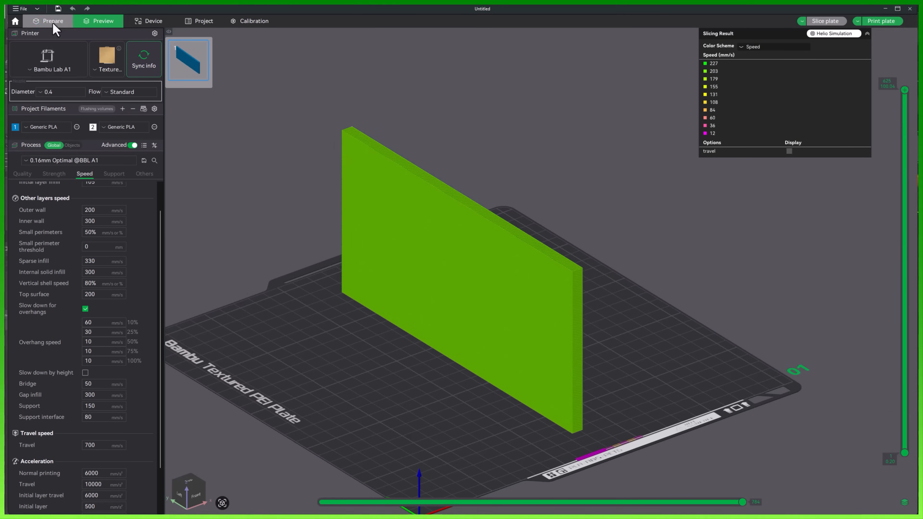
Step: Enable 'Slow down by height' in Process Speed settings, keeping the default 1000 mm/s
left_click(52, 21)
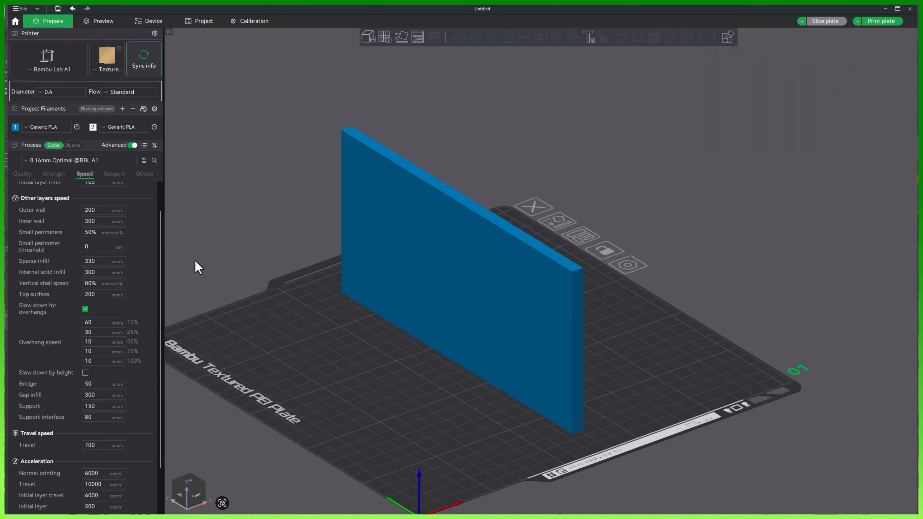
mouse_move(79, 179)
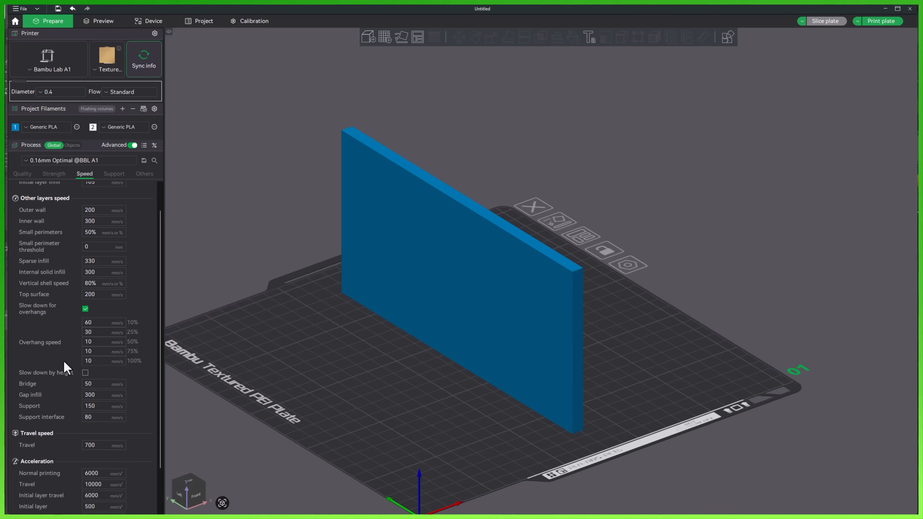
mouse_move(47, 372)
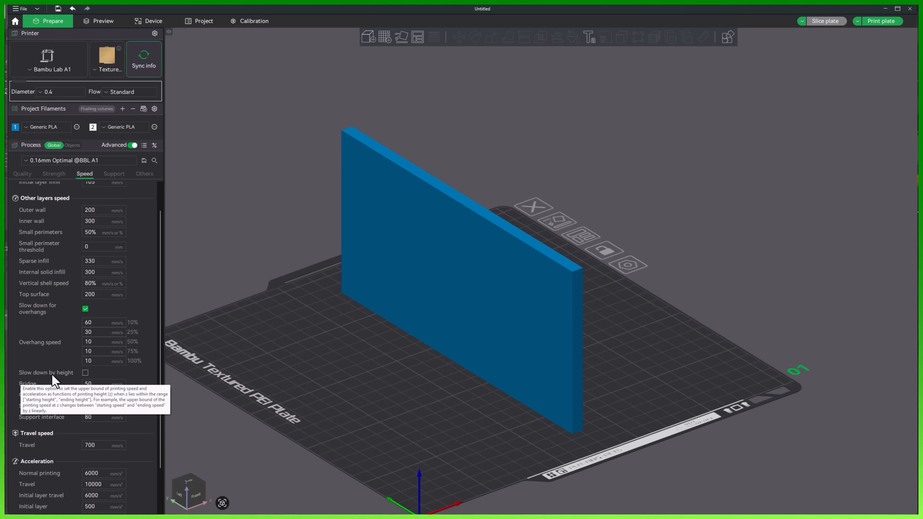
left_click(86, 373)
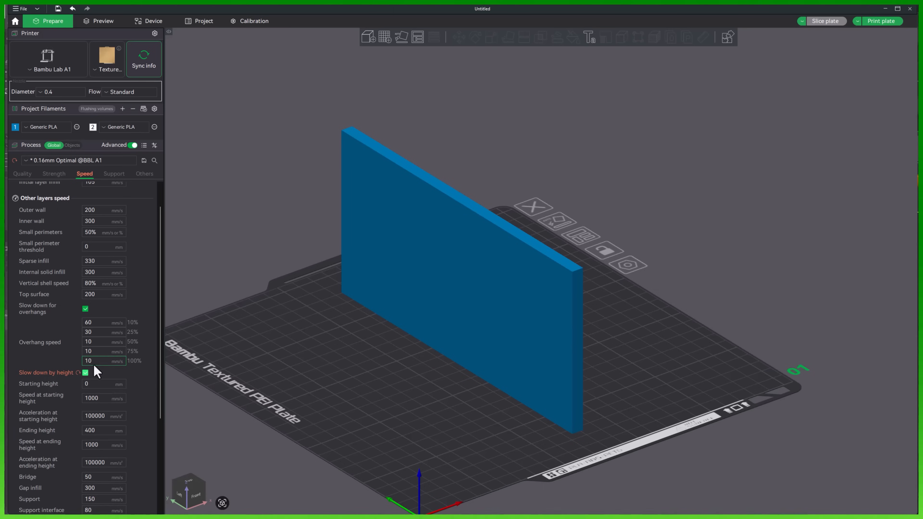
scroll("down", 3)
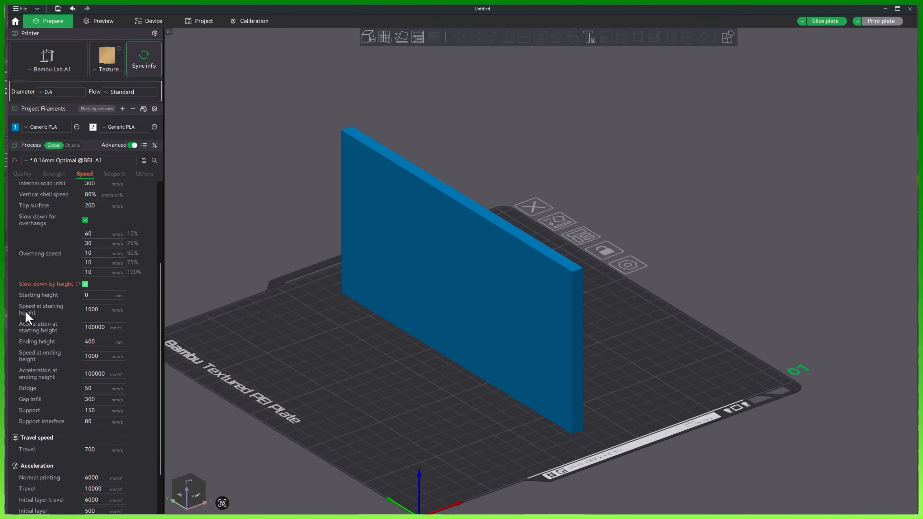
mouse_move(62, 318)
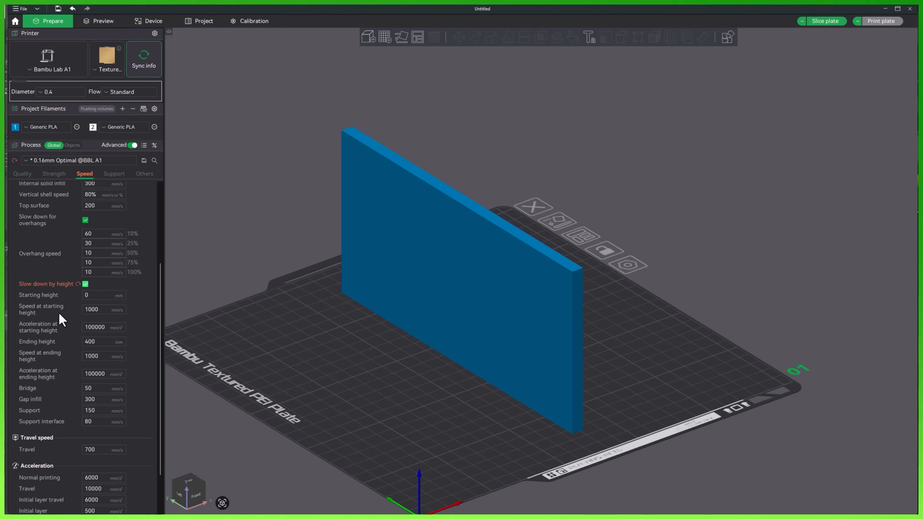
mouse_move(37, 341)
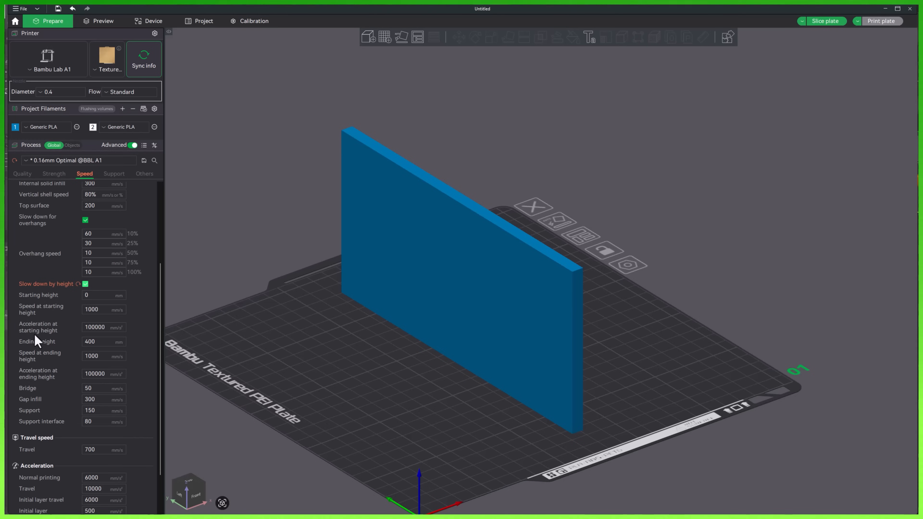
mouse_move(42, 341)
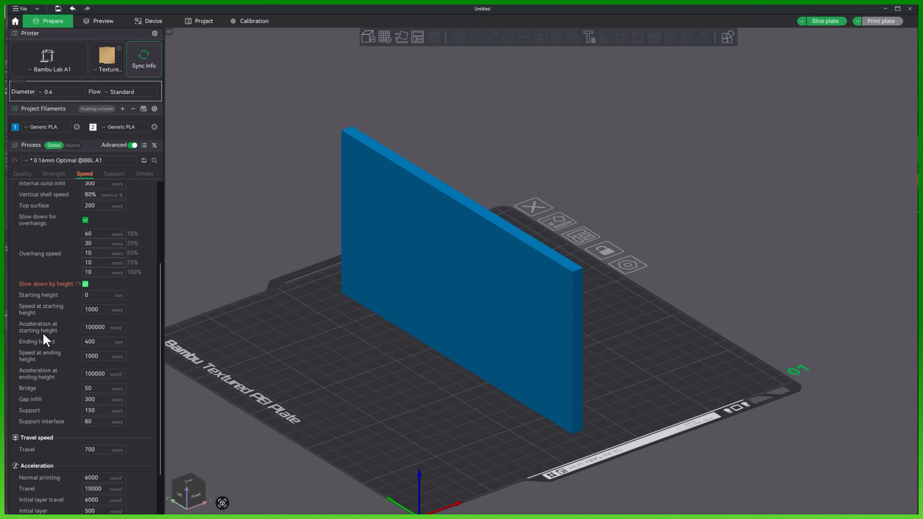
mouse_move(38, 300)
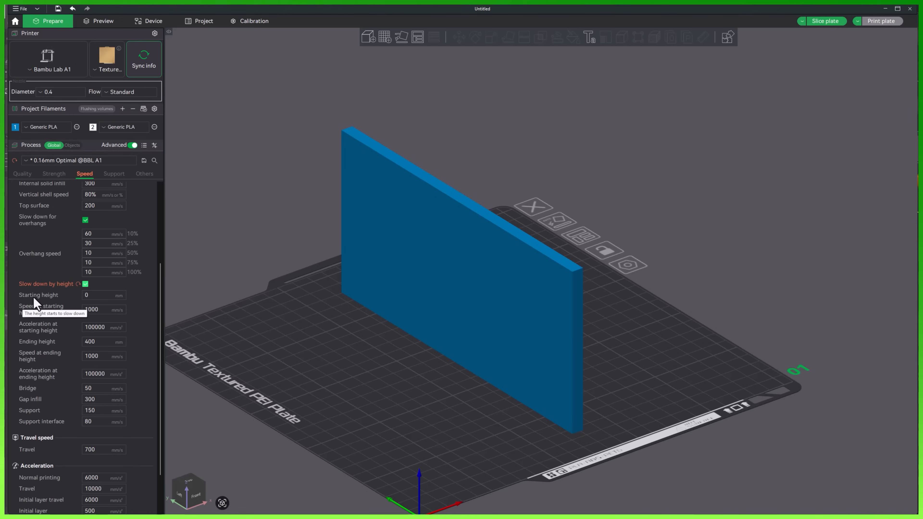
mouse_move(28, 329)
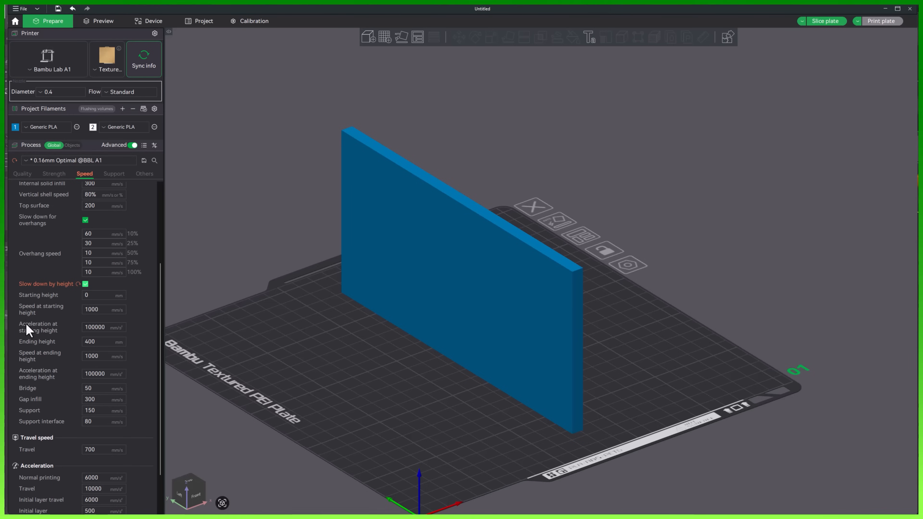
mouse_move(33, 355)
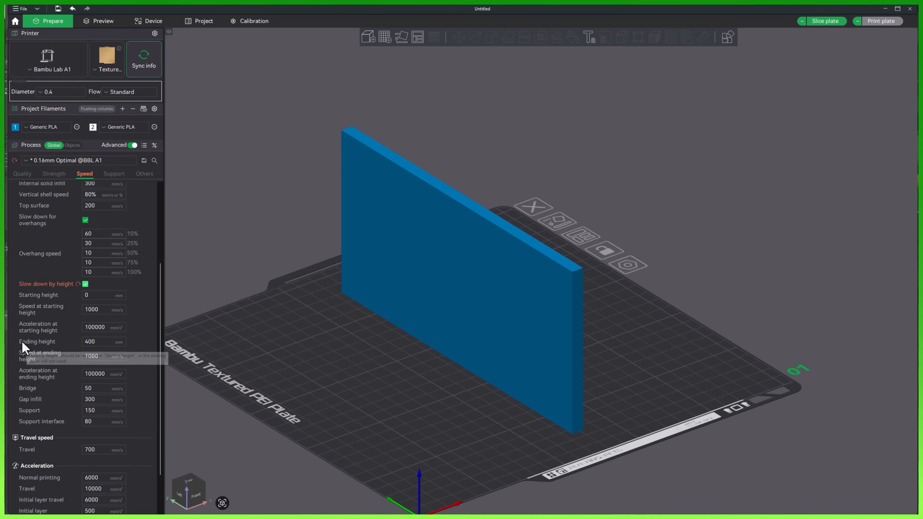
mouse_move(64, 342)
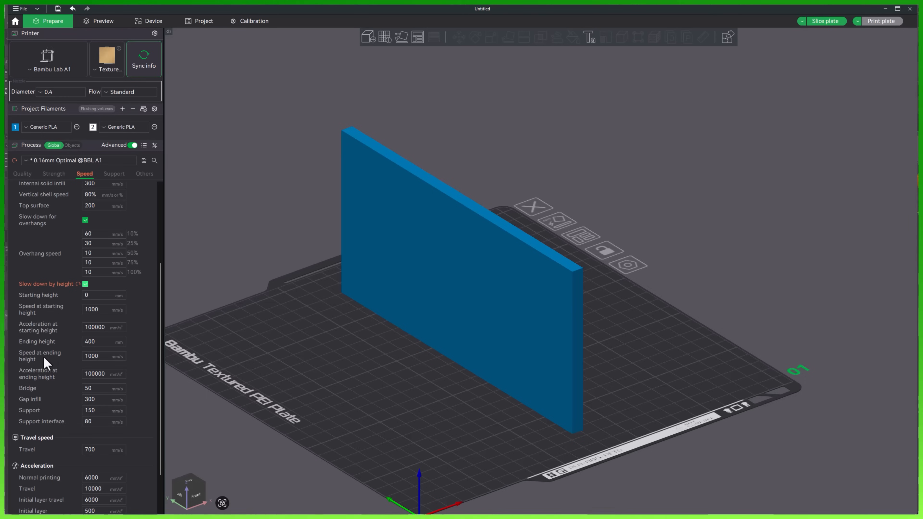
mouse_move(40, 385)
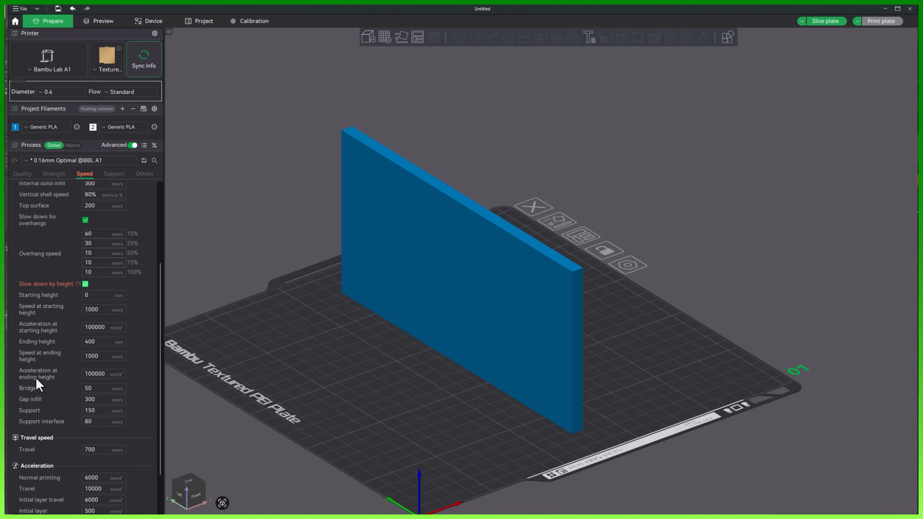
mouse_move(36, 352)
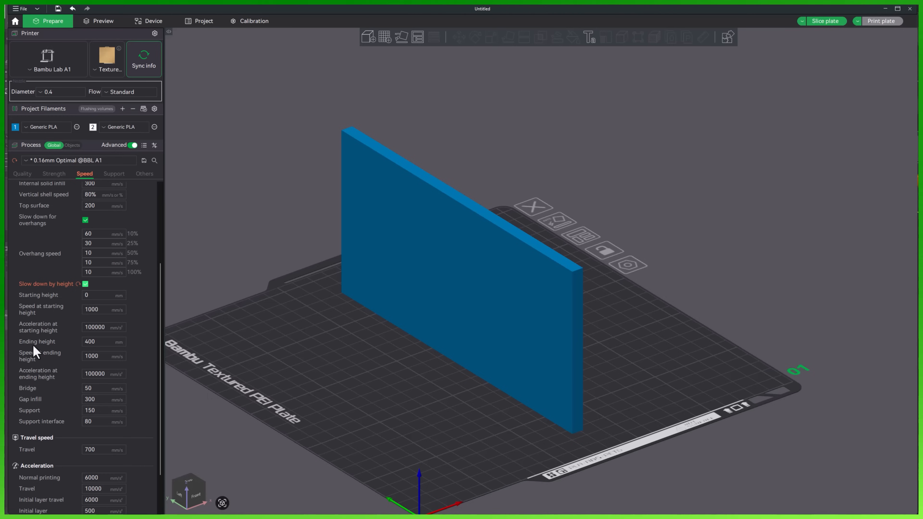
mouse_move(24, 337)
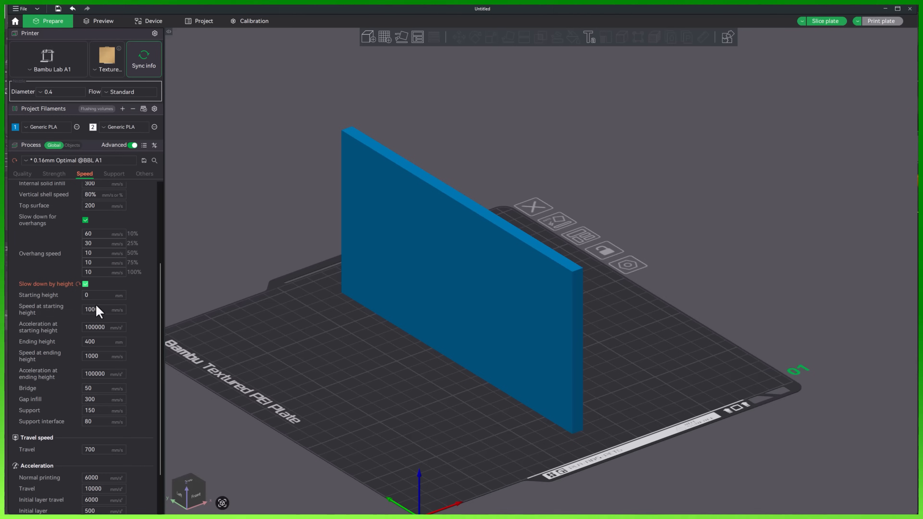
type("1000")
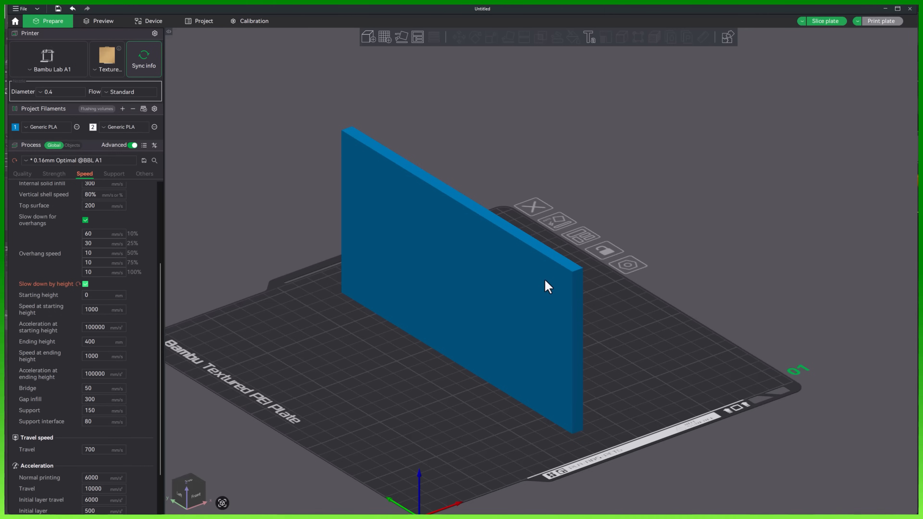
mouse_move(535, 254)
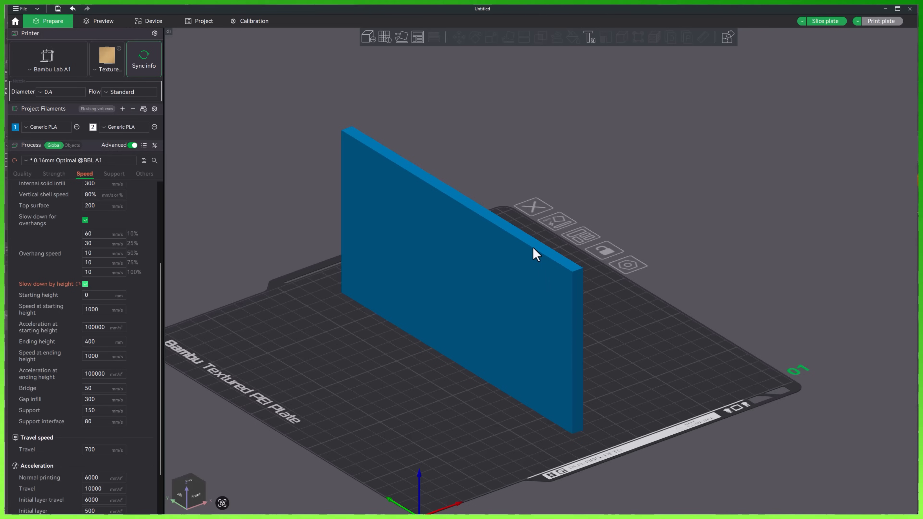
mouse_move(529, 385)
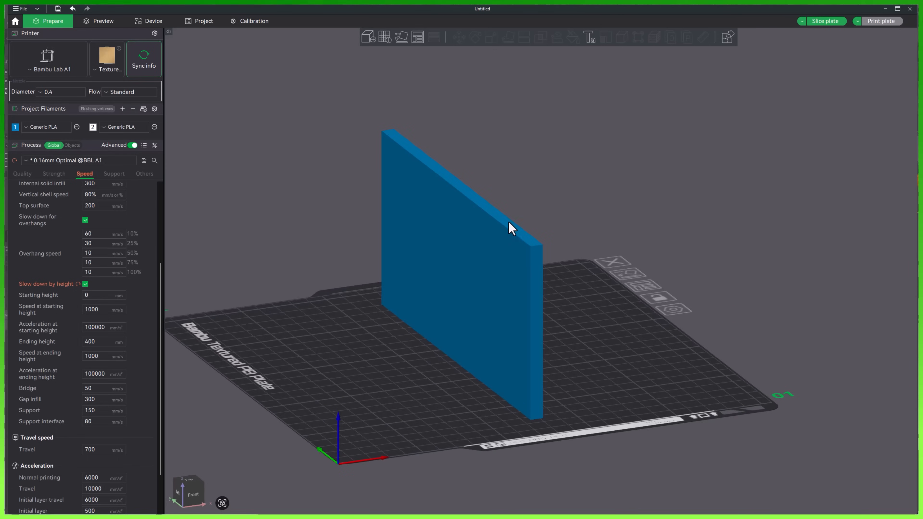
mouse_move(327, 347)
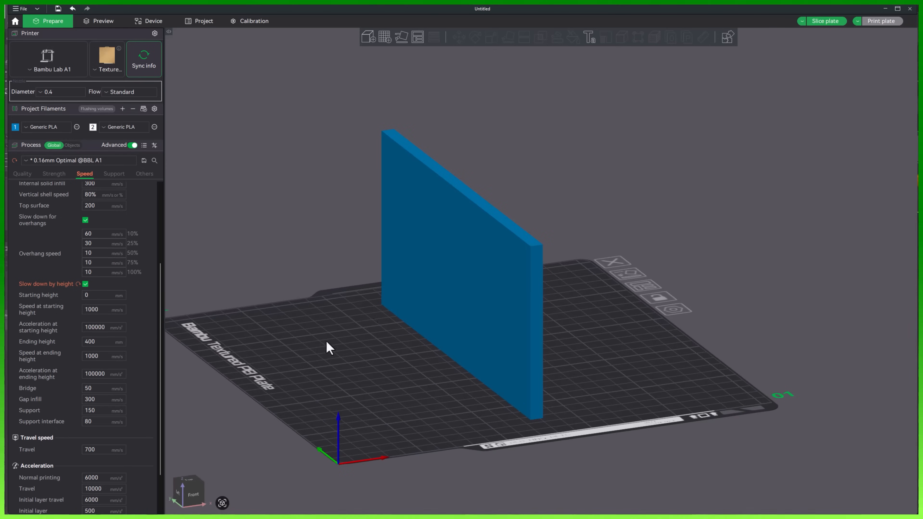
Step: Set the slow-down starting height and its speed to 200 mm/s
left_click(103, 294)
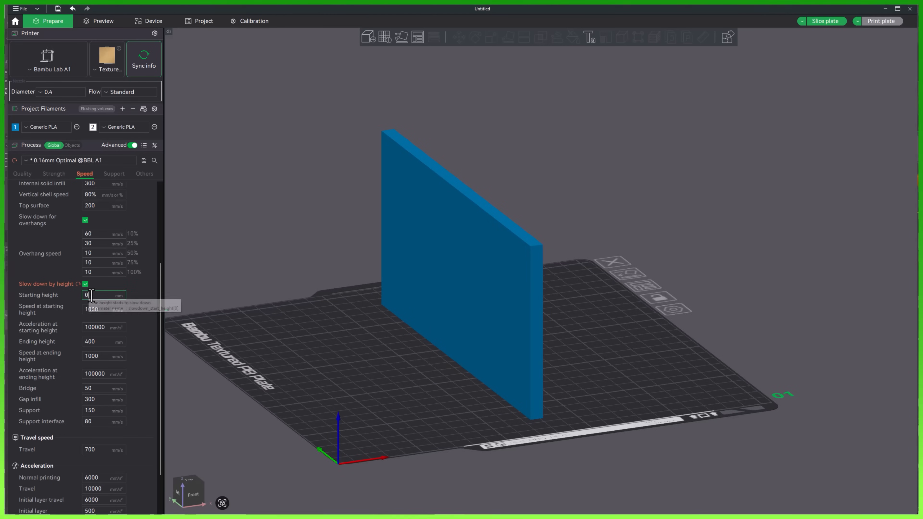
triple_click(104, 294)
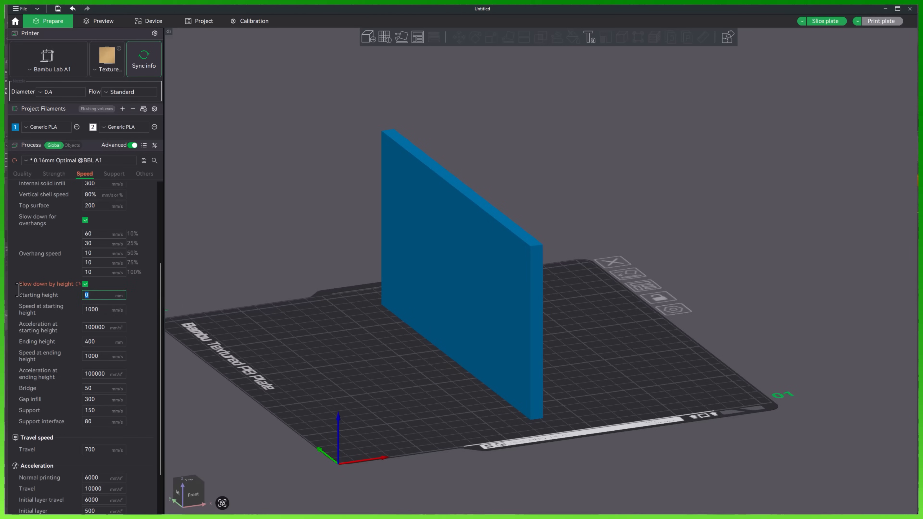
type("20")
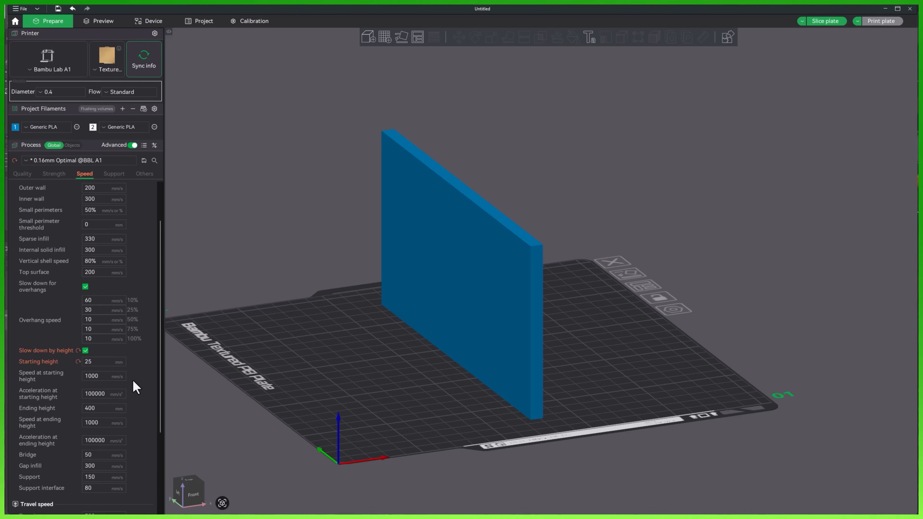
scroll("down", 3)
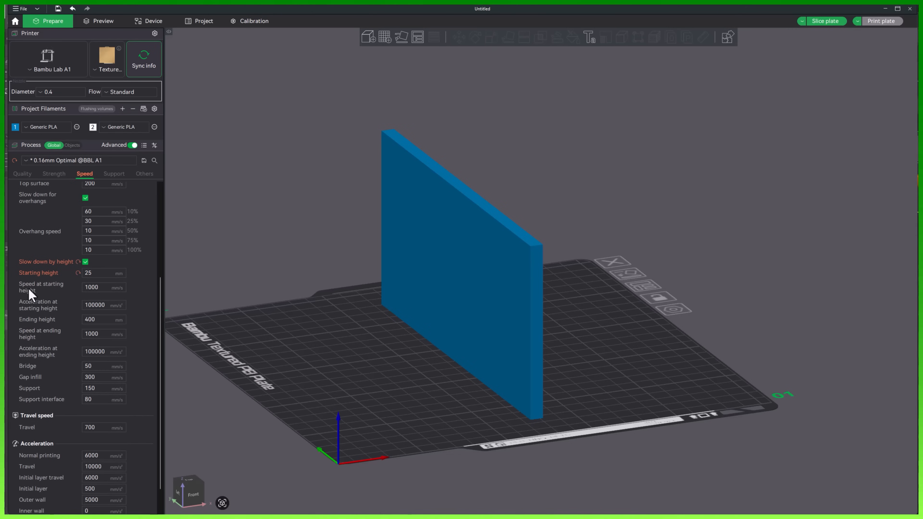
mouse_move(70, 294)
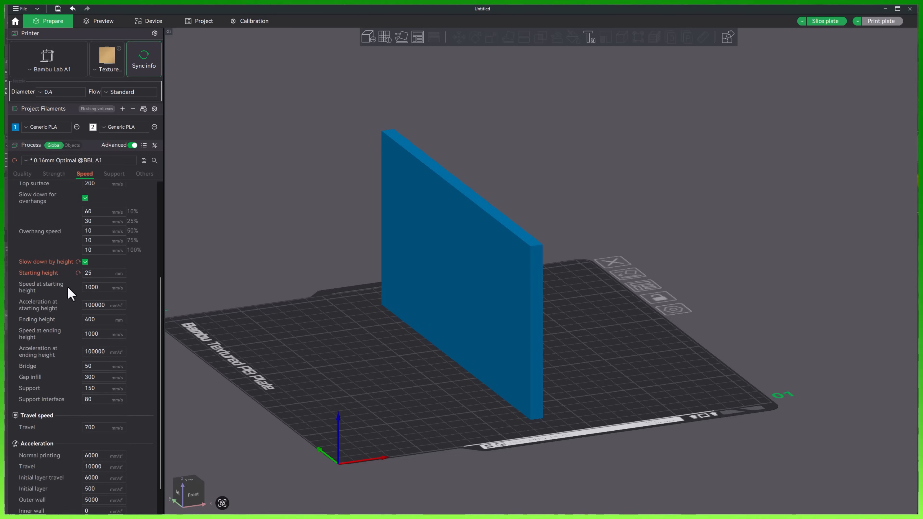
left_click(102, 287)
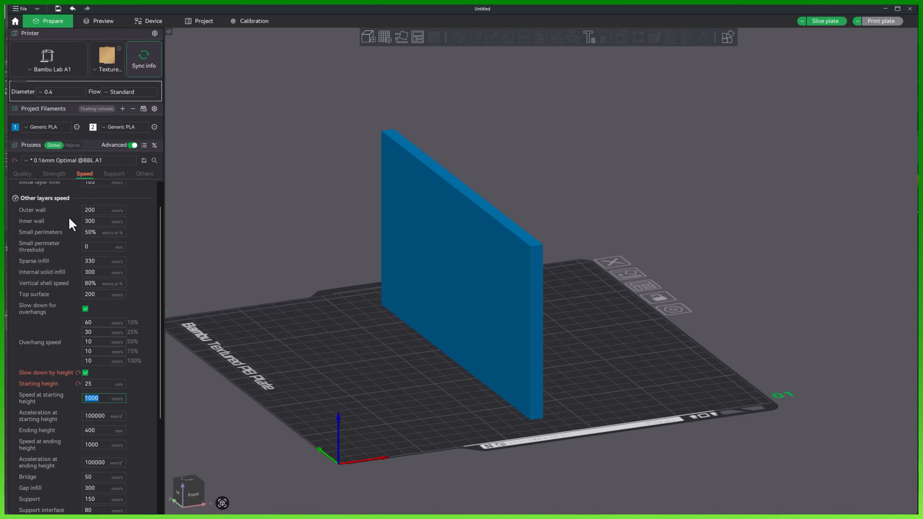
left_click(103, 221)
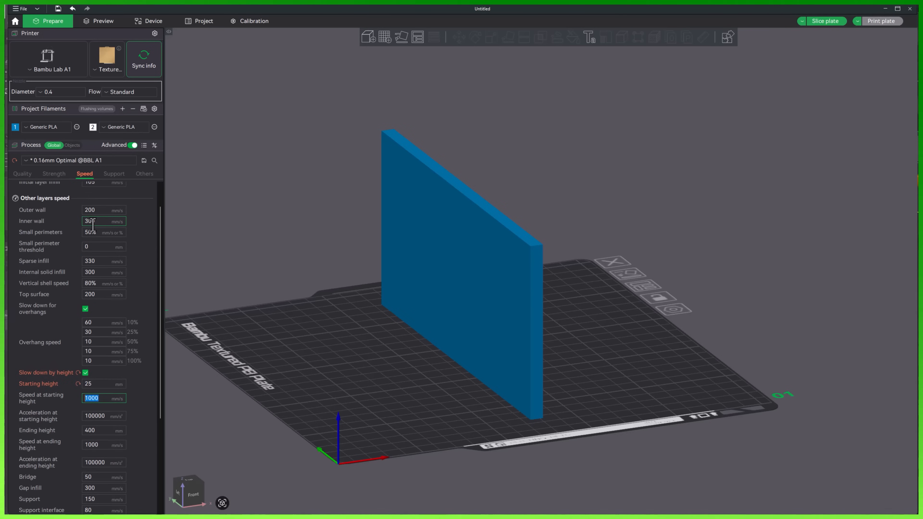
type("20")
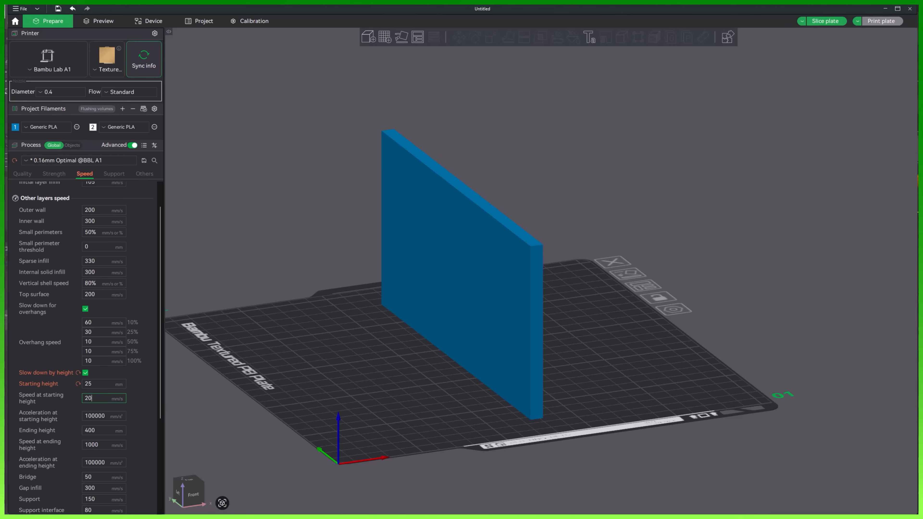
type("200")
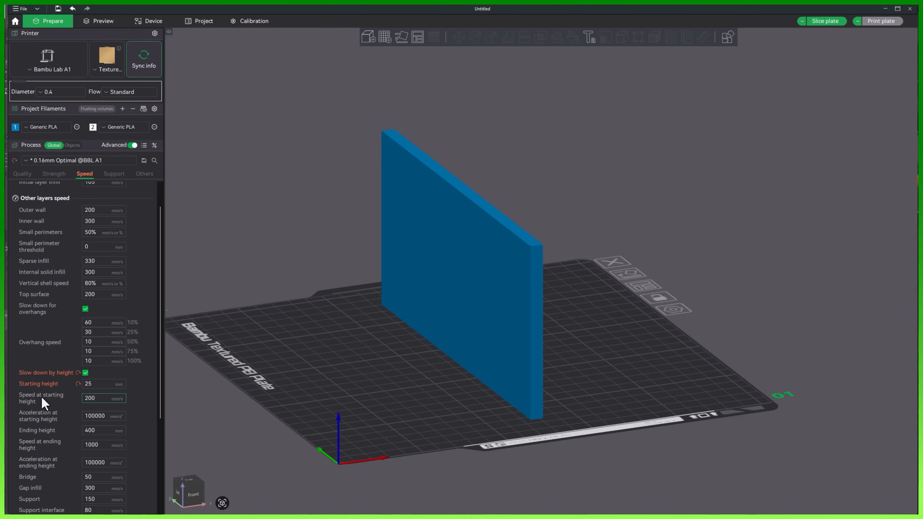
mouse_move(137, 411)
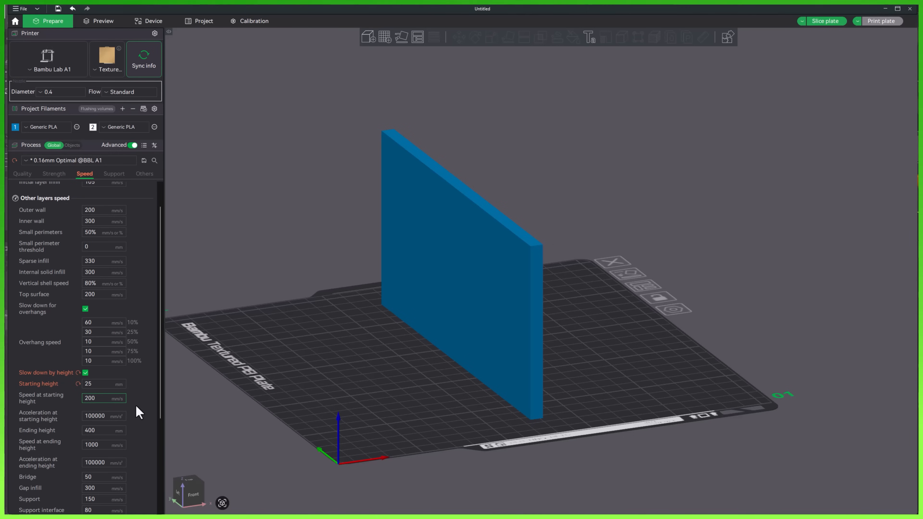
Step: Set the acceleration at starting height to 10000 and move on to the ending height field
scroll("down", 3)
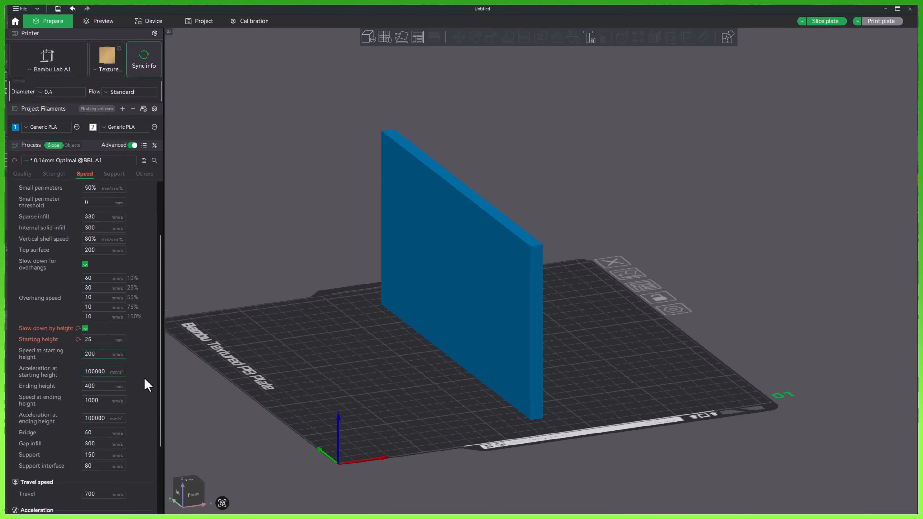
scroll("down", 3)
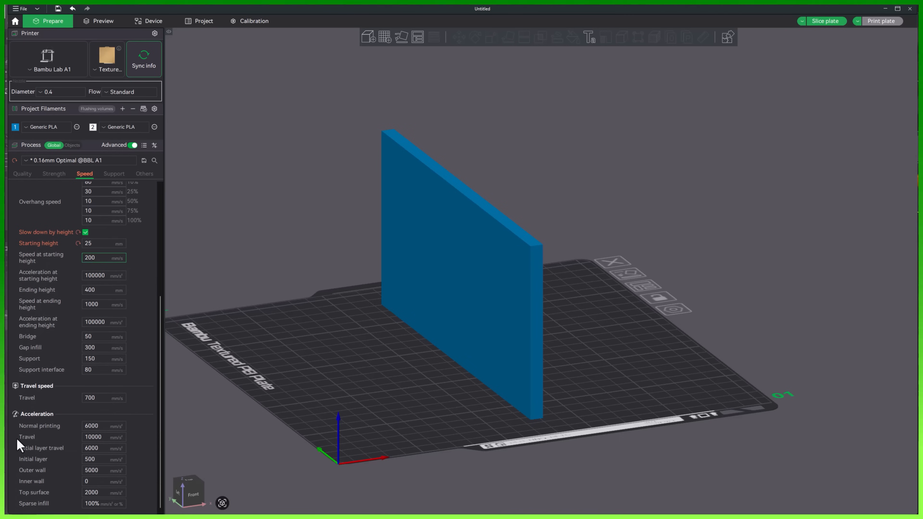
left_click(104, 257)
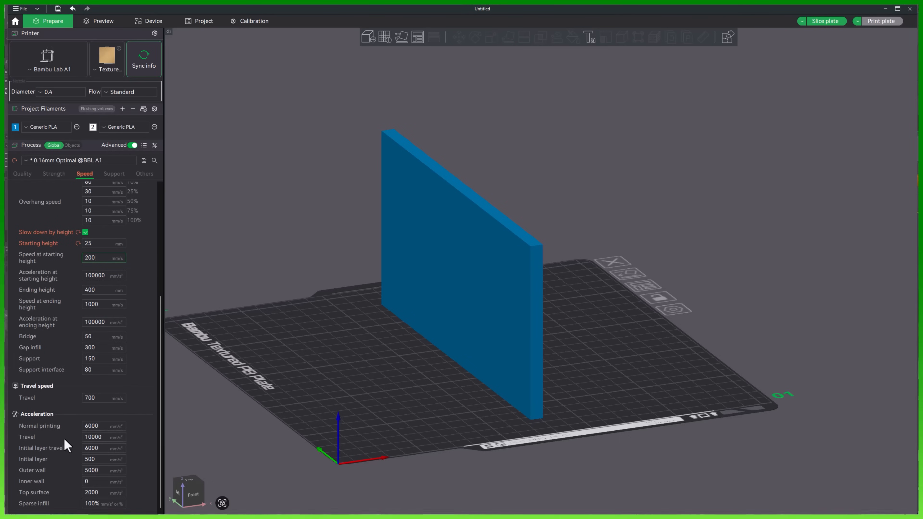
left_click(104, 437)
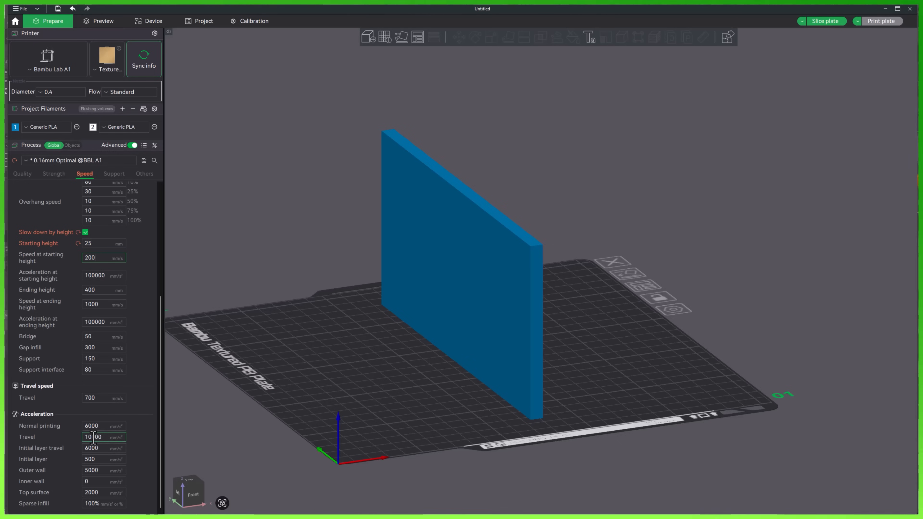
left_click(104, 275)
type("10000")
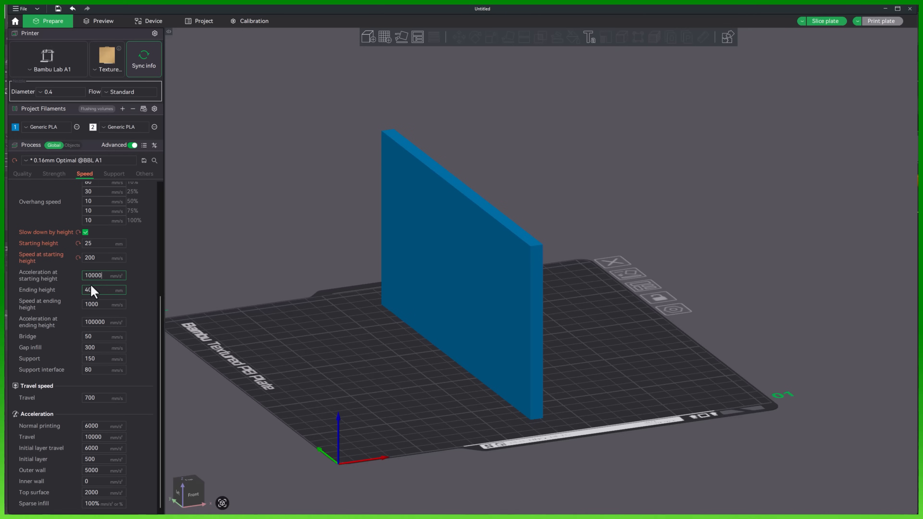
left_click(104, 290)
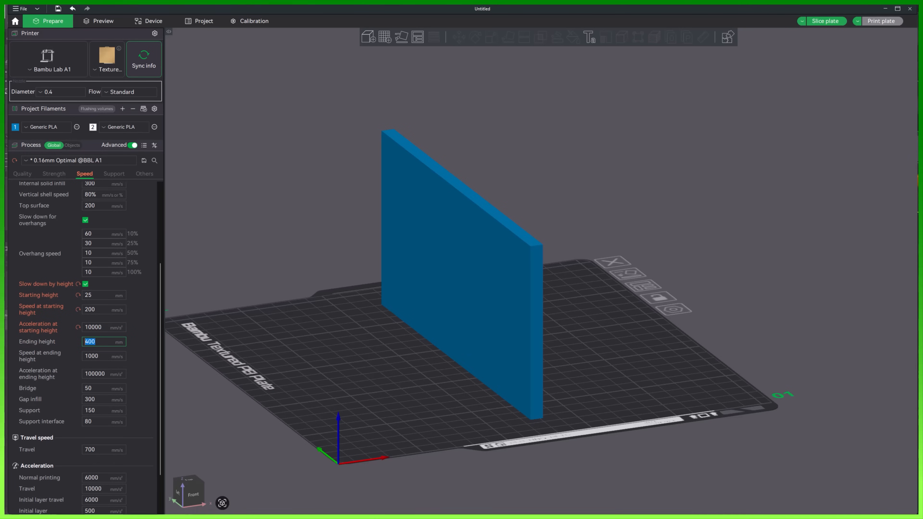
Step: Set the ending height to 101 mm with 20 mm/s speed and 2000 mm/s² acceleration
type("101")
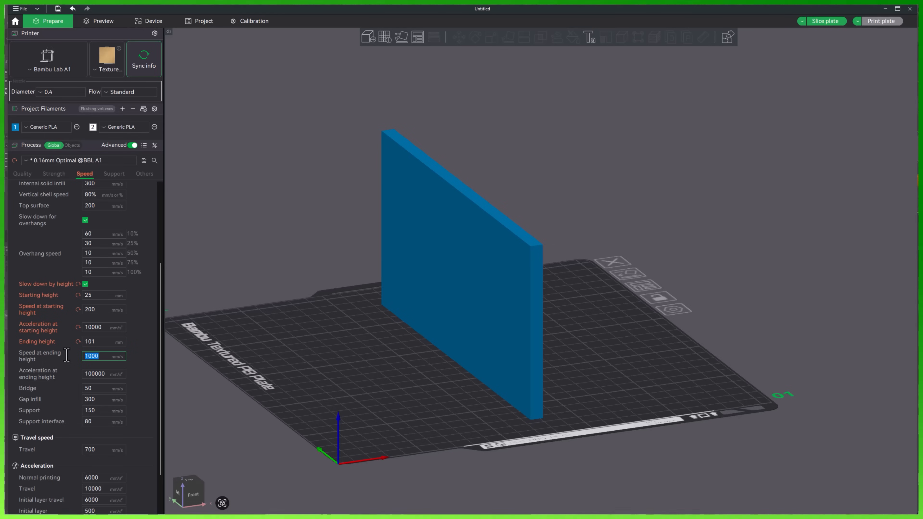
type("20")
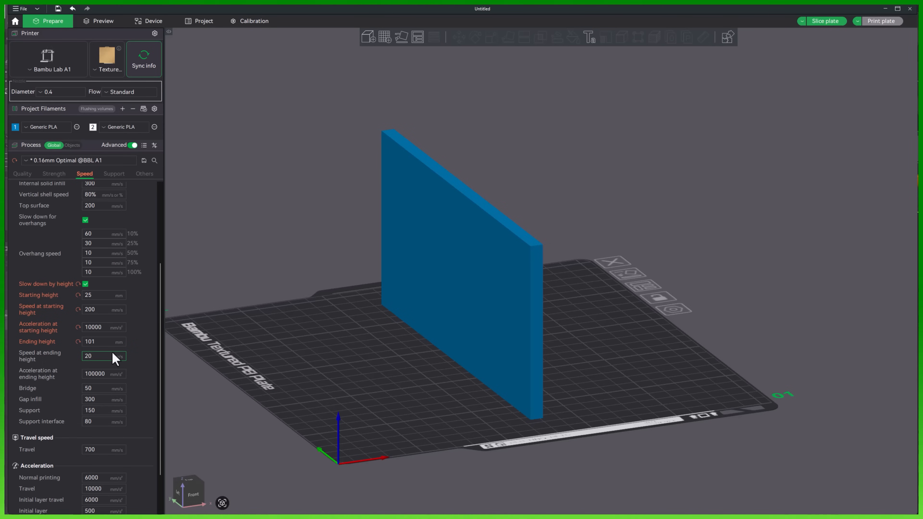
left_click(104, 374)
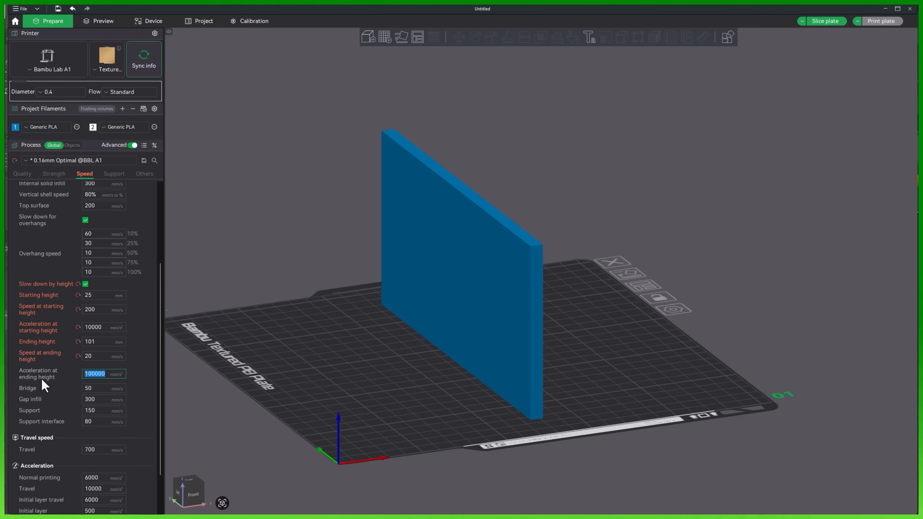
mouse_move(29, 441)
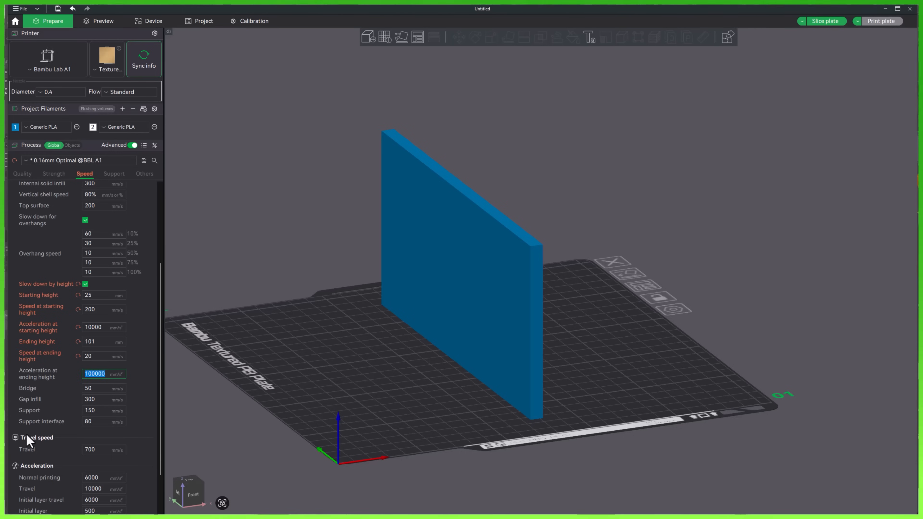
type("20")
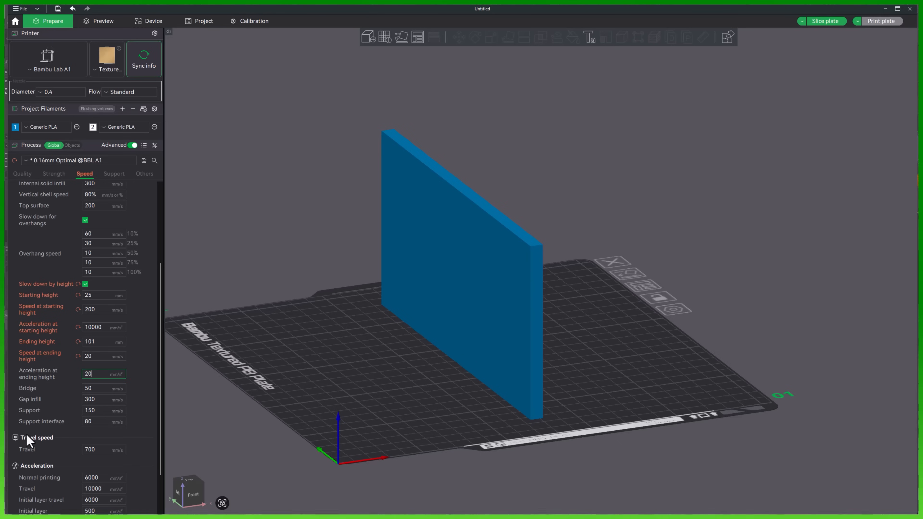
type("2000")
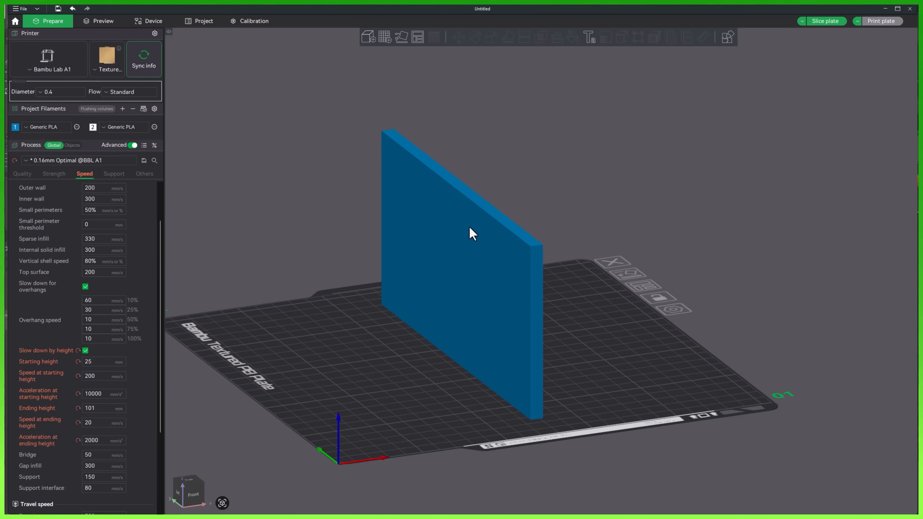
left_click(102, 422)
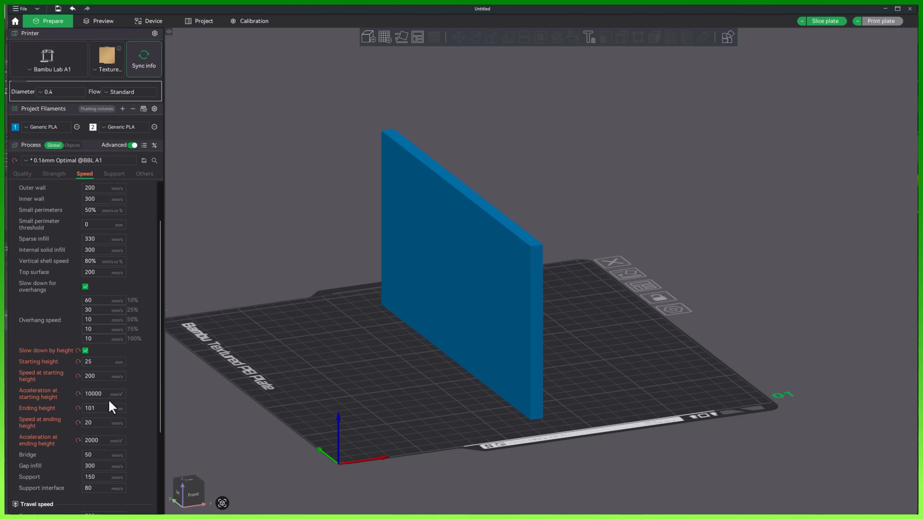
mouse_move(826, 21)
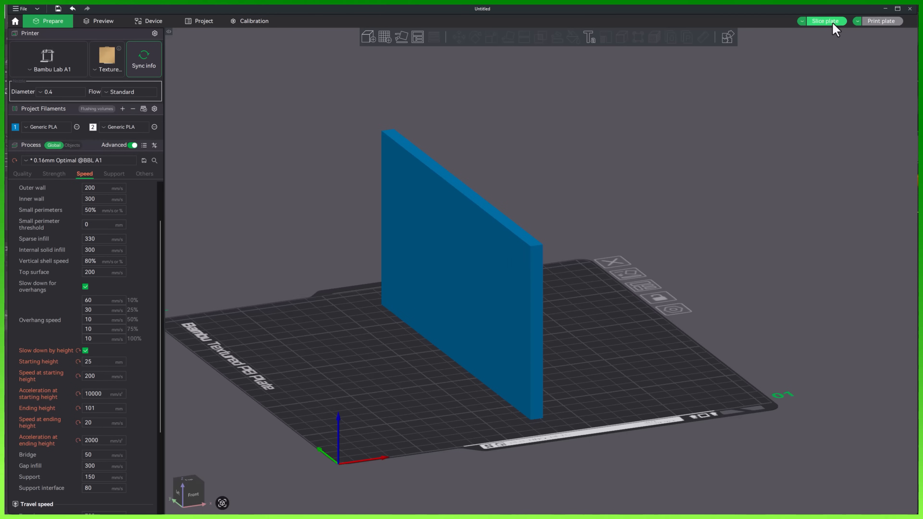
Step: Re-slice the plate and inspect the slab's speed gradient from fast bottom to slow top
left_click(823, 20)
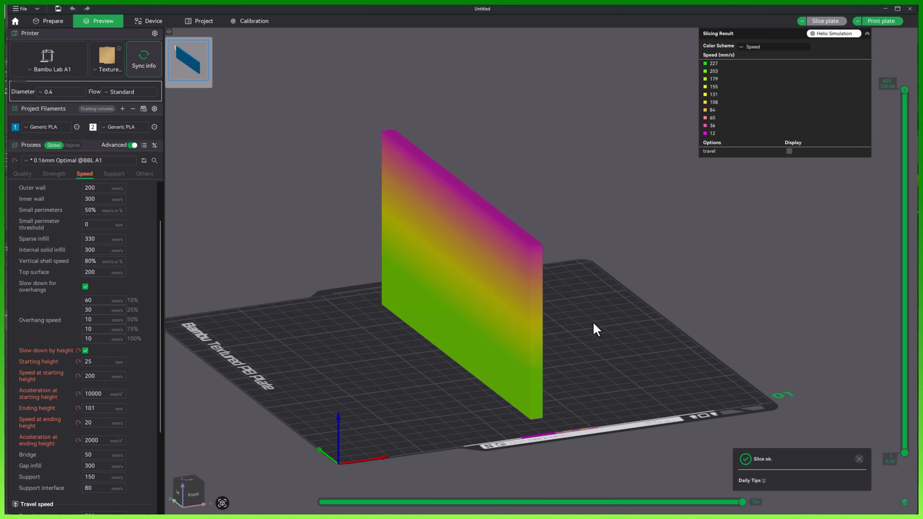
left_click_drag(594, 329, 674, 368)
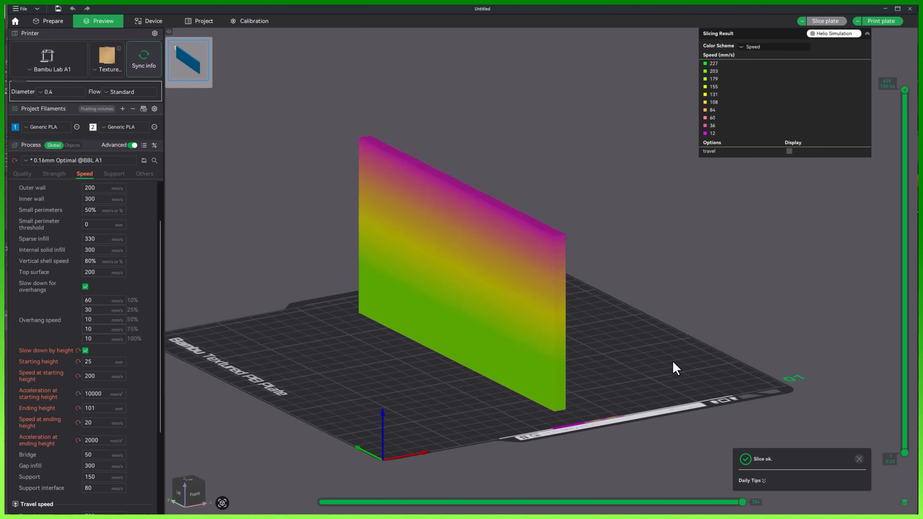
left_click_drag(674, 368, 365, 294)
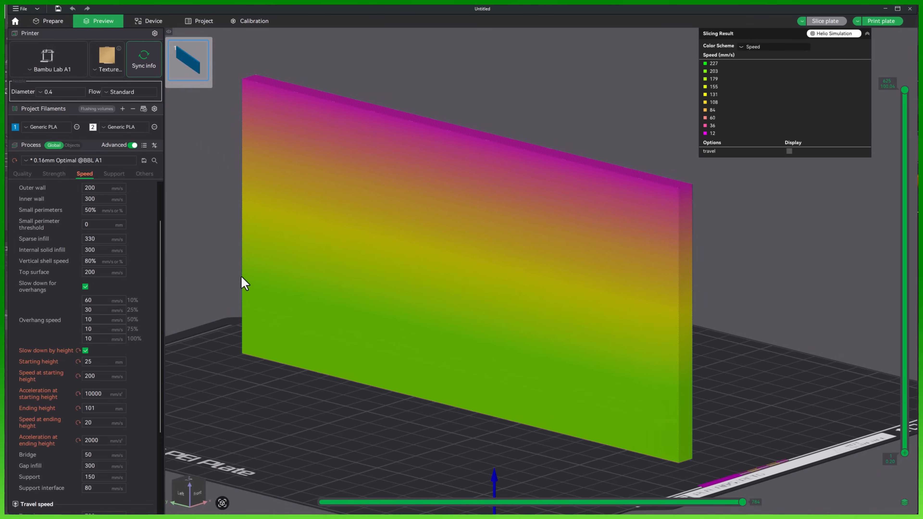
mouse_move(216, 247)
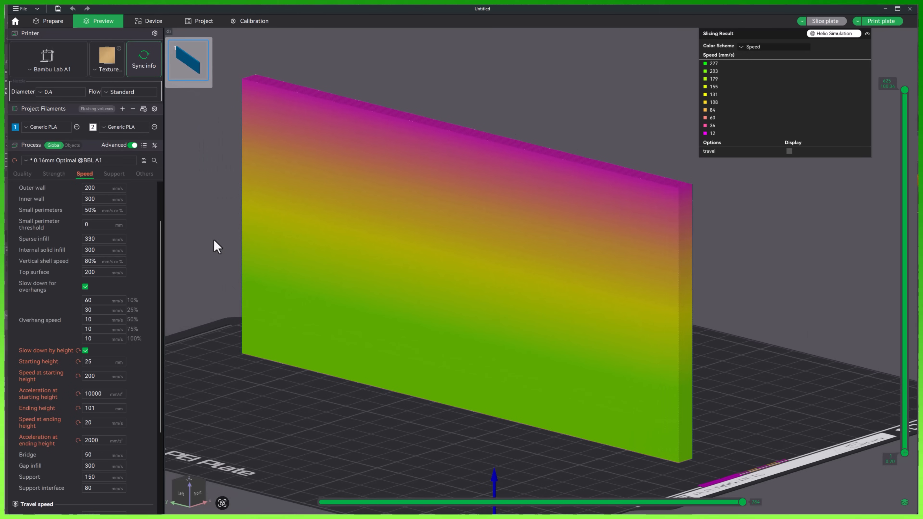
mouse_move(672, 382)
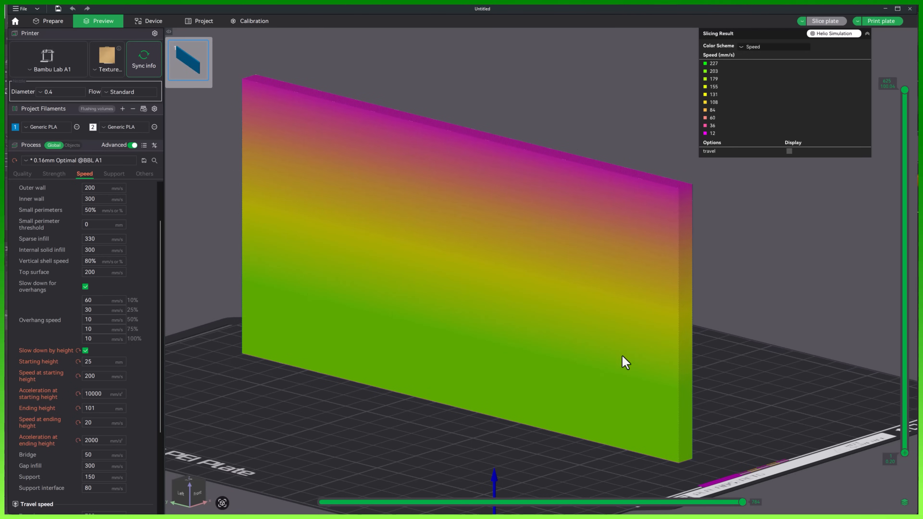
mouse_move(673, 352)
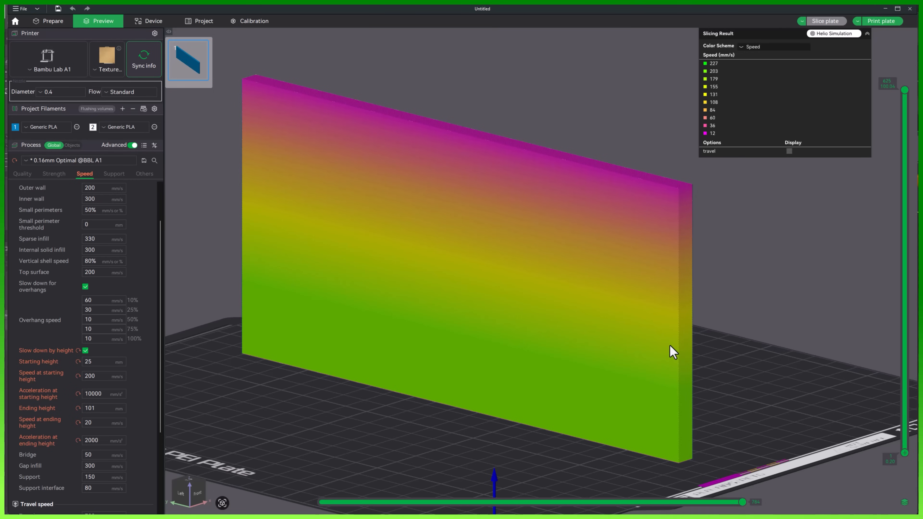
mouse_move(681, 186)
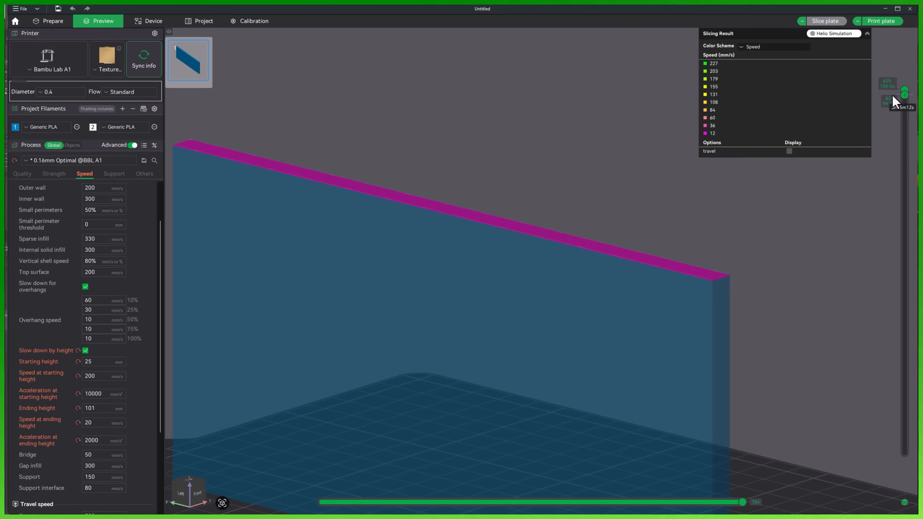
left_click_drag(904, 92, 904, 379)
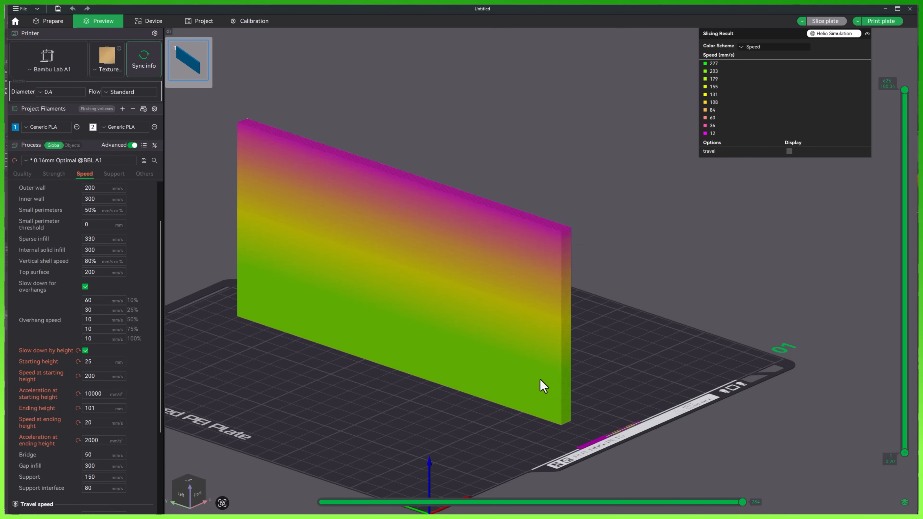
mouse_move(606, 320)
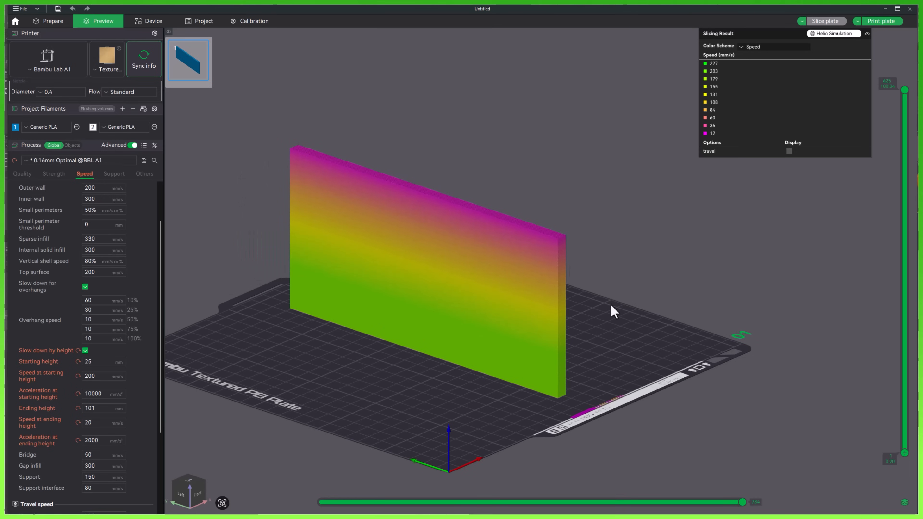
mouse_move(556, 280)
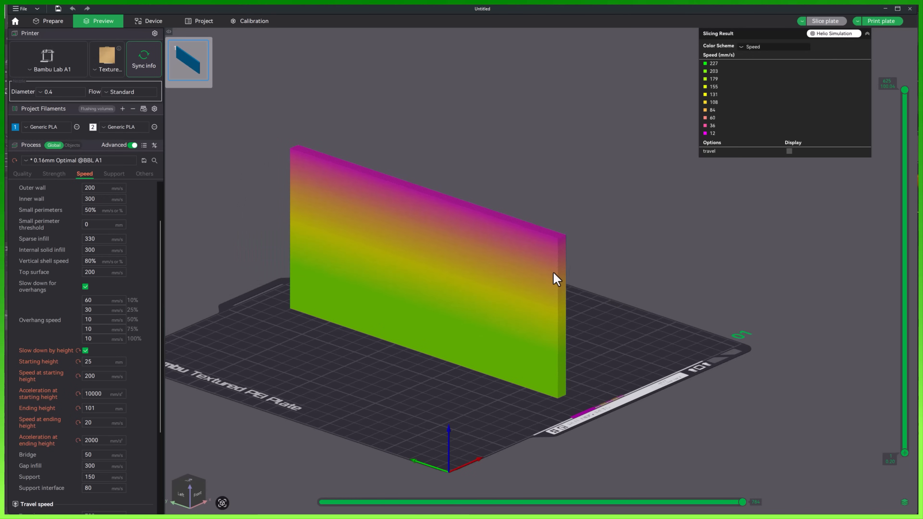
mouse_move(599, 266)
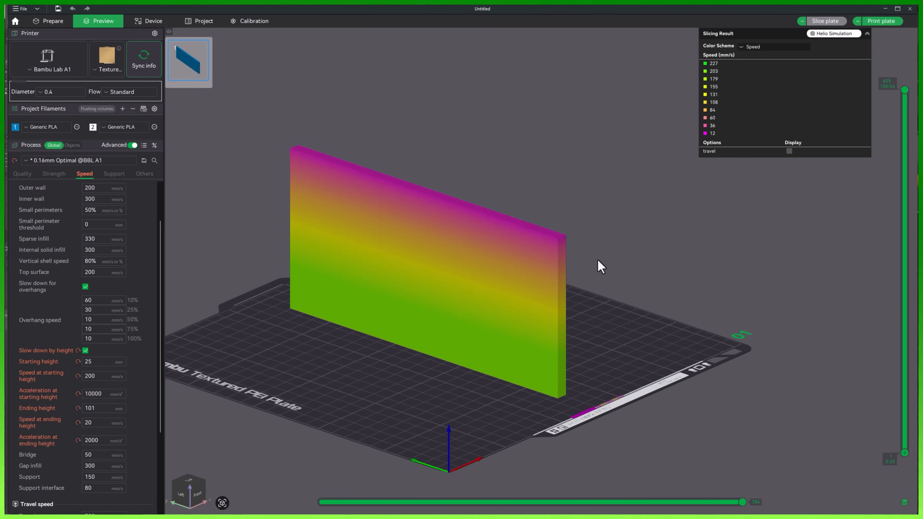
mouse_move(588, 281)
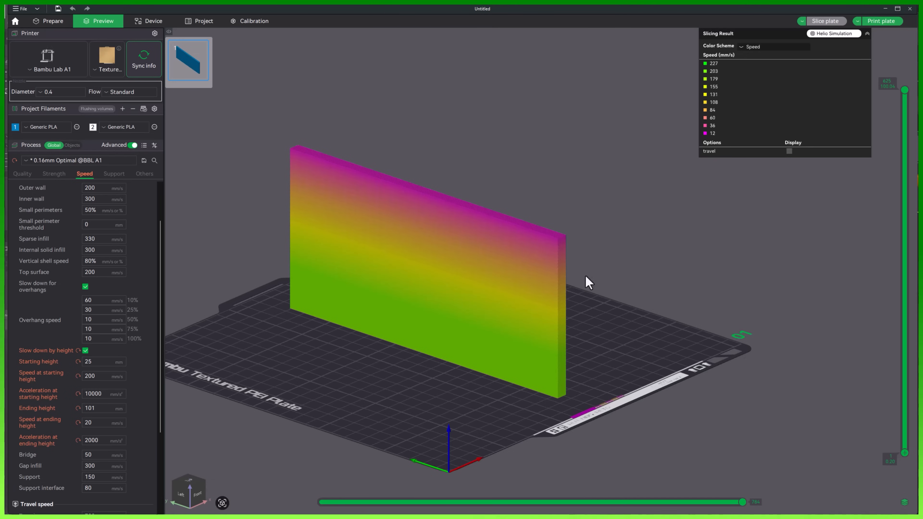
mouse_move(538, 250)
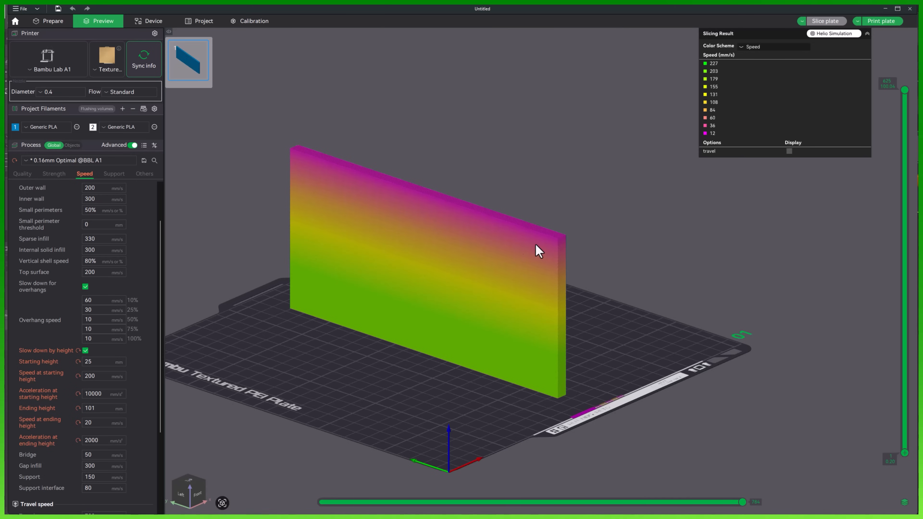
mouse_move(424, 189)
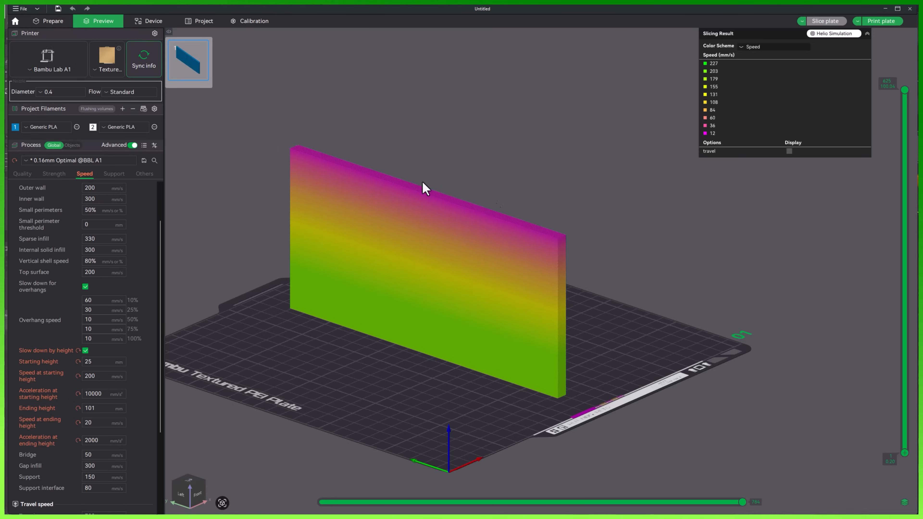
mouse_move(412, 219)
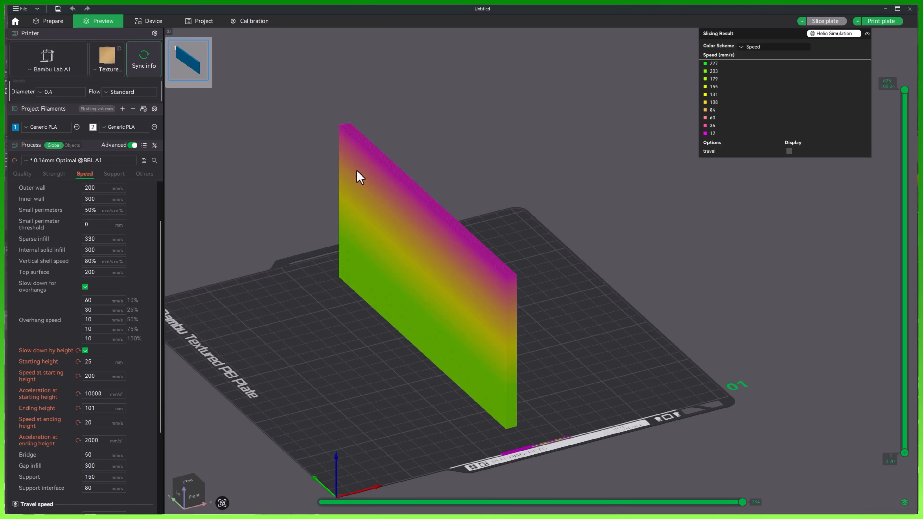
mouse_move(501, 302)
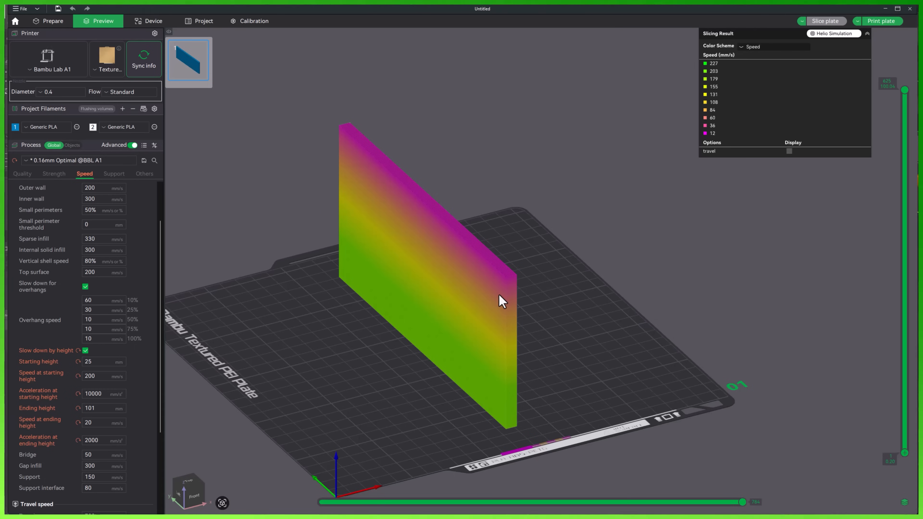
mouse_move(401, 304)
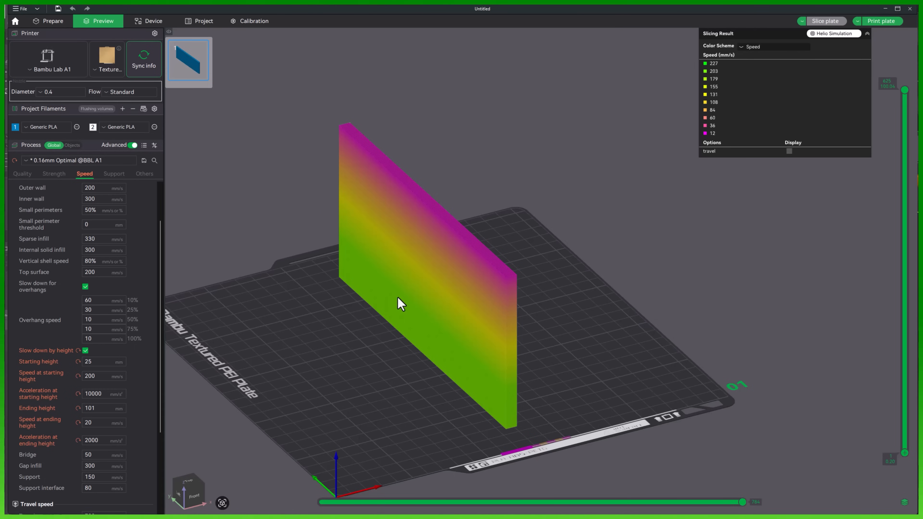
mouse_move(284, 273)
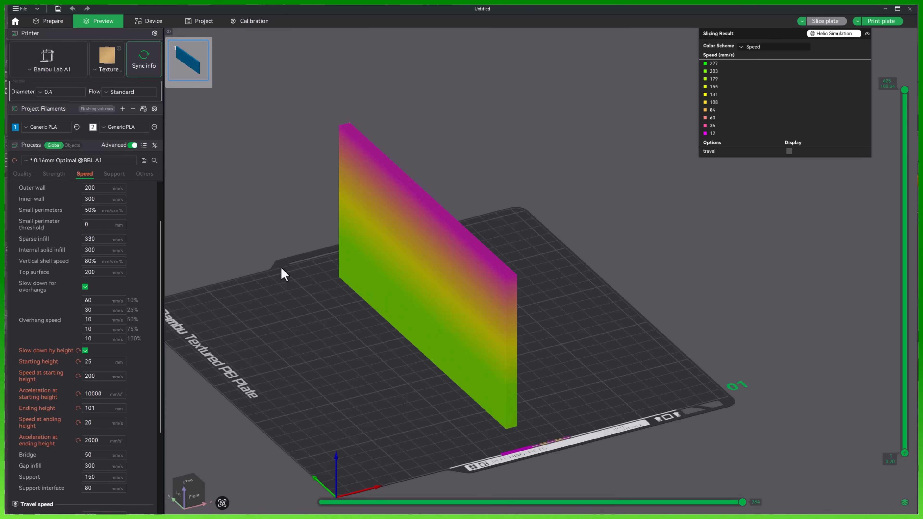
mouse_move(417, 271)
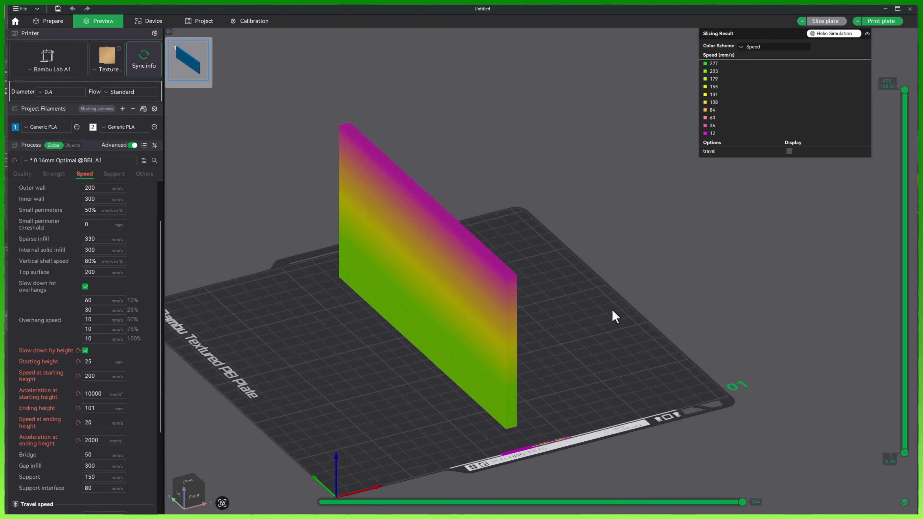
Step: Orbit the 3DBenchy and zoom in close on the painted stripe inside the cabin
left_click_drag(614, 317, 624, 349)
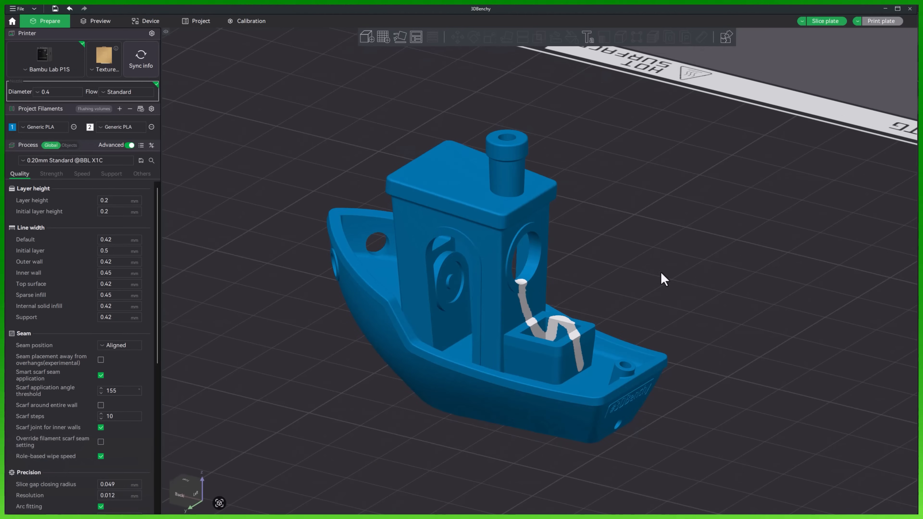
left_click_drag(664, 279, 650, 305)
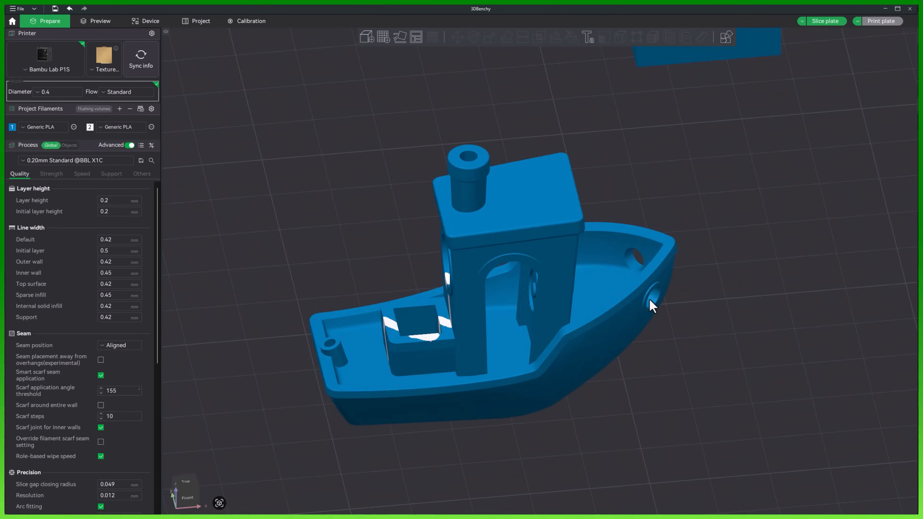
left_click_drag(650, 305, 663, 300)
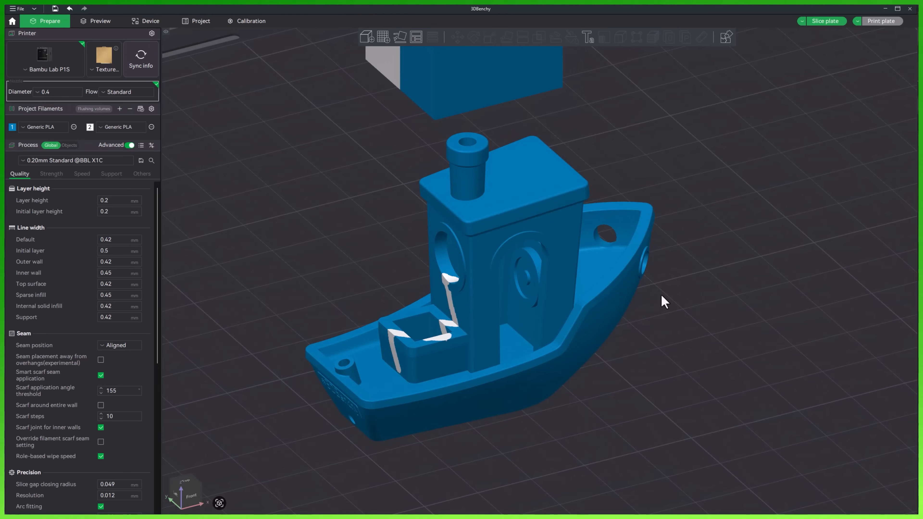
mouse_move(330, 260)
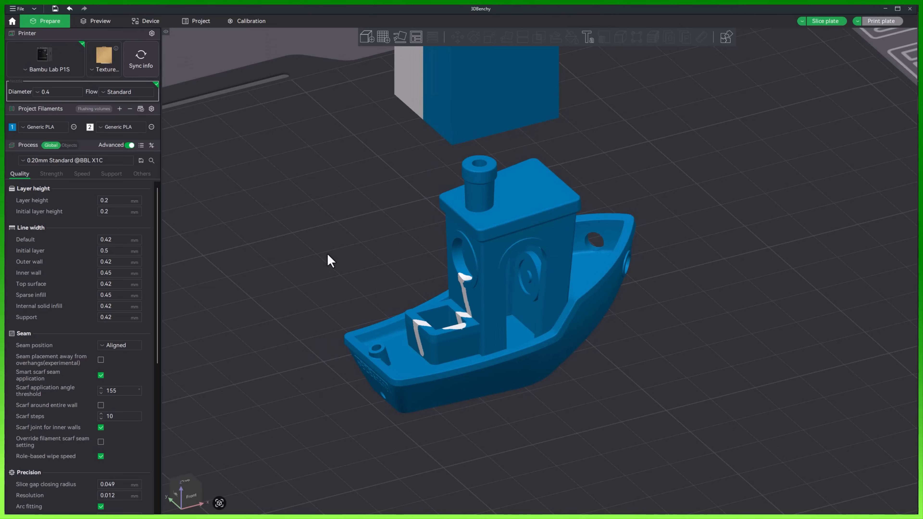
mouse_move(340, 266)
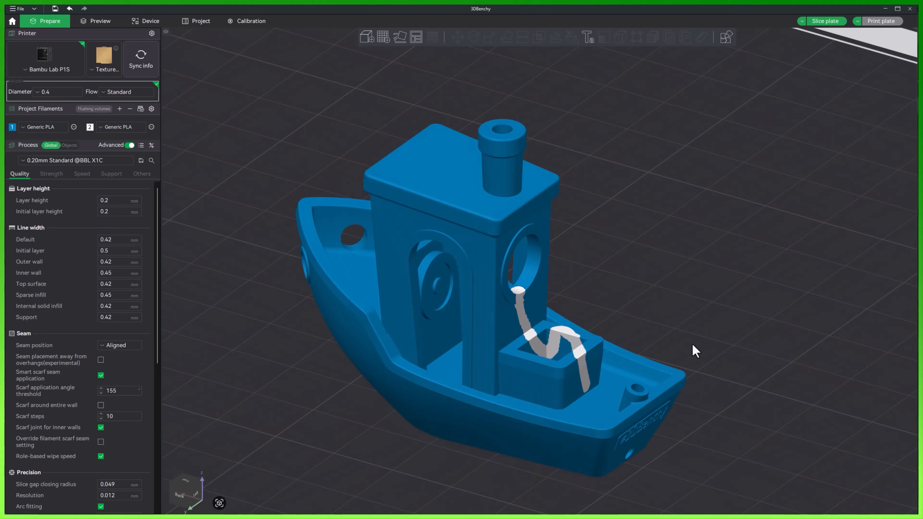
left_click_drag(694, 351, 574, 385)
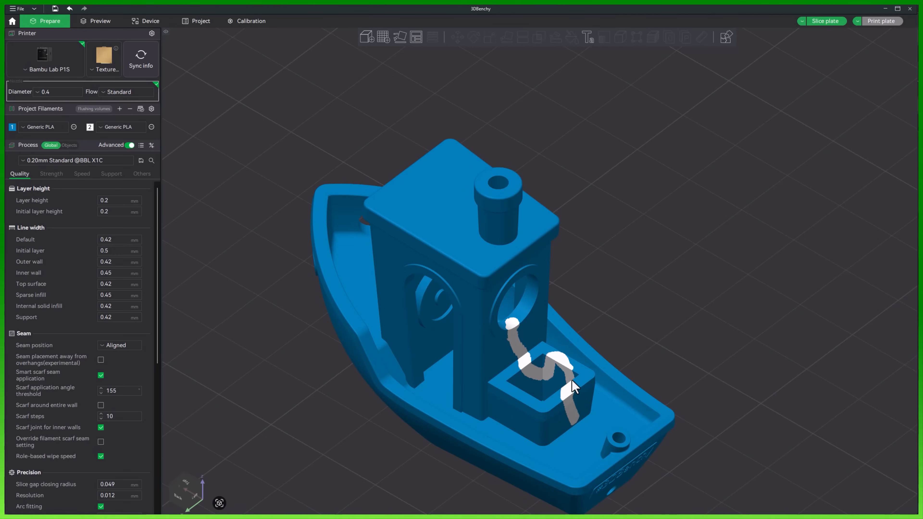
mouse_move(663, 363)
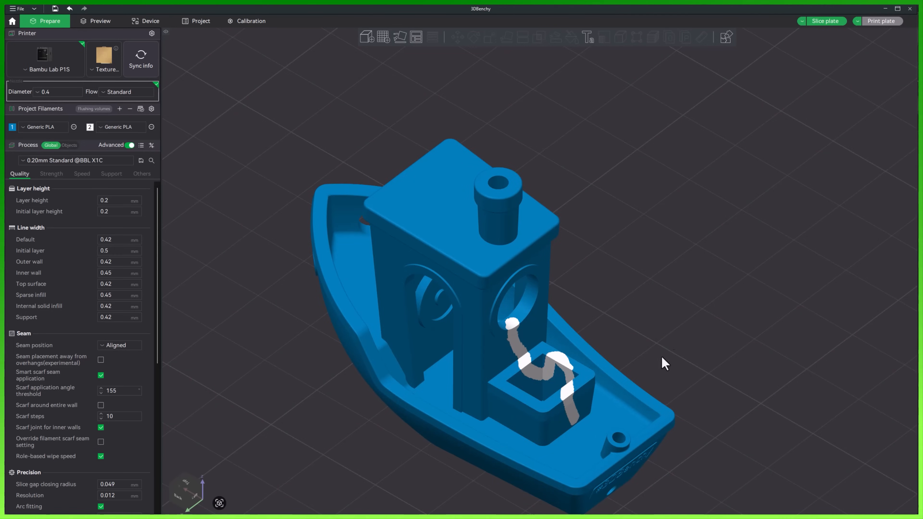
left_click_drag(662, 362, 585, 354)
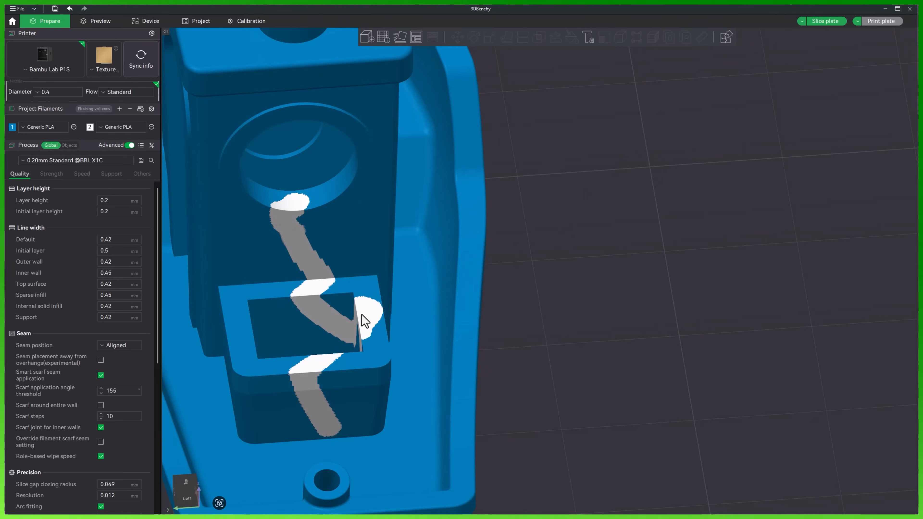
mouse_move(301, 244)
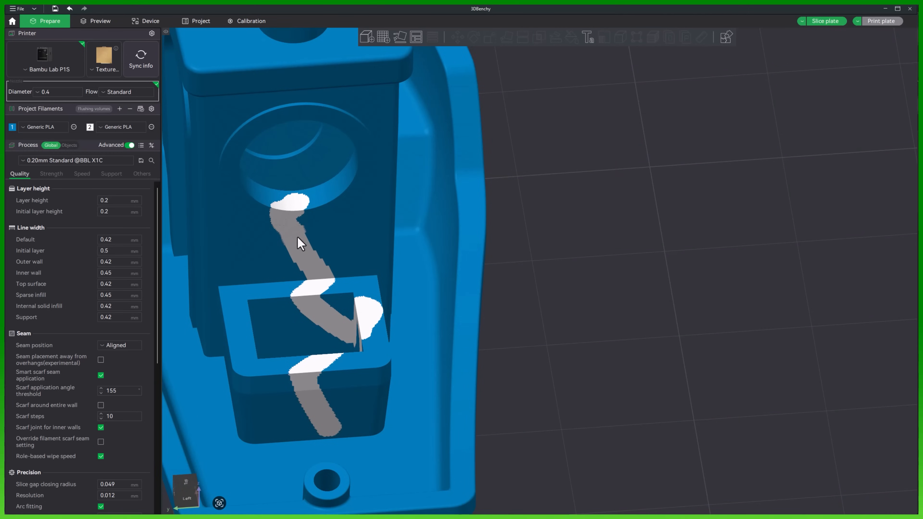
mouse_move(53, 147)
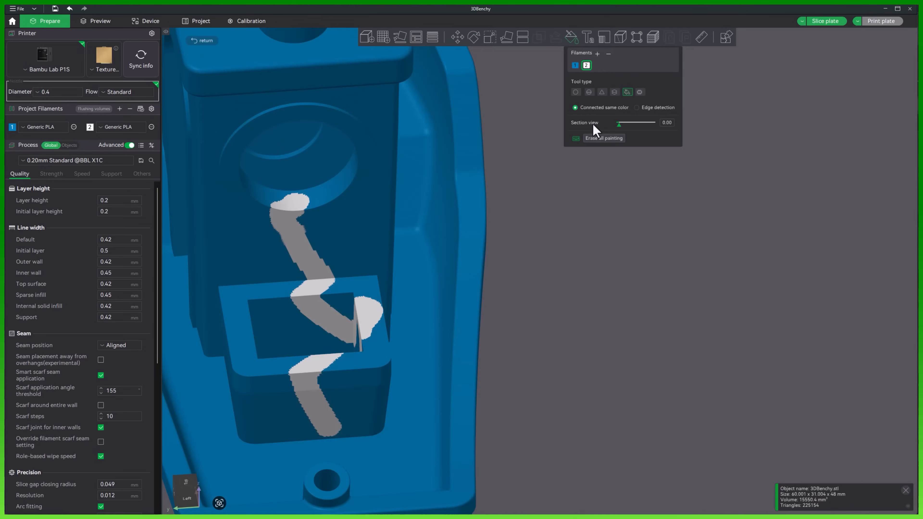
mouse_move(626, 92)
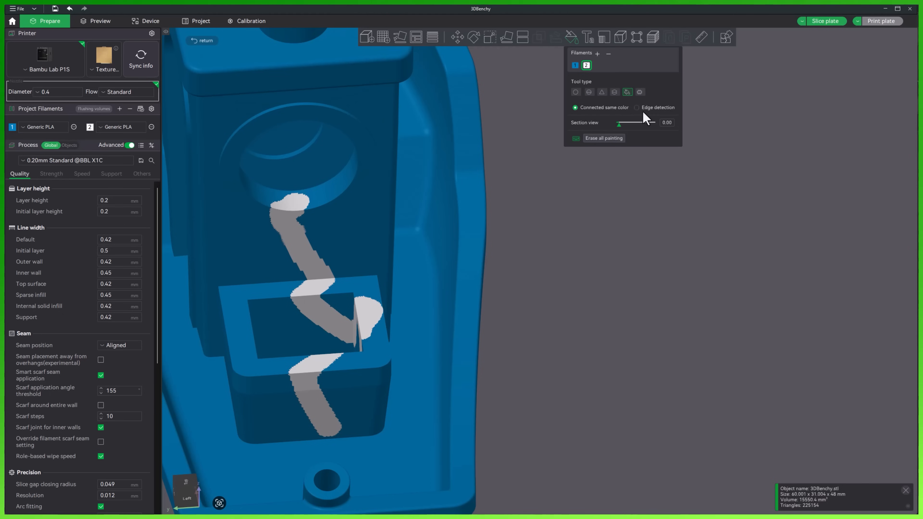
mouse_move(647, 113)
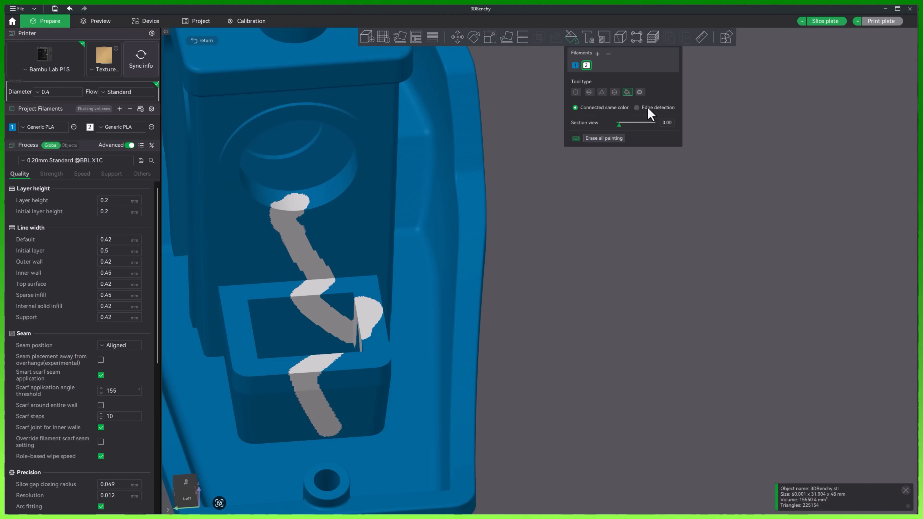
mouse_move(641, 115)
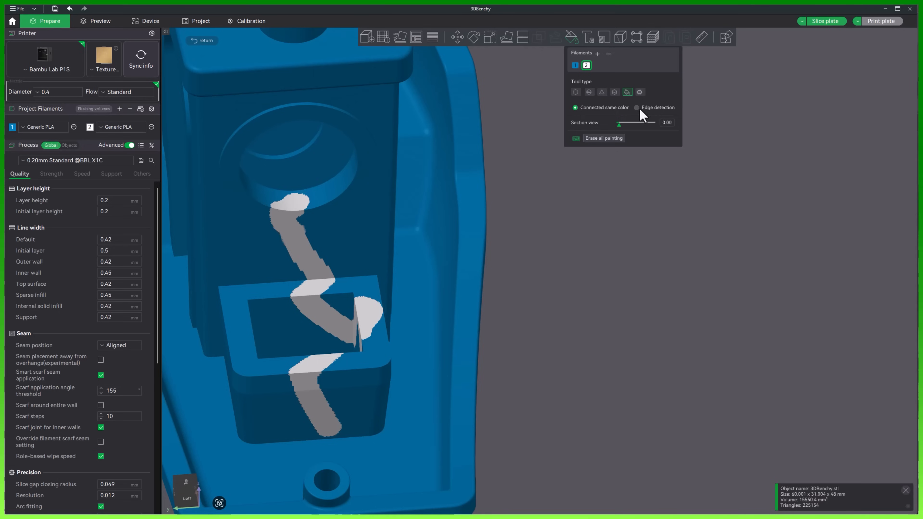
Step: Try Edge detection fill with smart fill angle 36, then return to Connected same colour
left_click(636, 107)
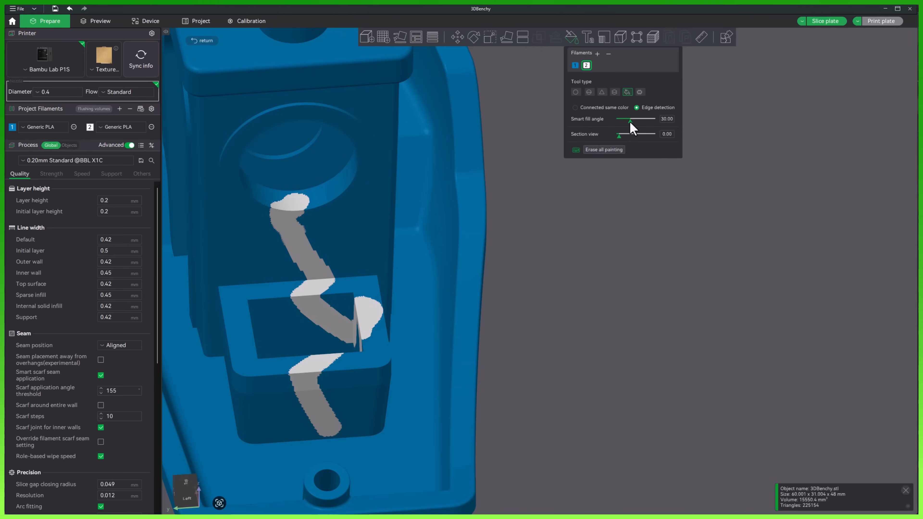
left_click_drag(630, 119, 635, 118)
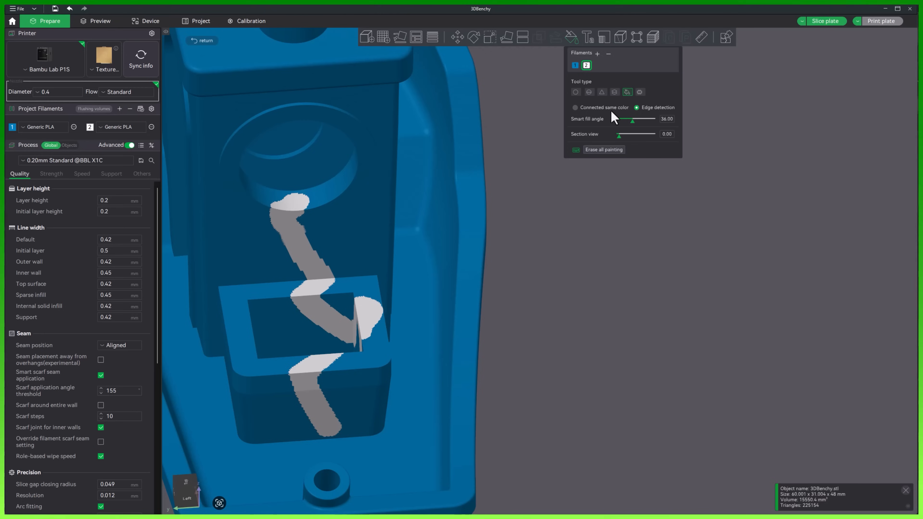
left_click(574, 107)
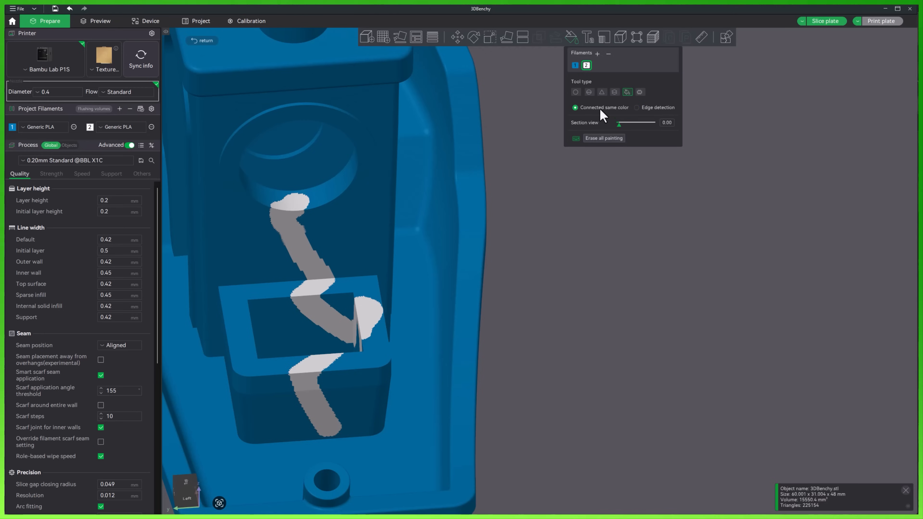
mouse_move(578, 282)
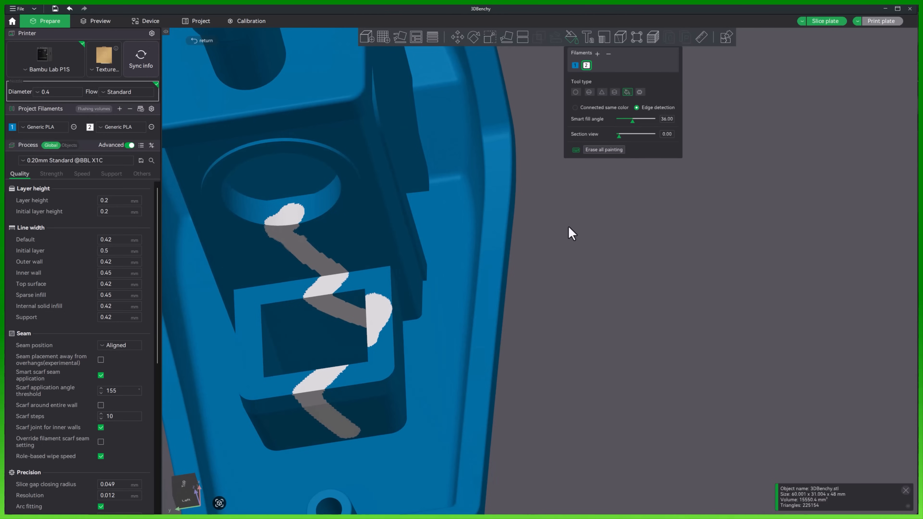
mouse_move(583, 72)
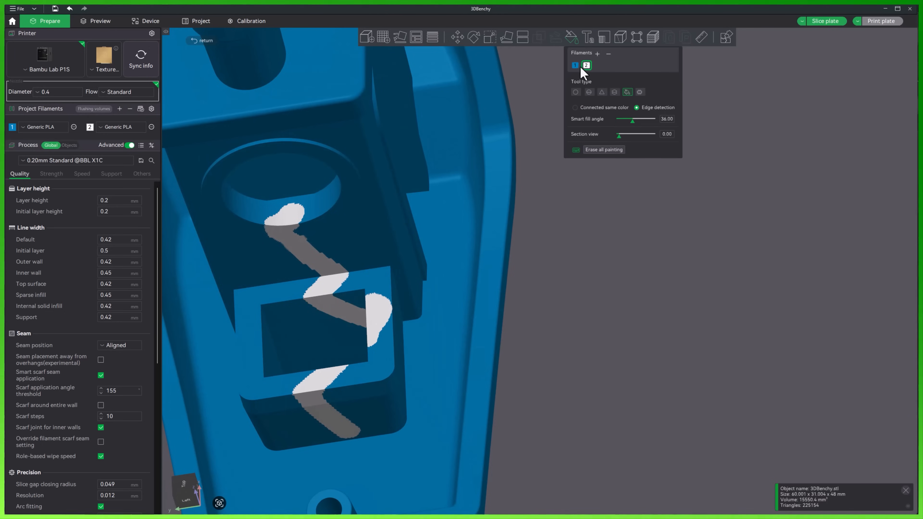
Step: Add a red third filament for painting and orbit the Benchy to view its other side
left_click(597, 53)
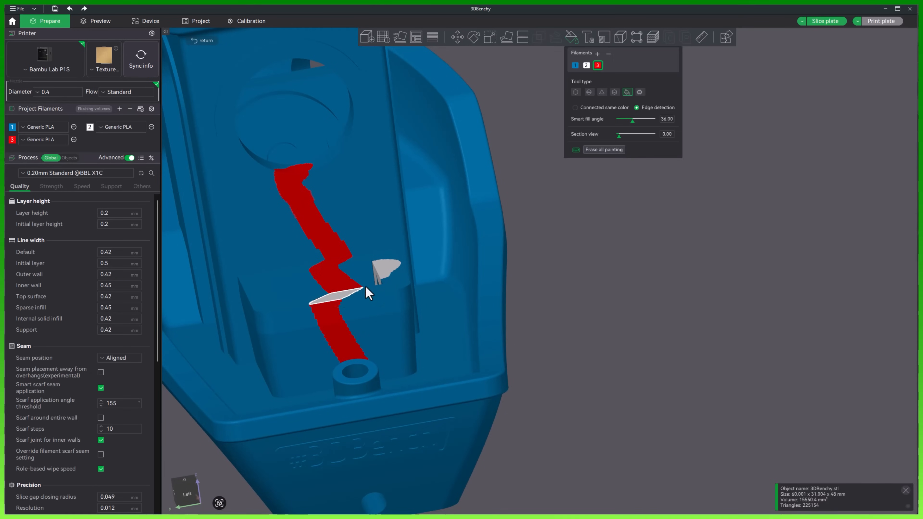
left_click_drag(368, 294, 547, 338)
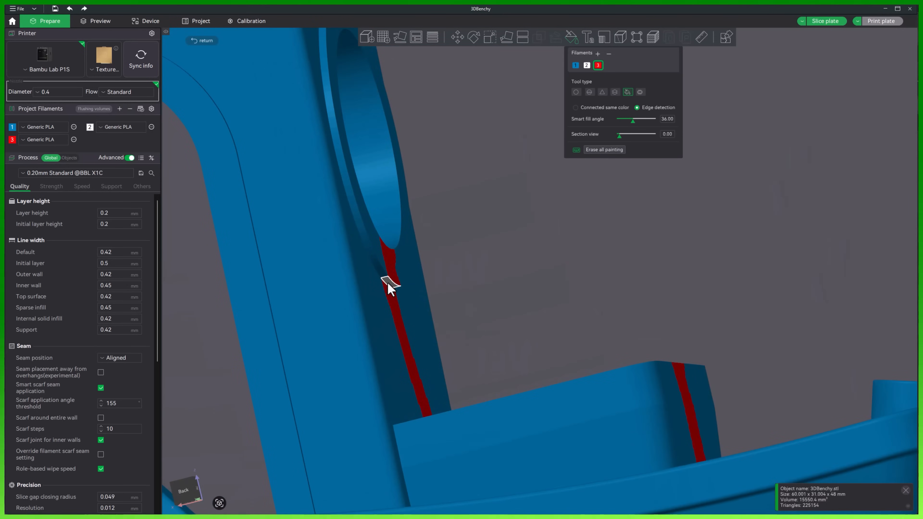
left_click_drag(388, 288, 593, 269)
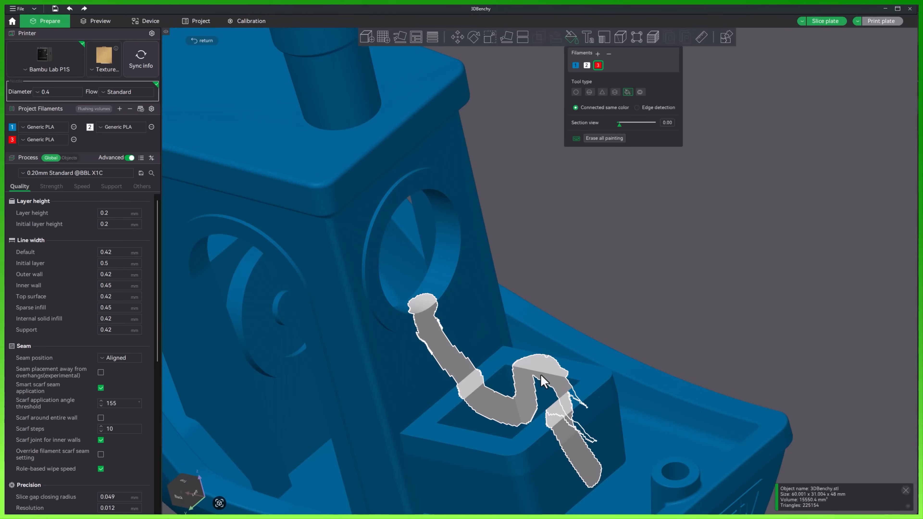
mouse_move(528, 386)
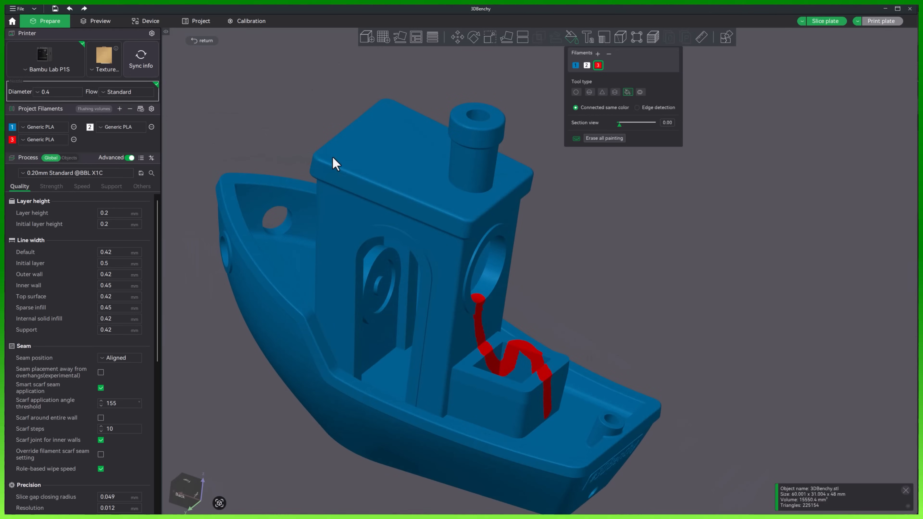
mouse_move(548, 300)
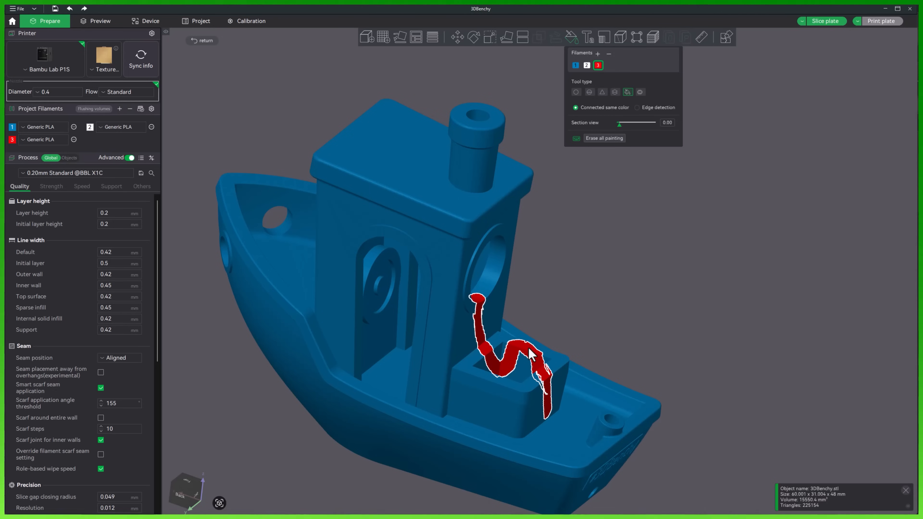
Step: Orbit to look down on the Benchy's red-painted deck stripe from above
left_click_drag(530, 353, 608, 353)
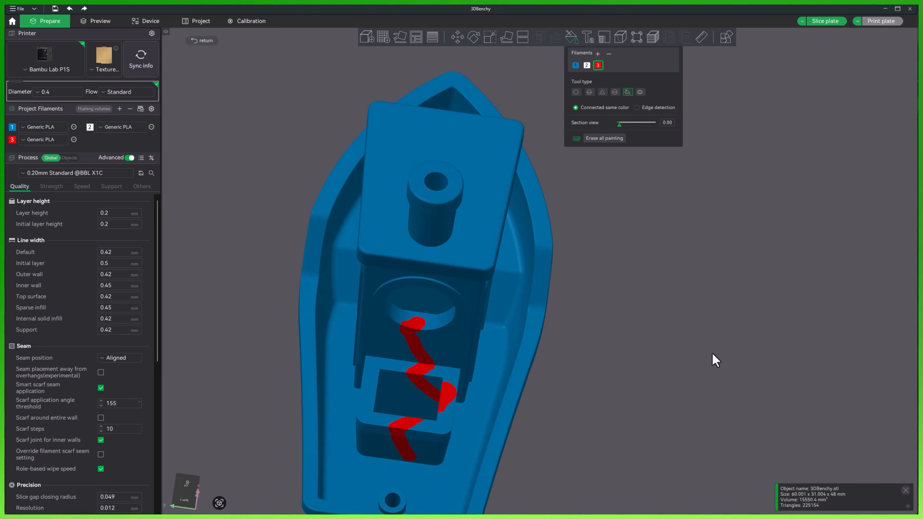
mouse_move(706, 365)
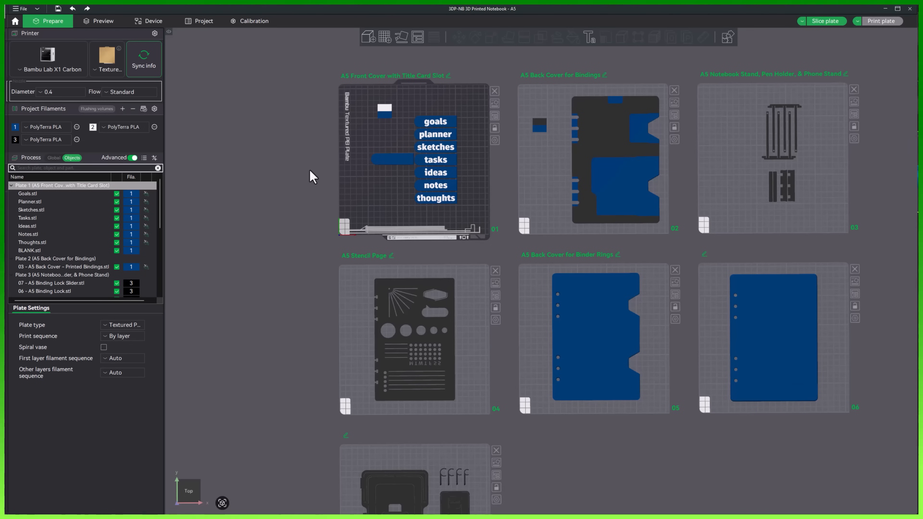
mouse_move(737, 248)
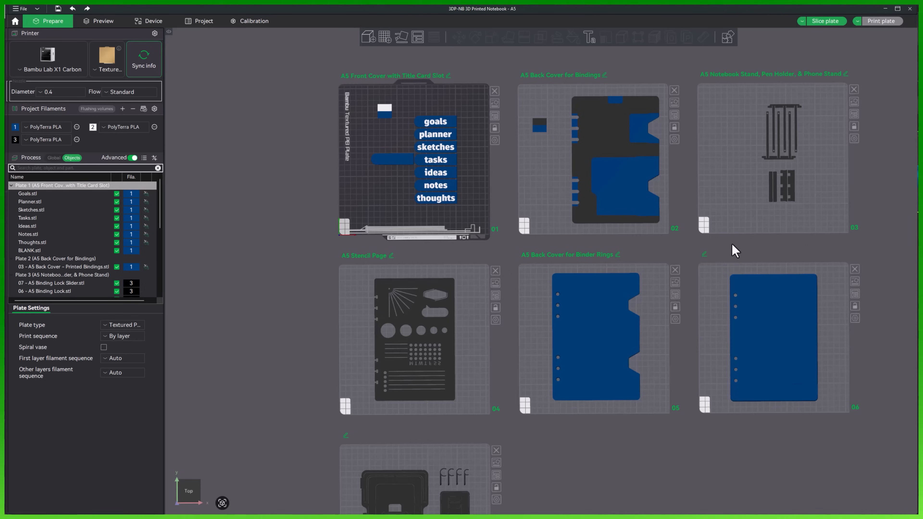
mouse_move(689, 243)
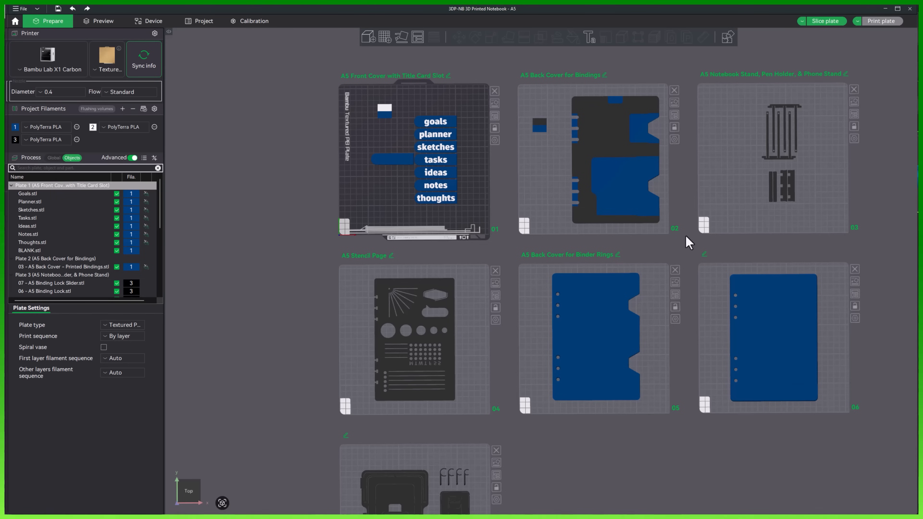
mouse_move(610, 256)
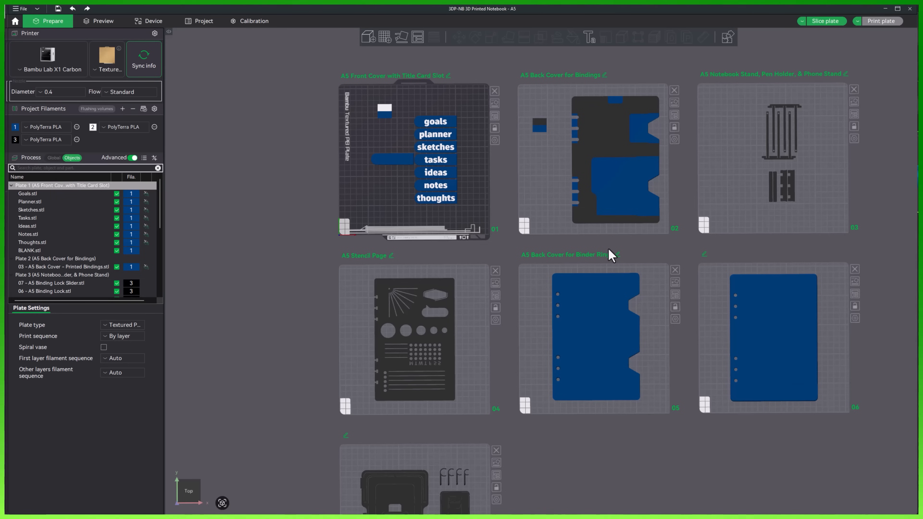
mouse_move(778, 383)
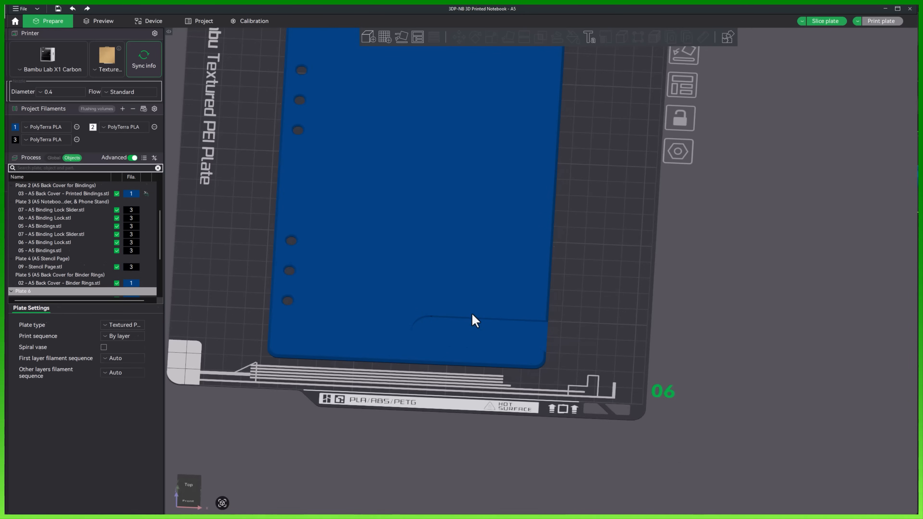
Step: Jump to the front-cover plate and select the unlabelled BLANK tab beside the notebook tabs
left_click(44, 290)
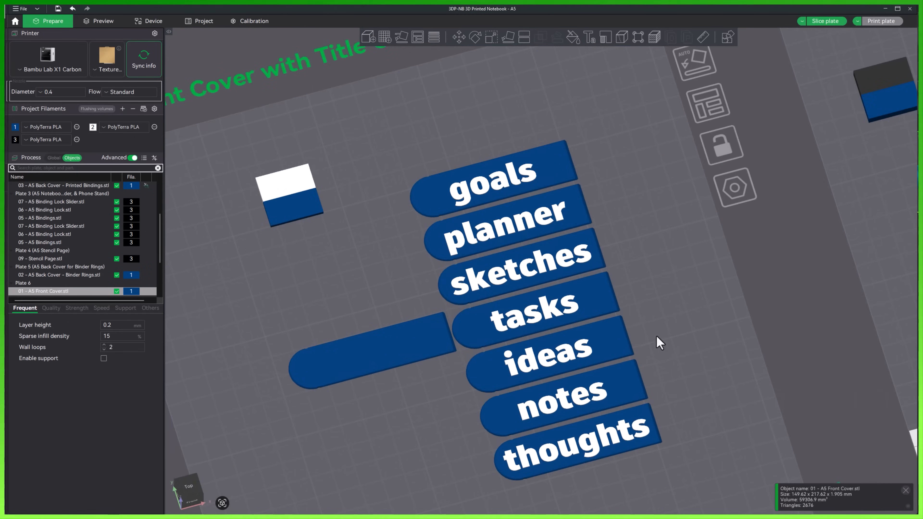
mouse_move(743, 399)
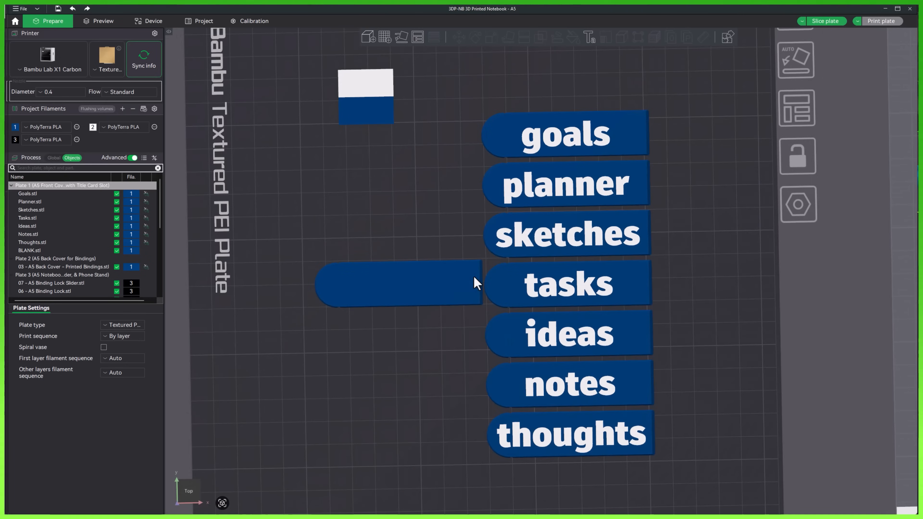
mouse_move(400, 289)
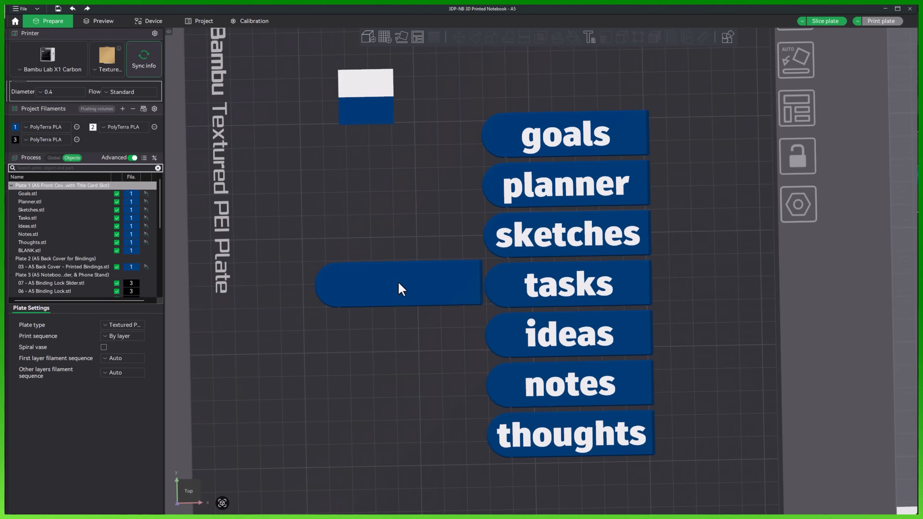
left_click(398, 283)
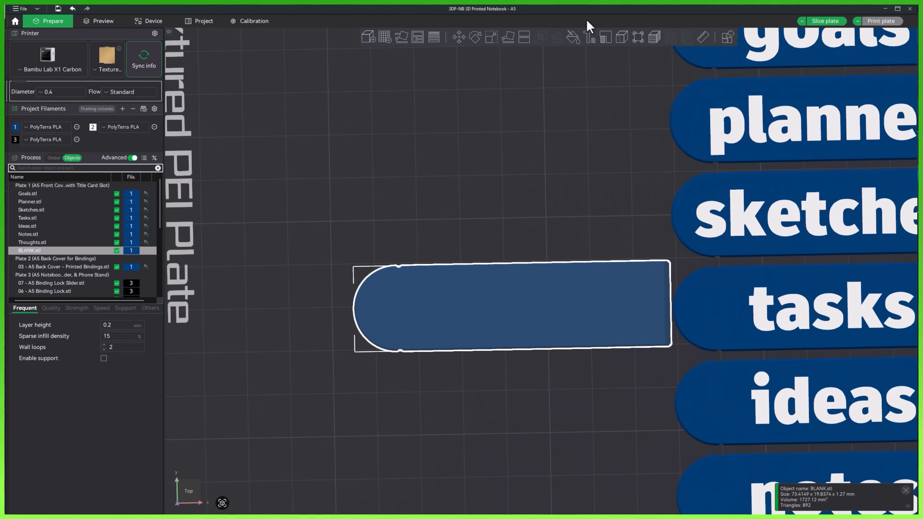
Step: Add a text shape to the blank tab in Freestyle Script, widely spaced and slightly tilted
left_click(586, 36)
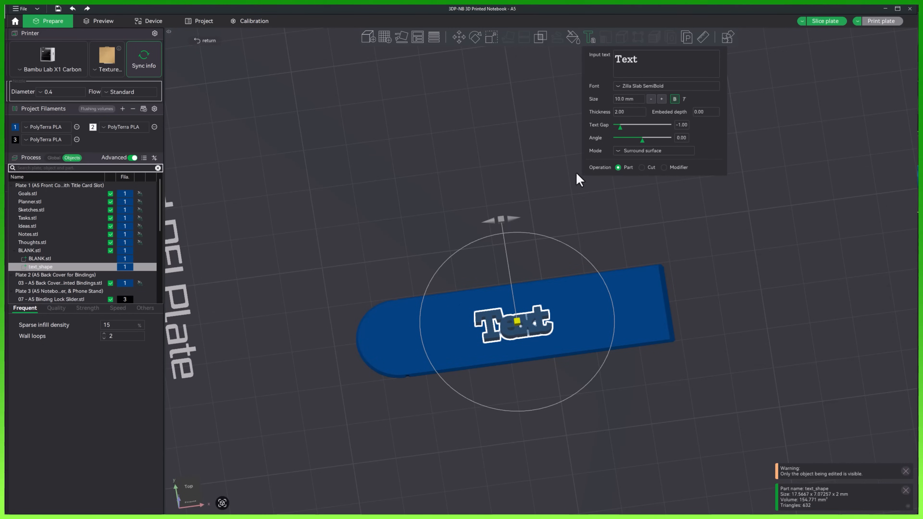
mouse_move(691, 233)
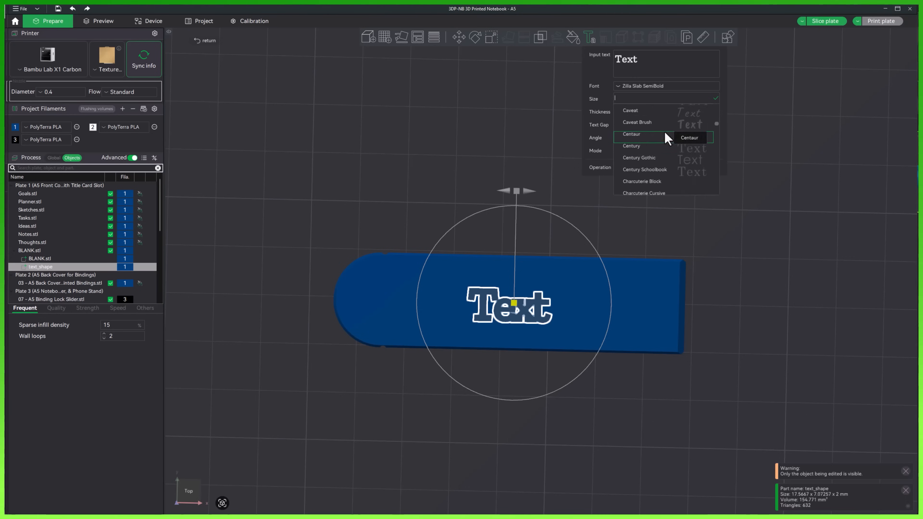
scroll("down", 3)
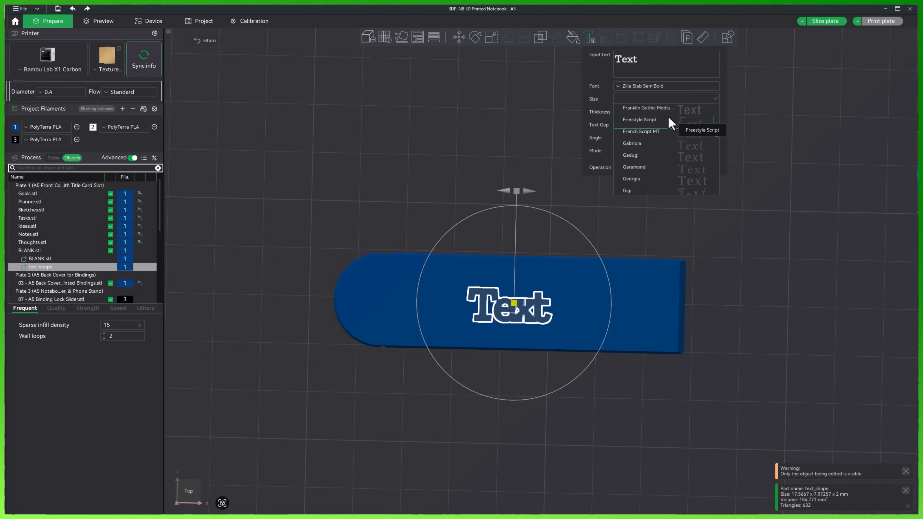
left_click(639, 120)
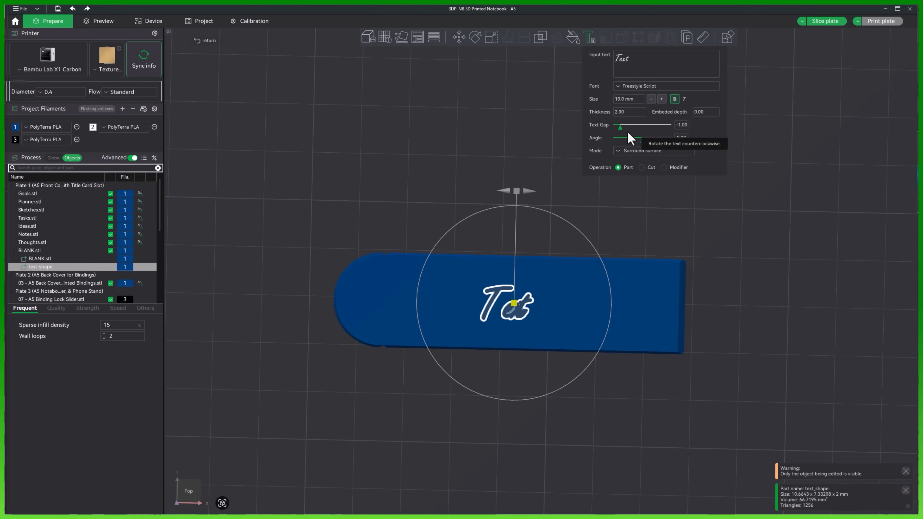
left_click_drag(620, 127, 643, 127)
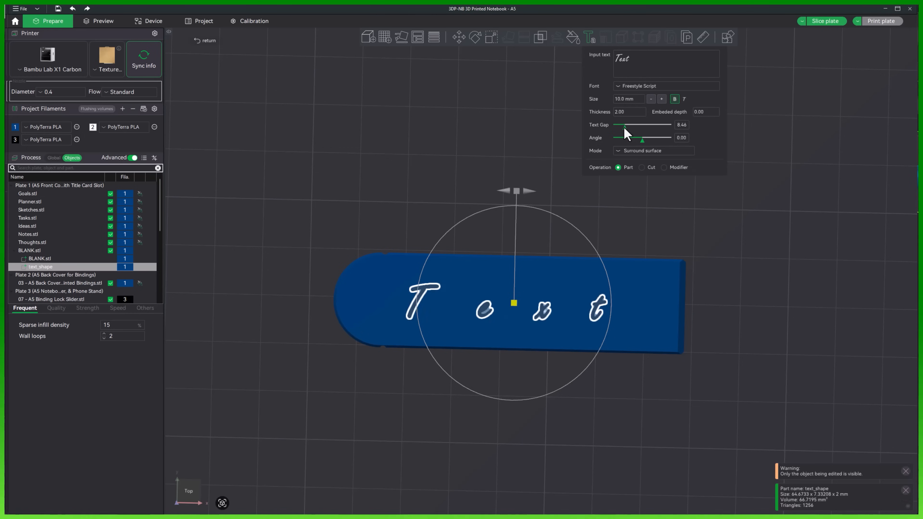
left_click_drag(624, 125, 623, 124)
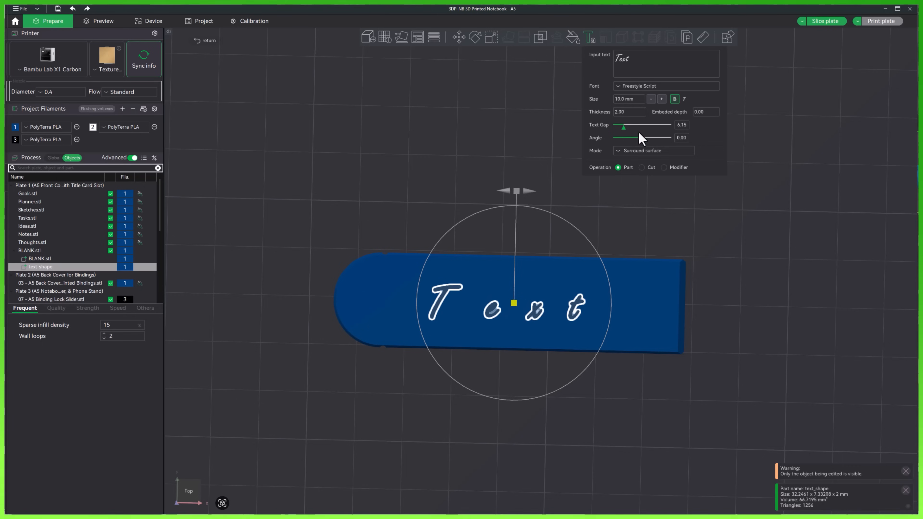
left_click_drag(625, 137, 643, 138)
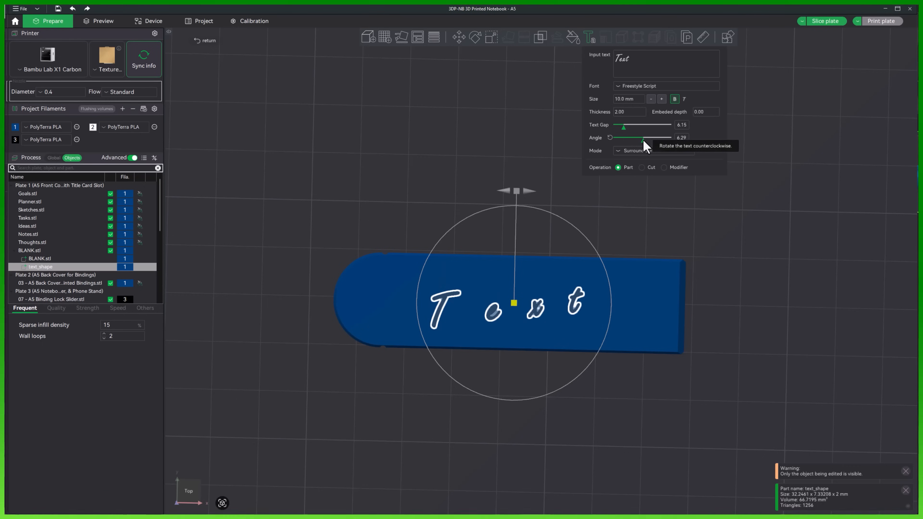
Step: Try French Script MT, then settle on the AniMe Matrix font with tighter letter spacing
left_click(665, 86)
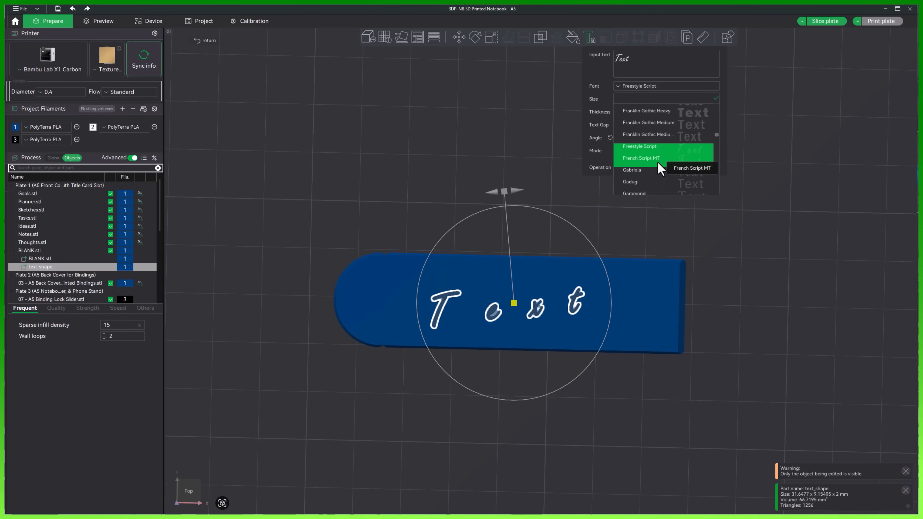
left_click(641, 158)
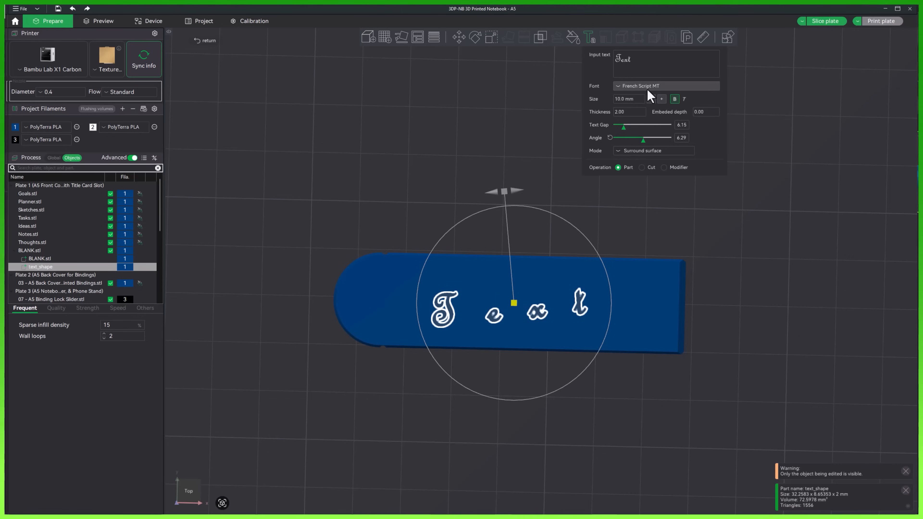
left_click(665, 86)
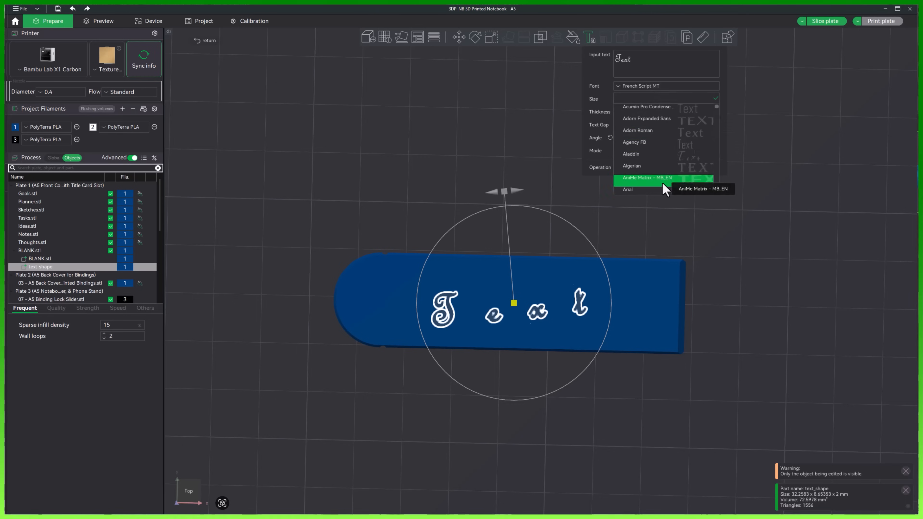
left_click(646, 178)
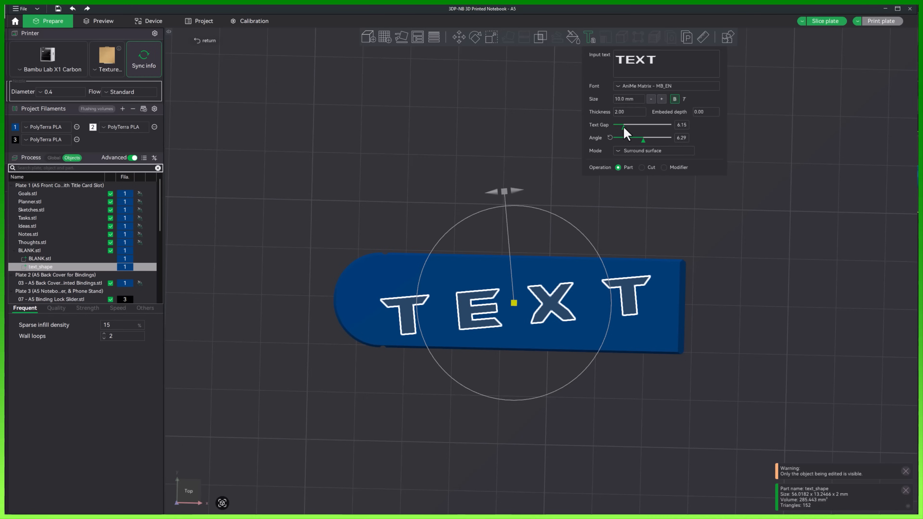
left_click_drag(625, 125, 620, 126)
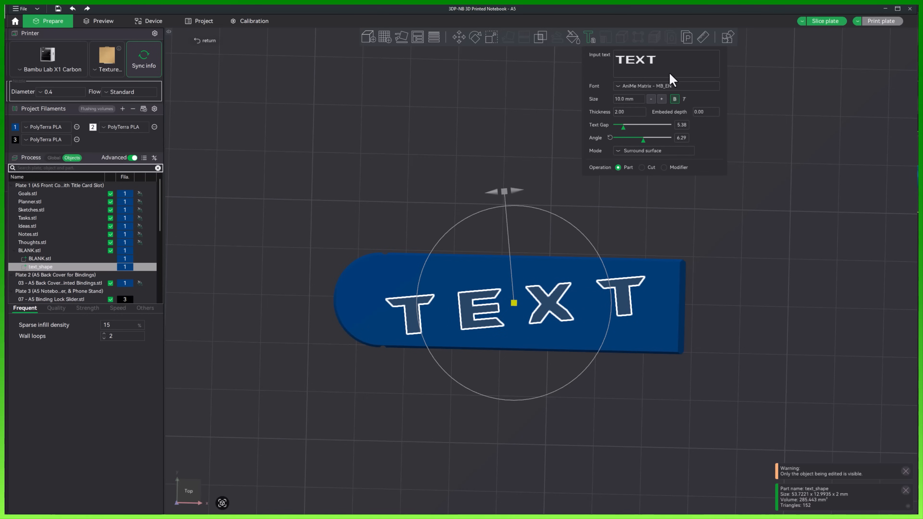
mouse_move(681, 121)
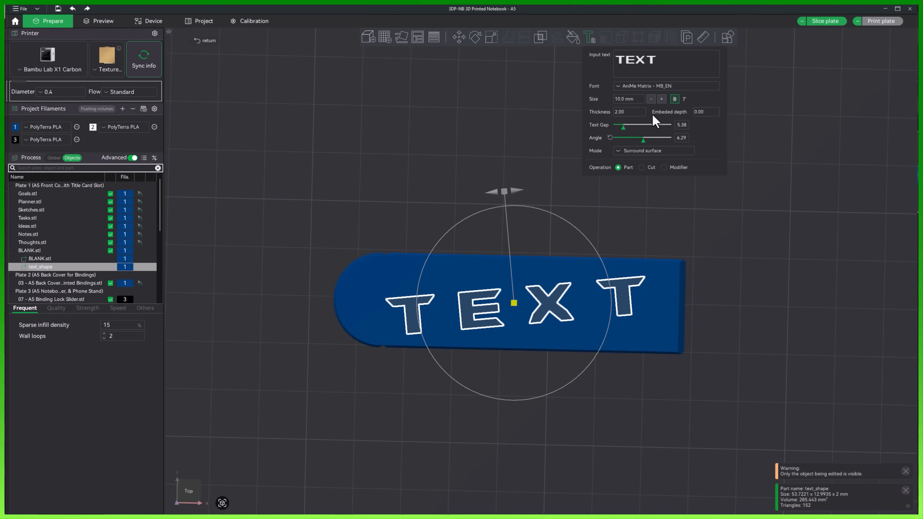
Step: Set the font to Zilla Slab SemiBold and replace the placeholder with 'MeaD'
left_click(665, 86)
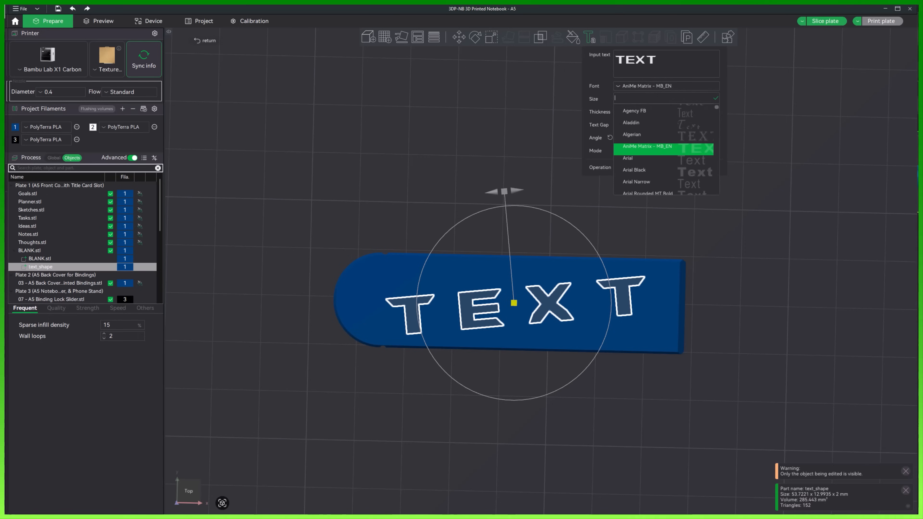
type("zi")
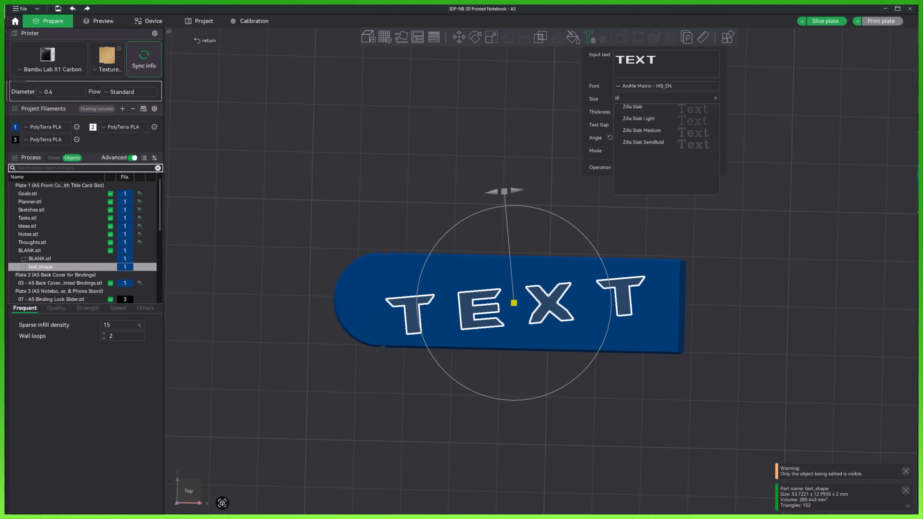
left_click(642, 142)
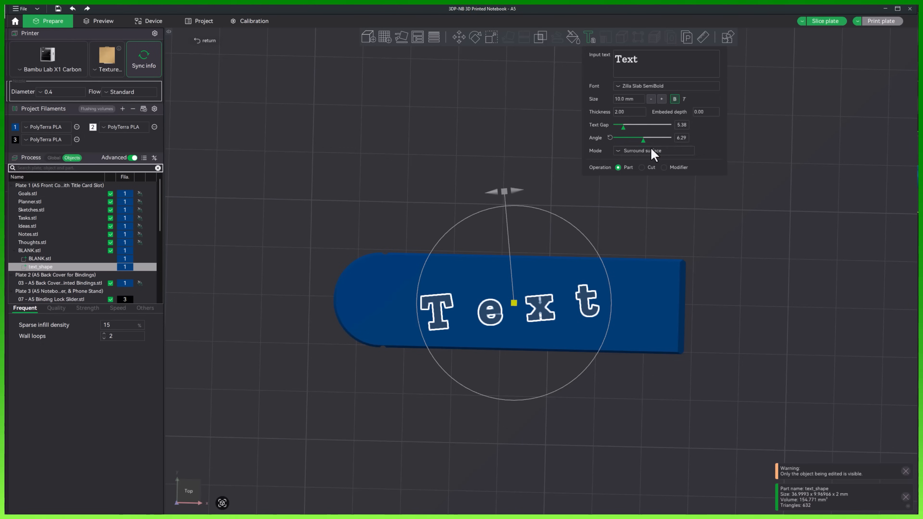
left_click(674, 98)
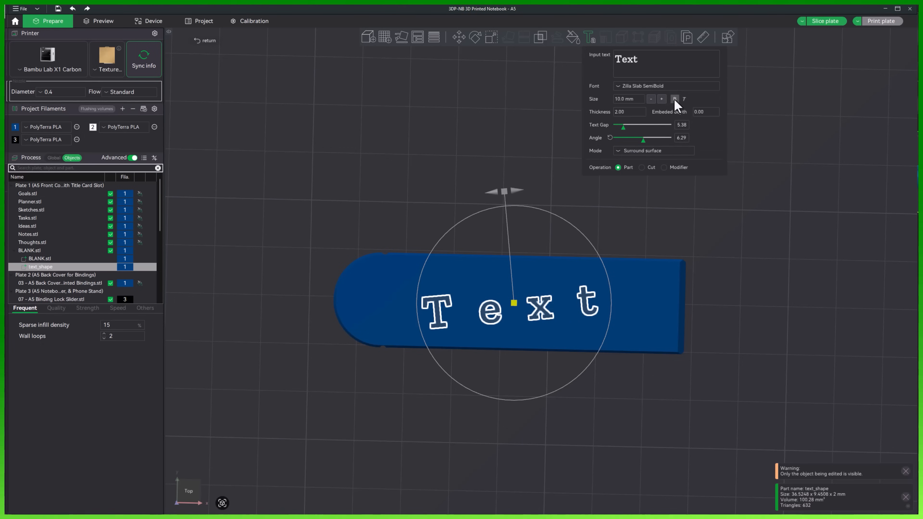
left_click(674, 98)
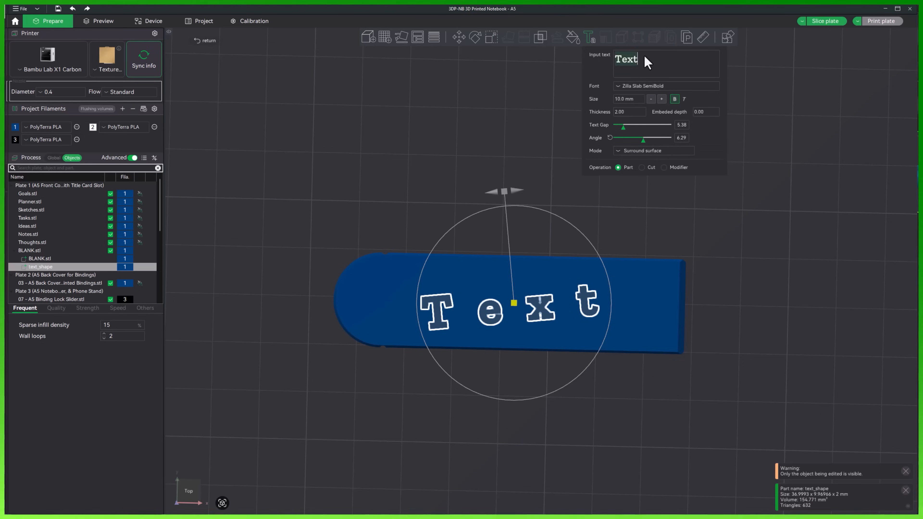
type("MeaD")
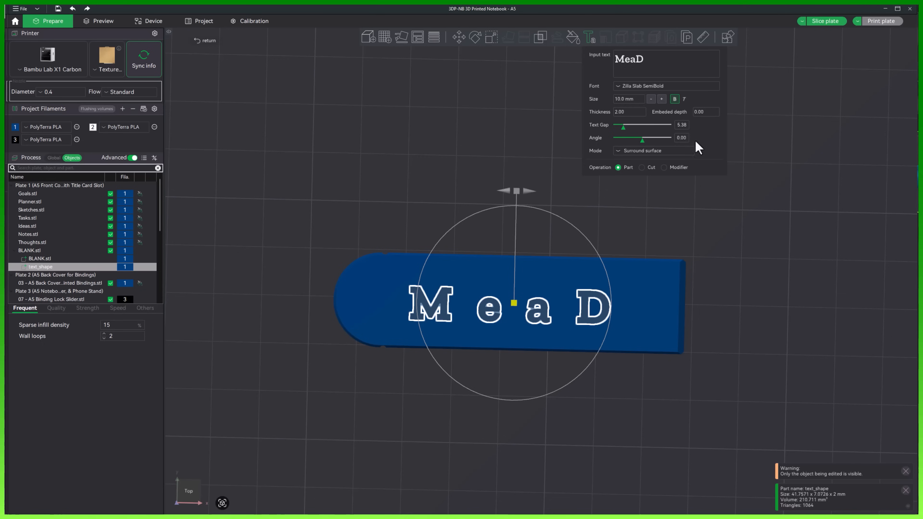
Step: Close the letter gap down to a small spacing of about 0.50
left_click_drag(623, 126, 622, 129)
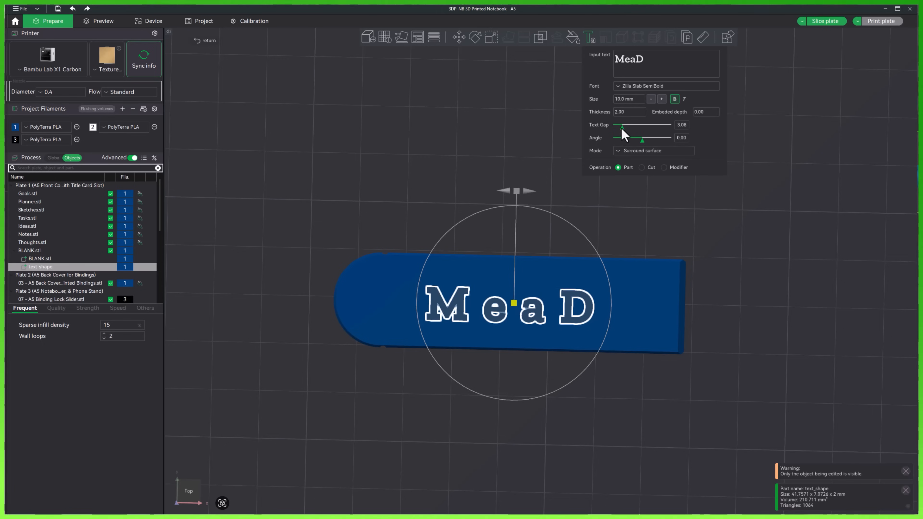
left_click_drag(621, 125, 618, 125)
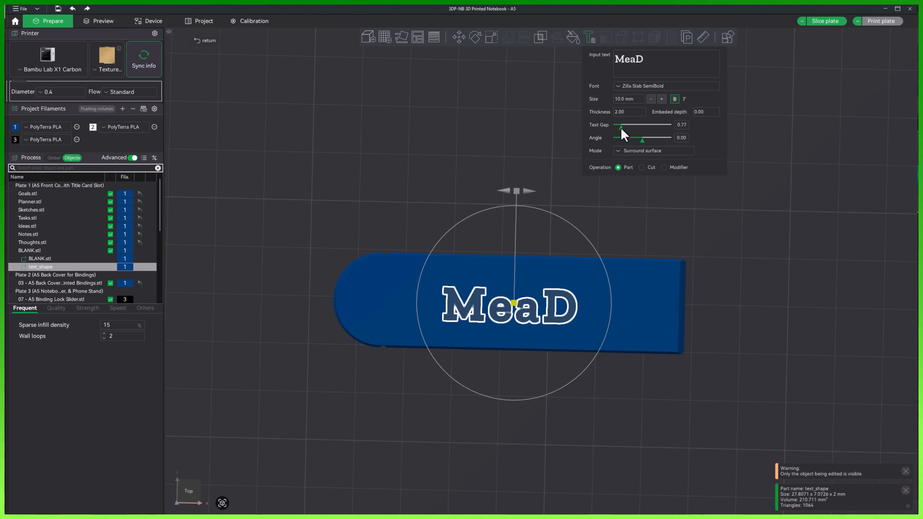
scroll("up", 3)
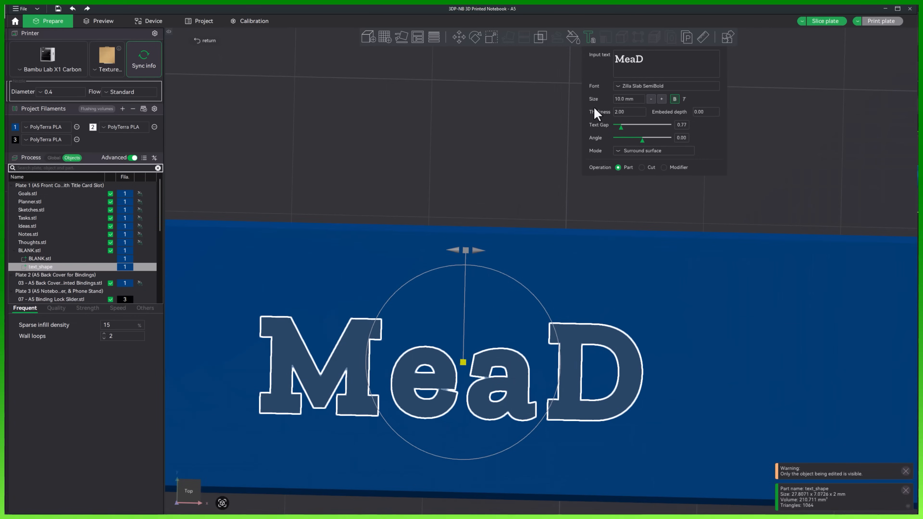
left_click_drag(644, 124, 618, 125)
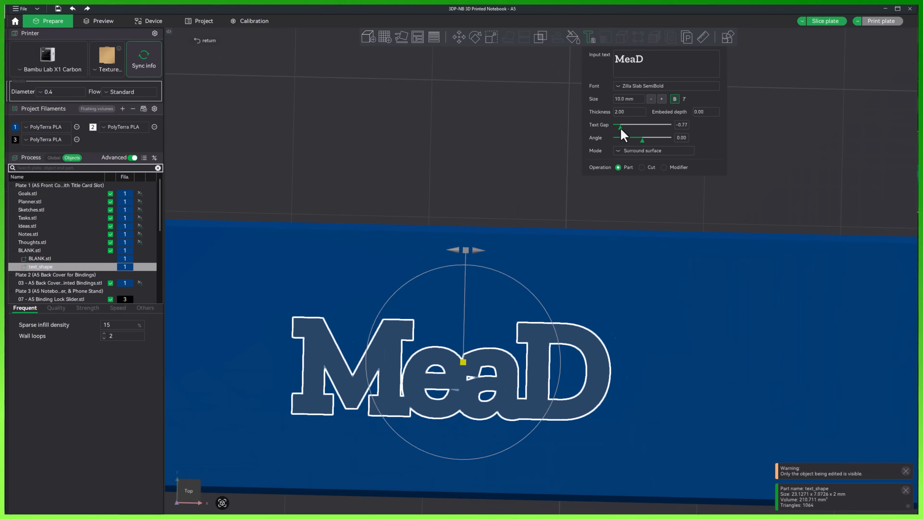
left_click_drag(619, 124, 619, 124)
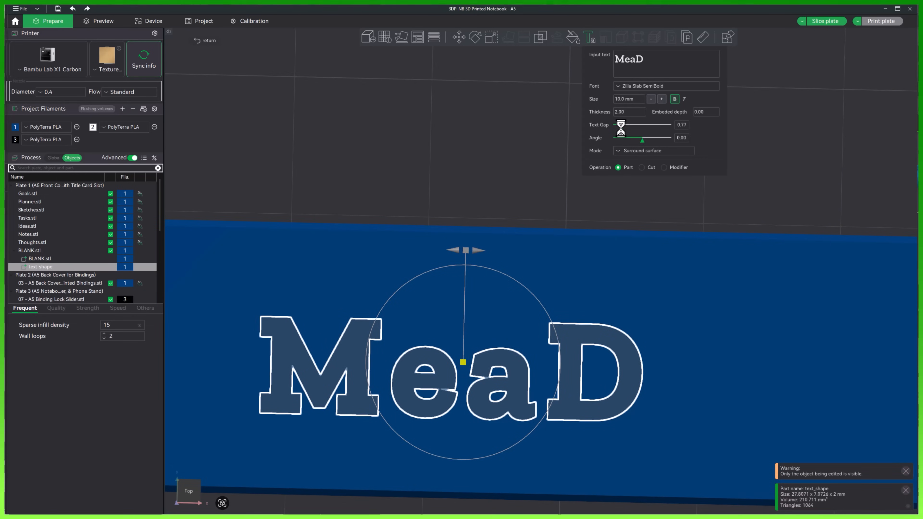
left_click_drag(619, 124, 616, 124)
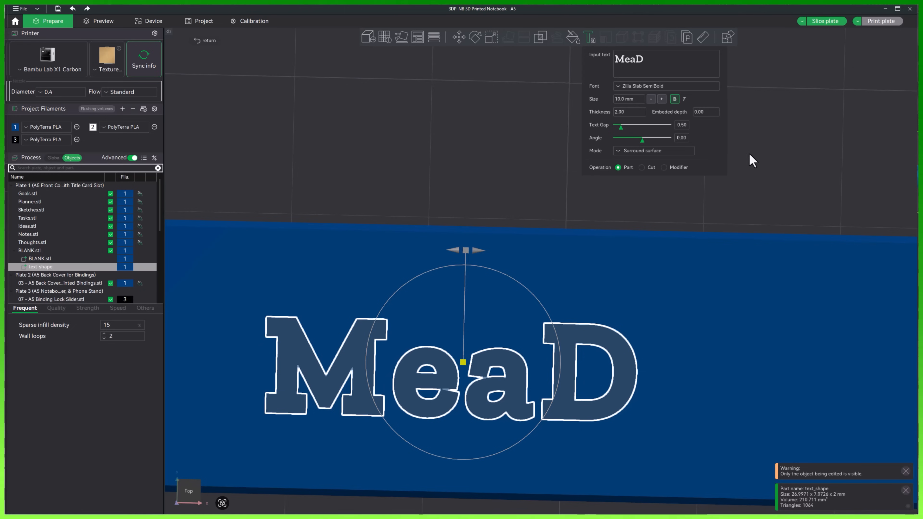
mouse_move(663, 106)
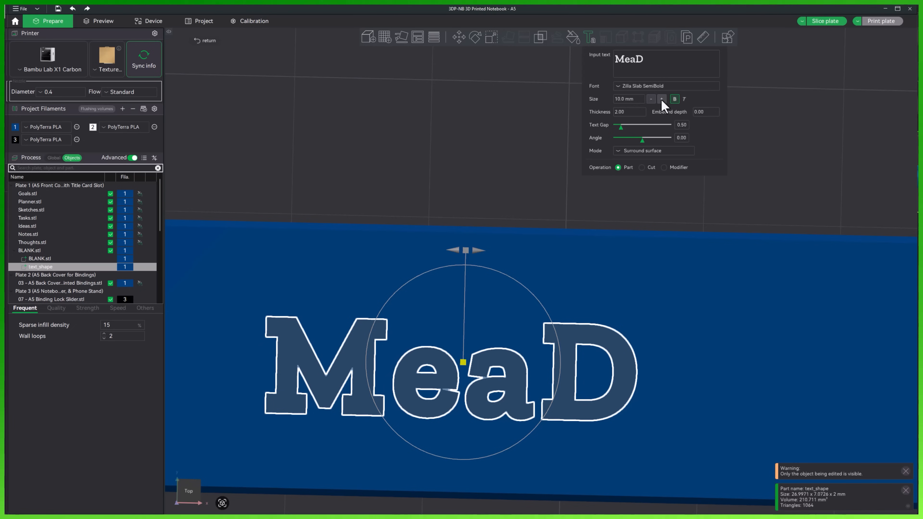
Step: Set the text size to 18 mm
left_click(661, 98)
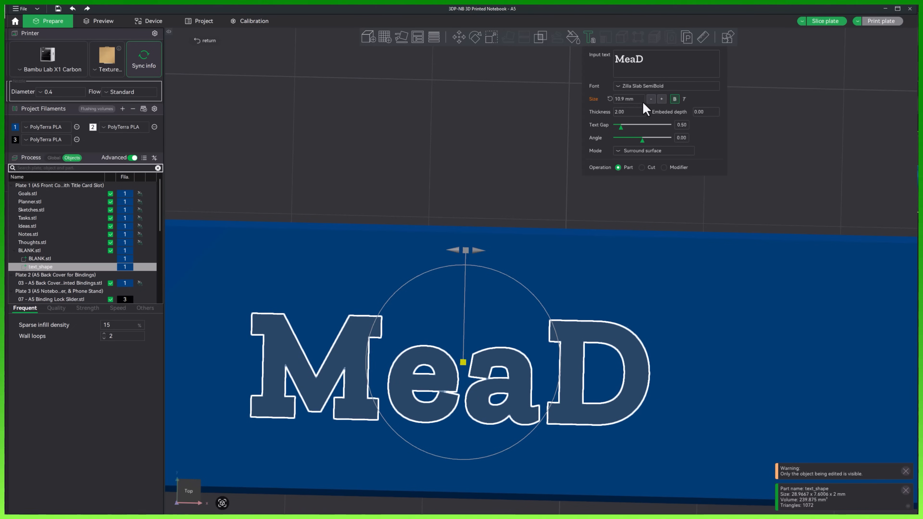
type("18.")
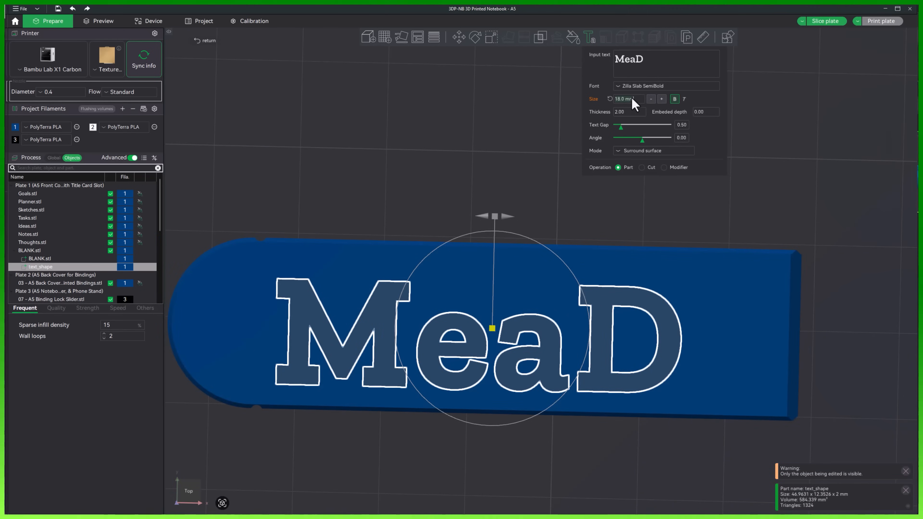
left_click(660, 98)
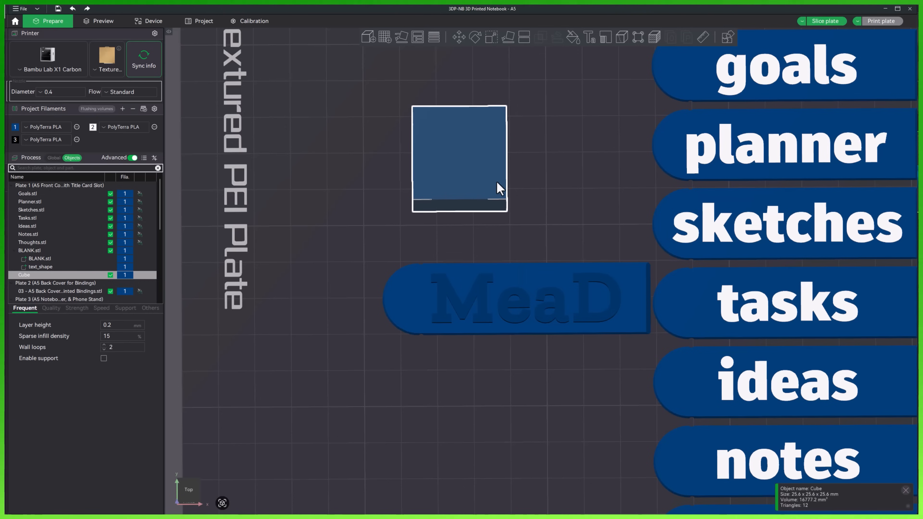
mouse_move(592, 44)
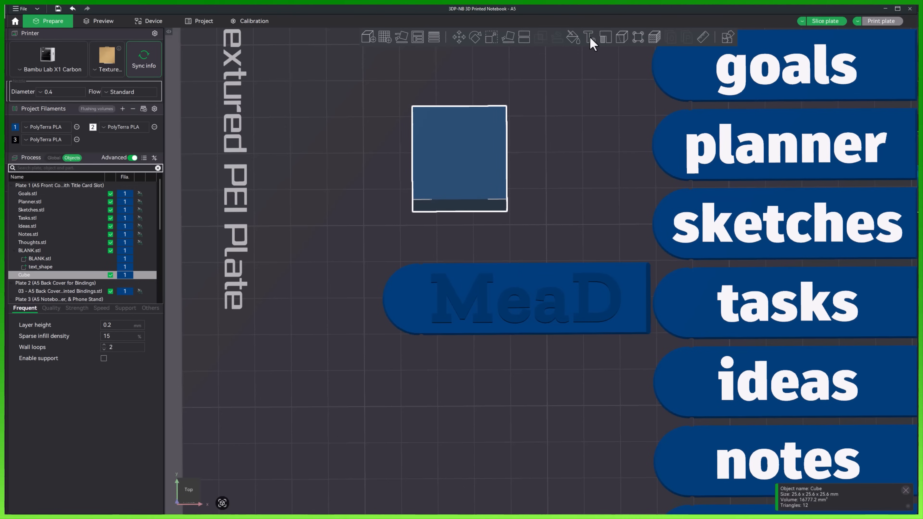
Step: Place a text shape with the same MeaD settings onto the test cube's face
left_click(587, 37)
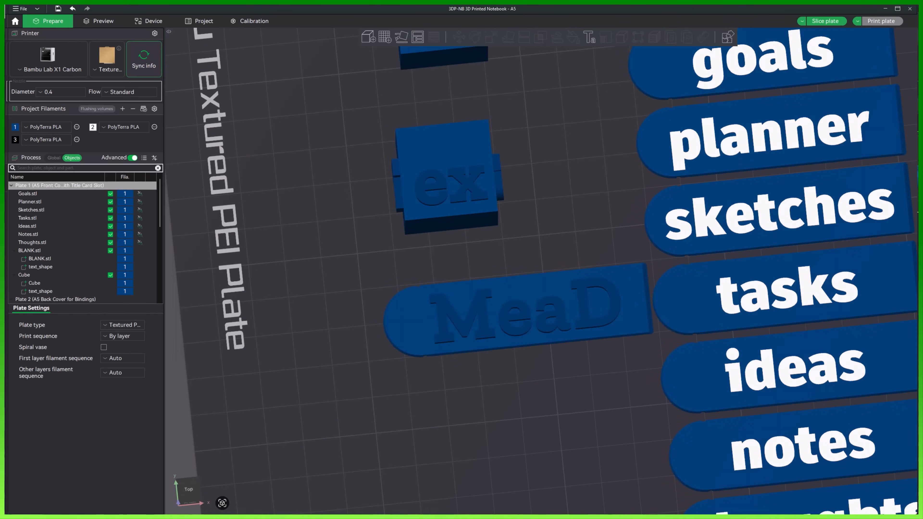
left_click(587, 37)
type("MeaD")
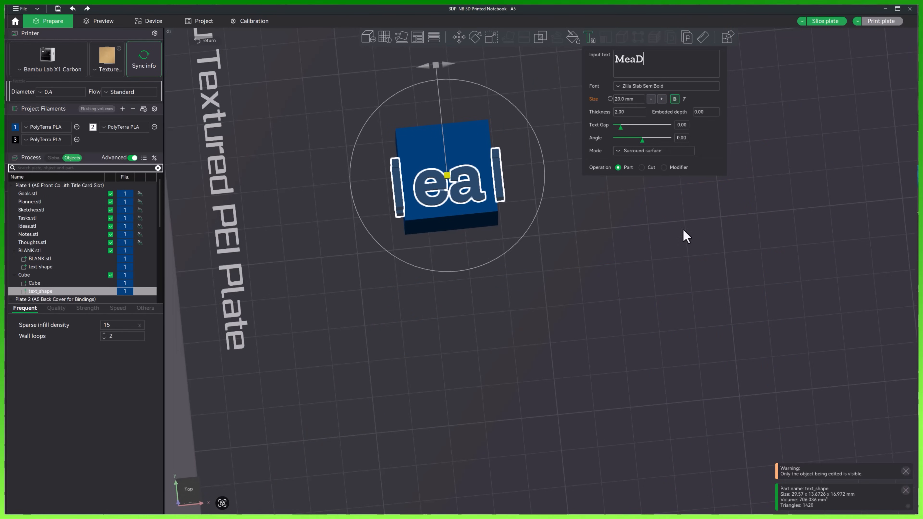
mouse_move(456, 197)
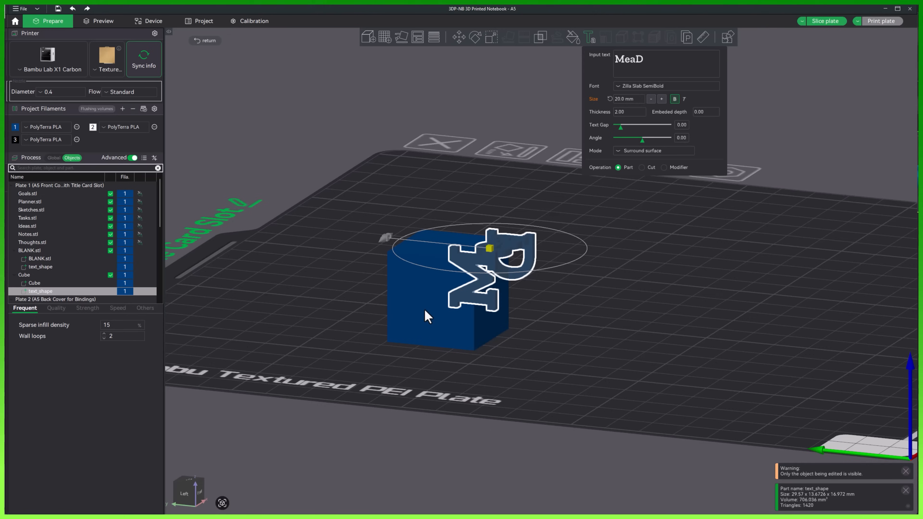
mouse_move(228, 273)
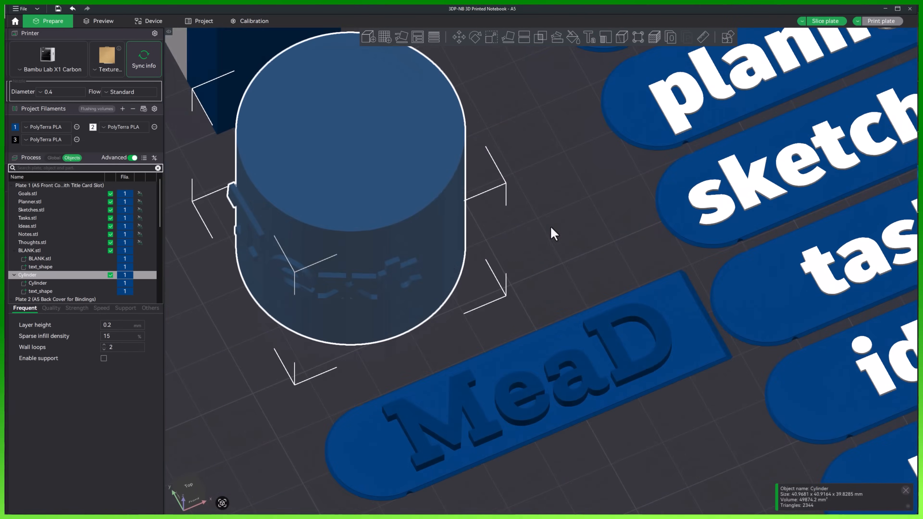
Step: Assign the cylinder's text_shape to filament 2 via the object list, then select the cylinder
left_click(587, 37)
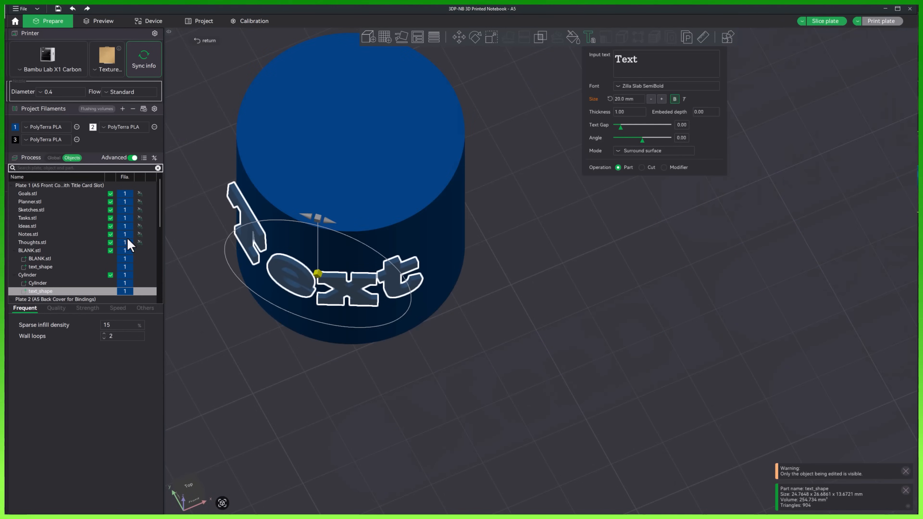
right_click(40, 291)
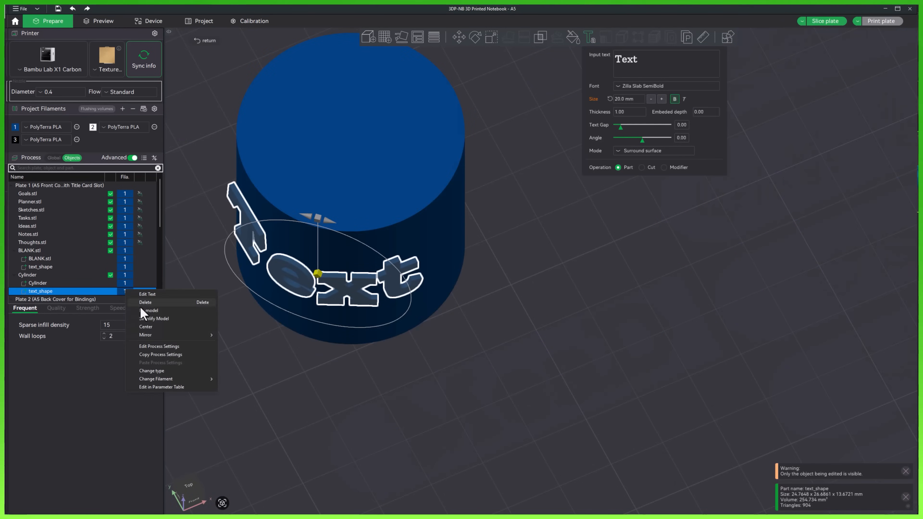
mouse_move(155, 378)
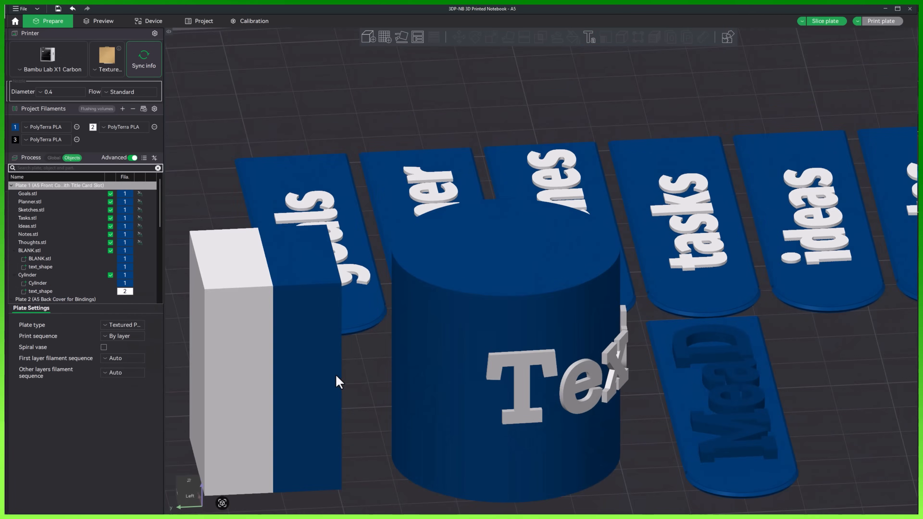
left_click(27, 275)
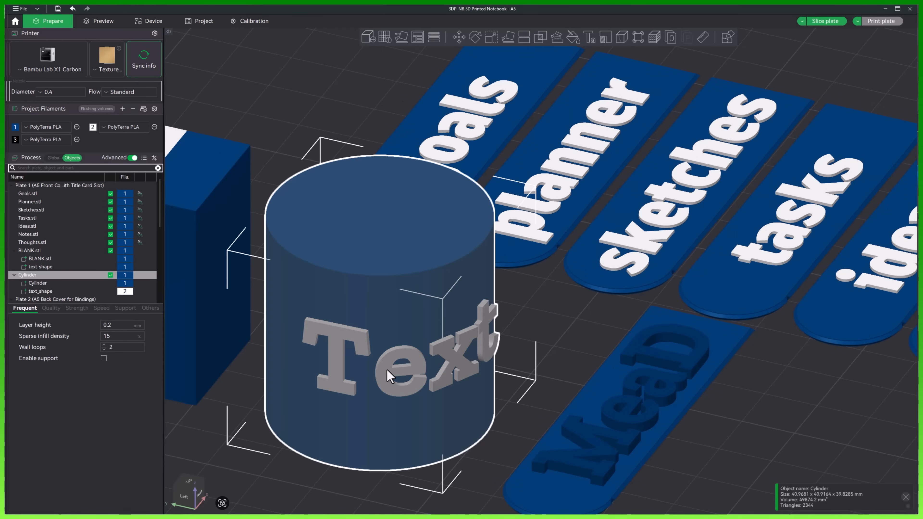
mouse_move(391, 336)
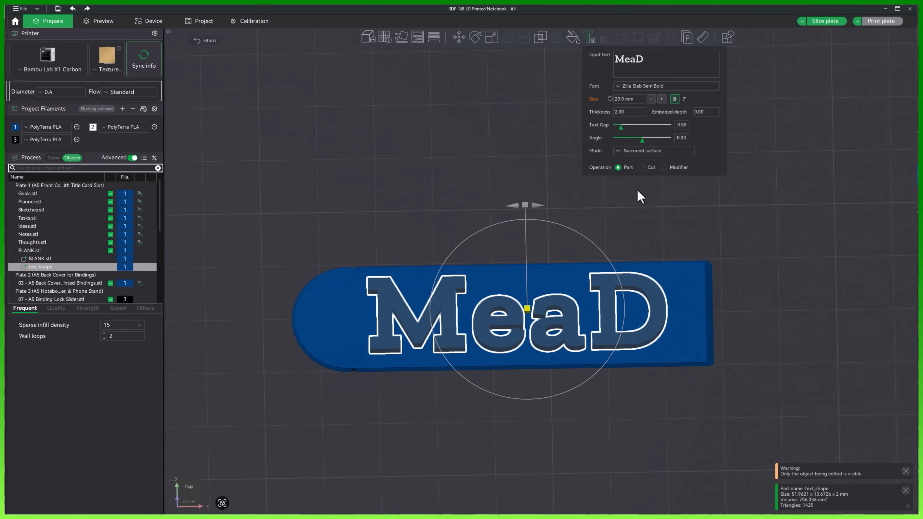
Step: Return from the sliced preview to the Prepare view of the MeaD tab
left_click(641, 167)
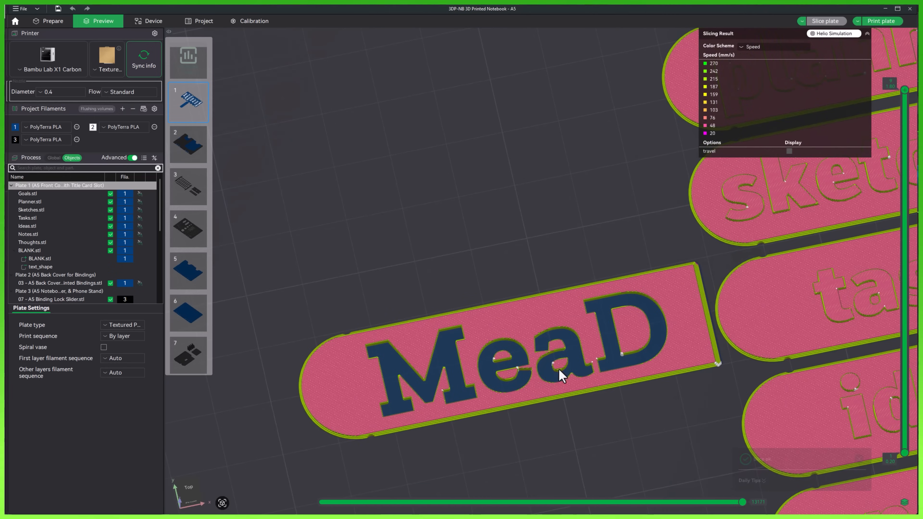
mouse_move(553, 369)
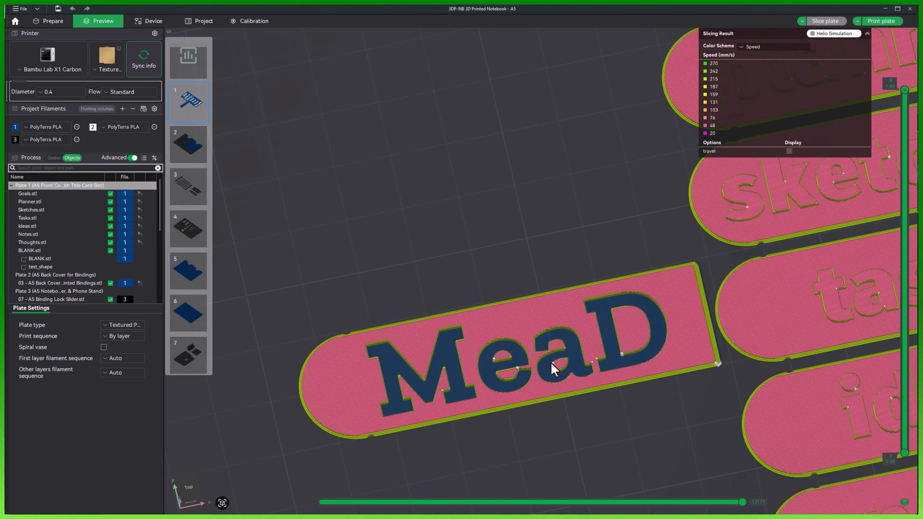
mouse_move(493, 356)
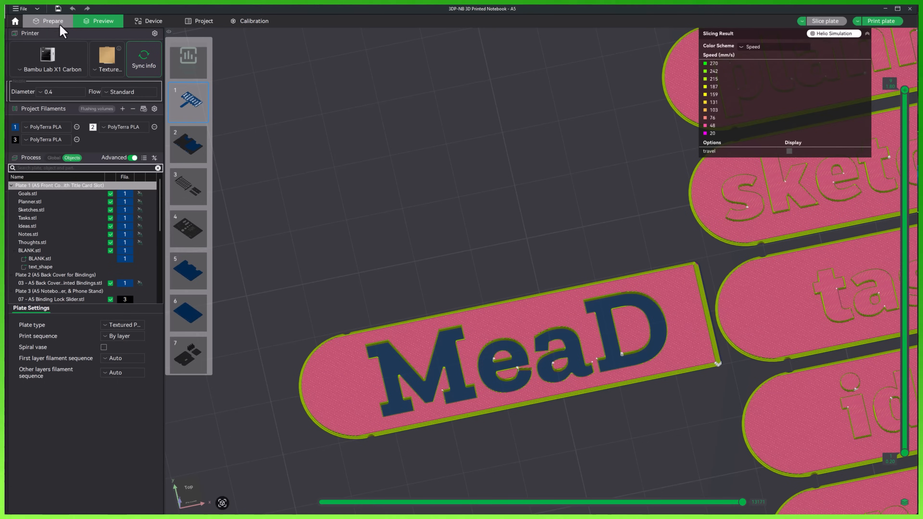
left_click(52, 20)
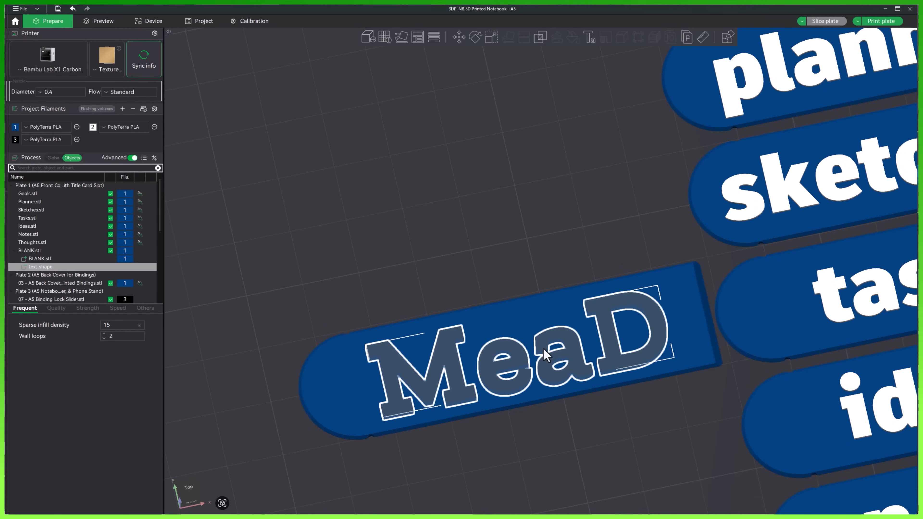
Step: Reopen Edit Text on MeaD and rotate it to about 14 degrees
right_click(545, 353)
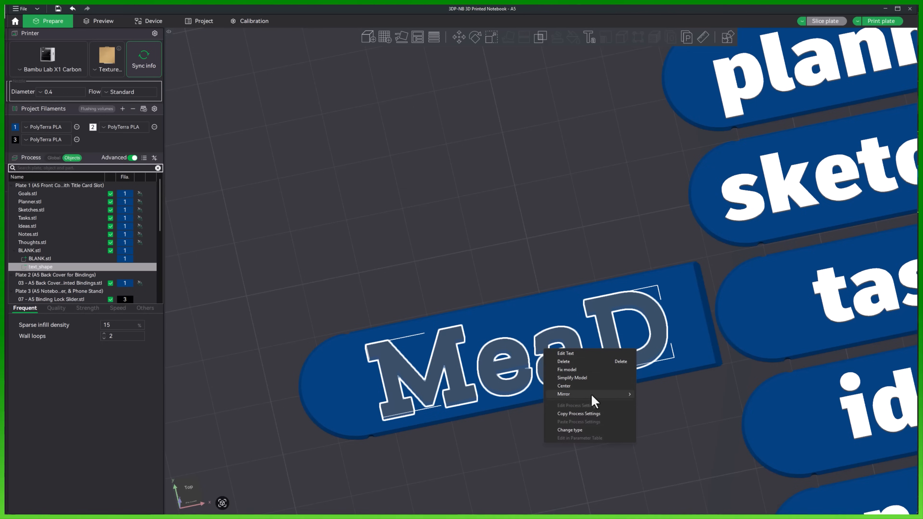
left_click(565, 353)
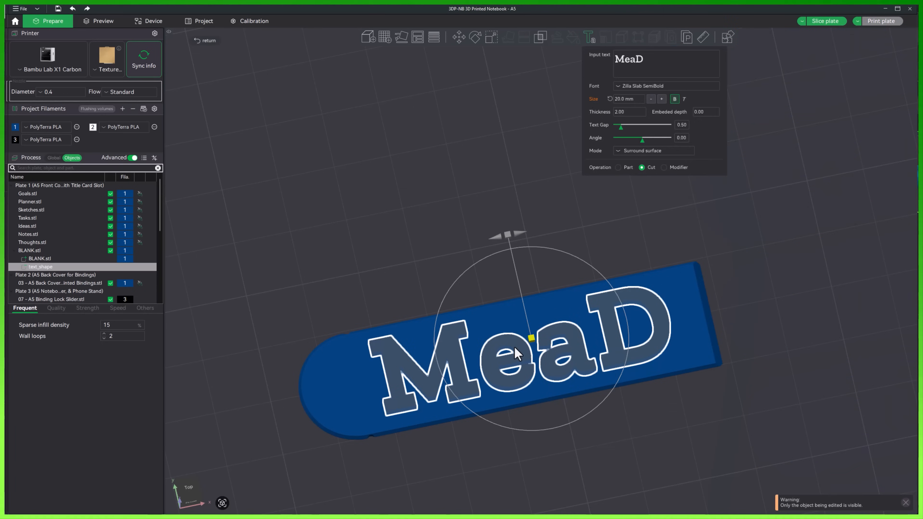
mouse_move(683, 169)
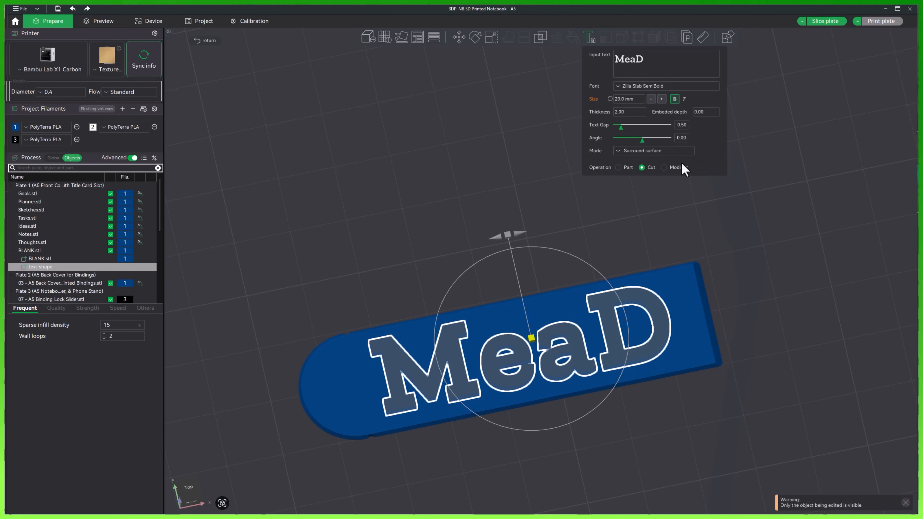
mouse_move(643, 143)
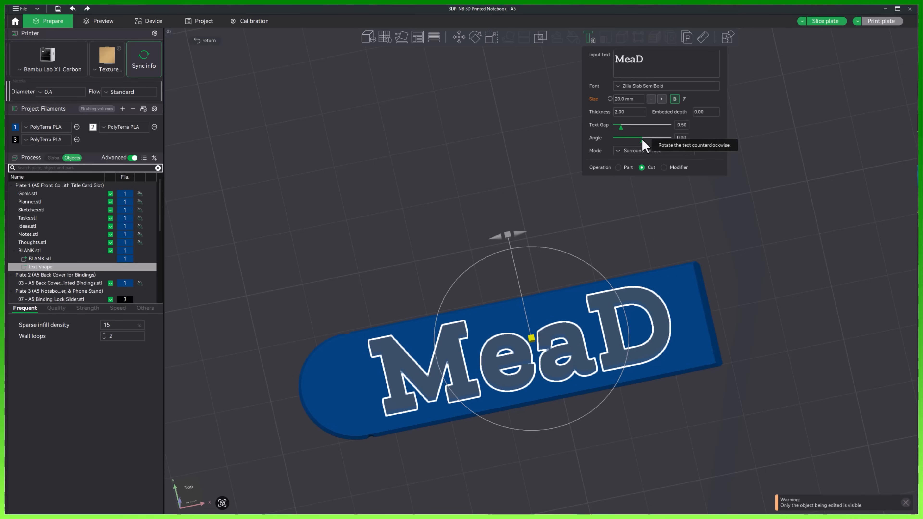
left_click_drag(621, 137, 644, 137)
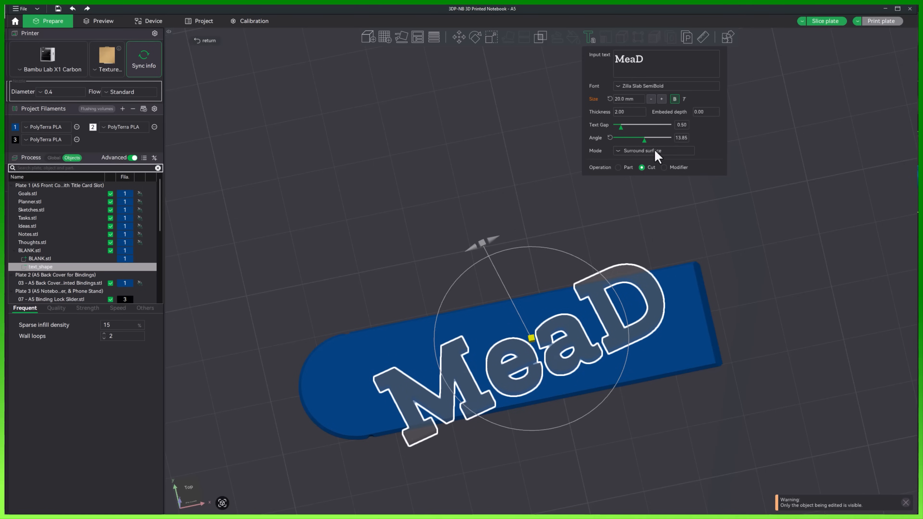
mouse_move(667, 171)
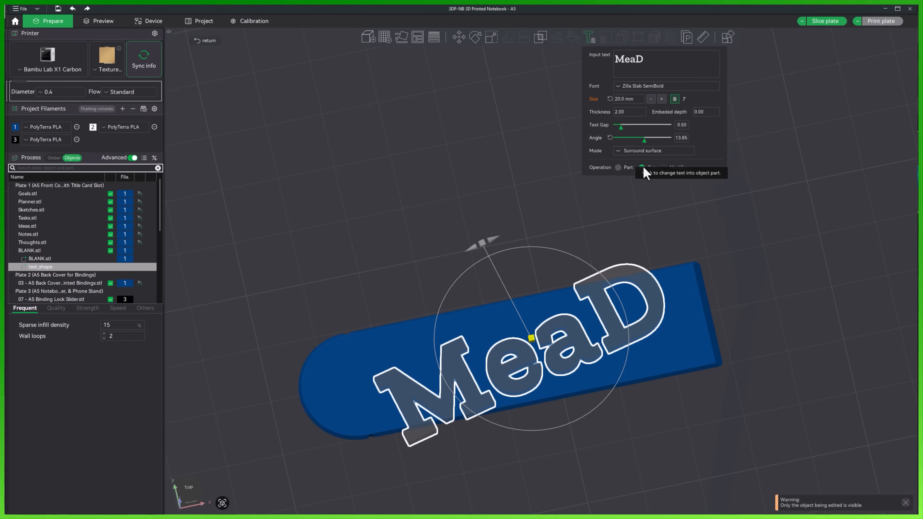
Step: Set the text's operation to Modifier and switch to the plate preview
left_click(663, 167)
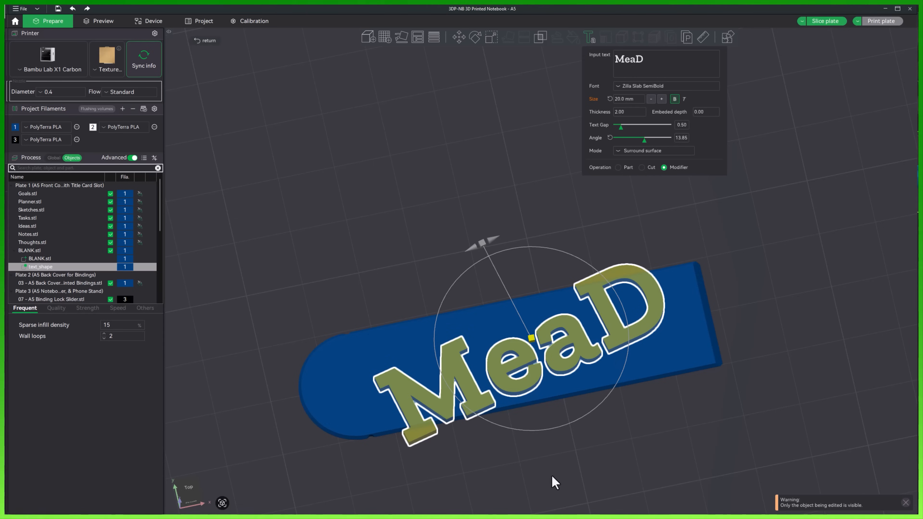
left_click_drag(553, 482, 508, 385)
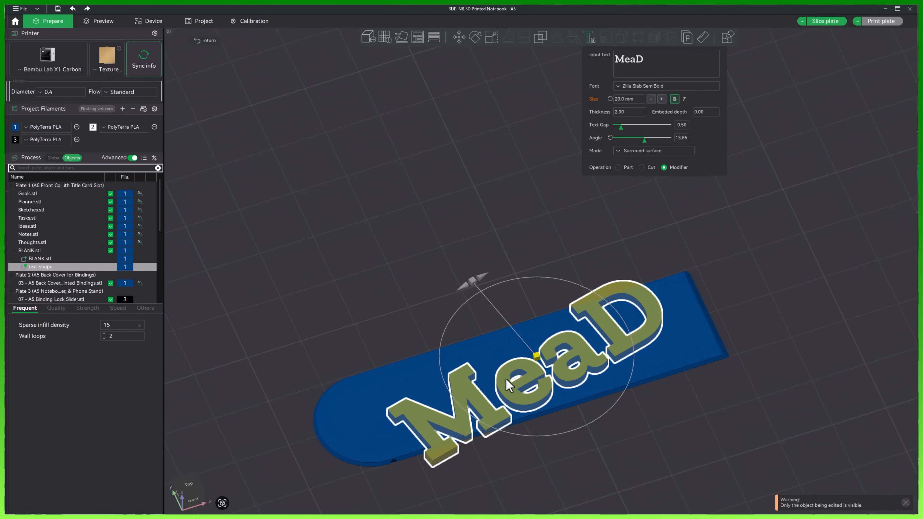
mouse_move(238, 342)
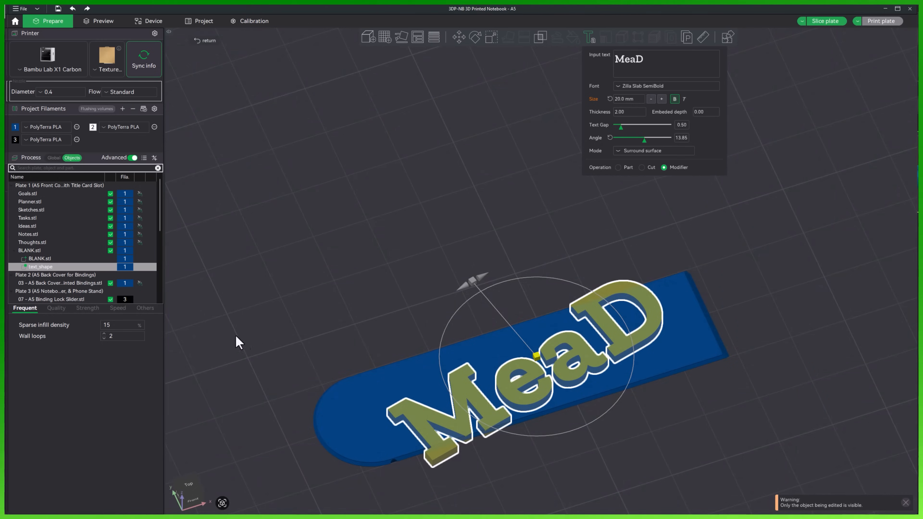
left_click(102, 21)
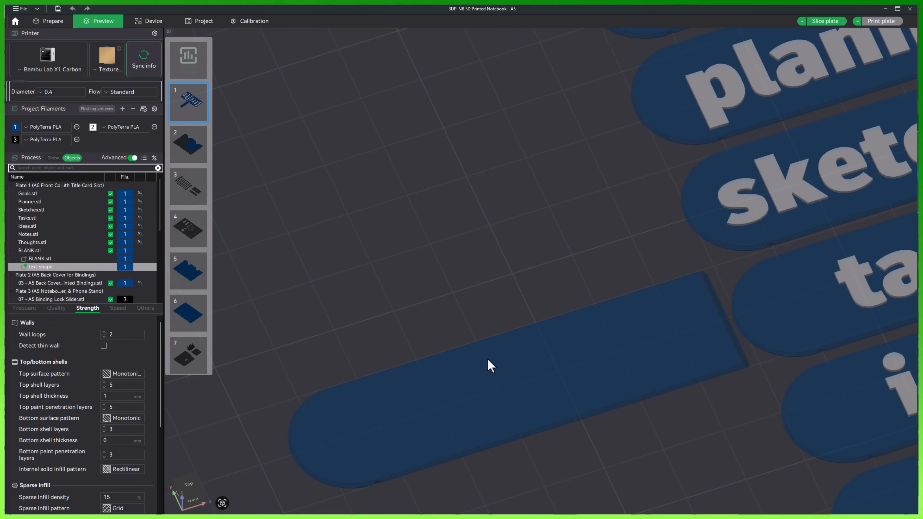
mouse_move(124, 374)
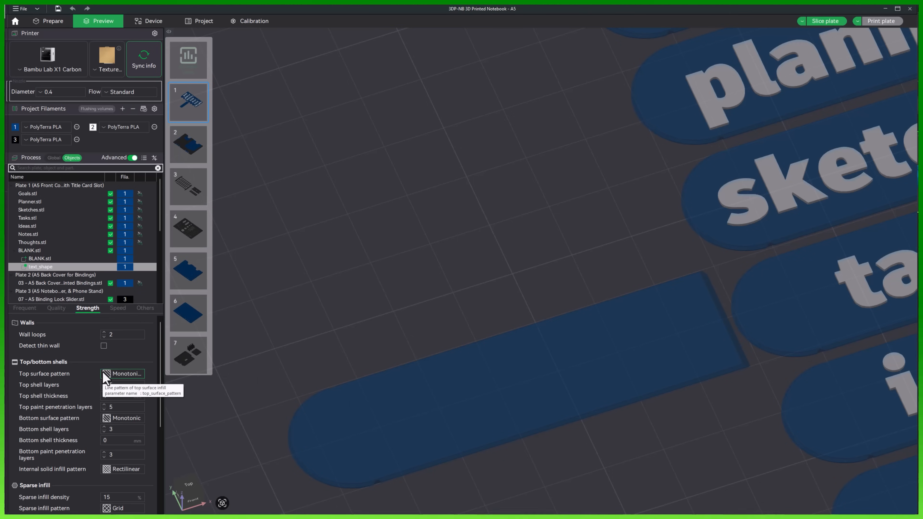
Step: Set Top surface pattern to Concentric, slice the plate to check, and return to Prepare
left_click(126, 373)
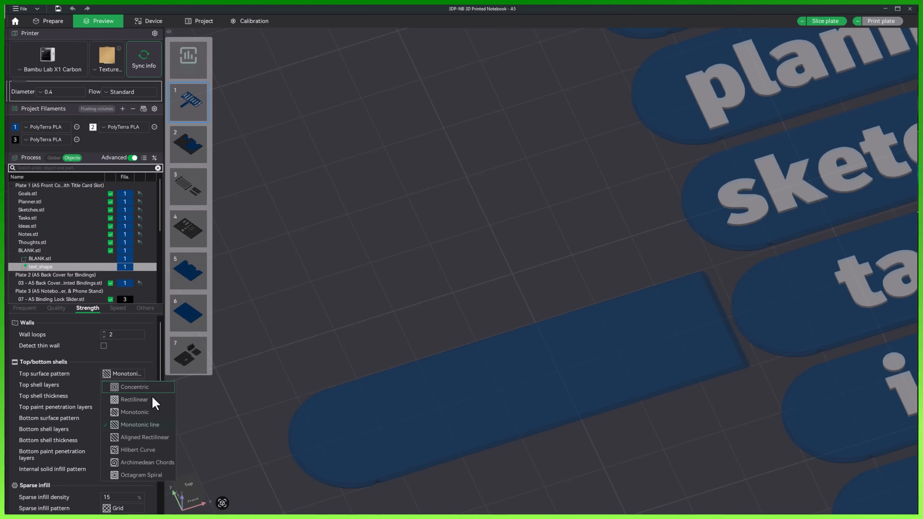
left_click(134, 387)
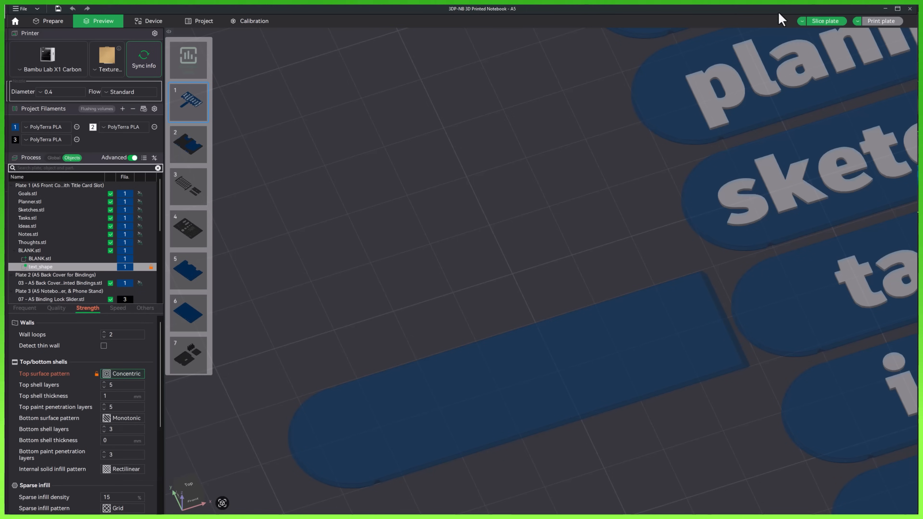
left_click(825, 21)
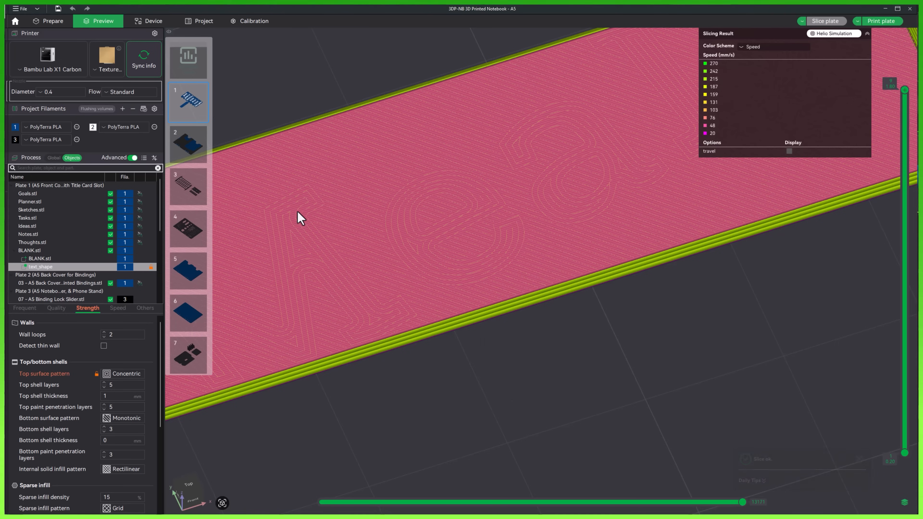
mouse_move(502, 200)
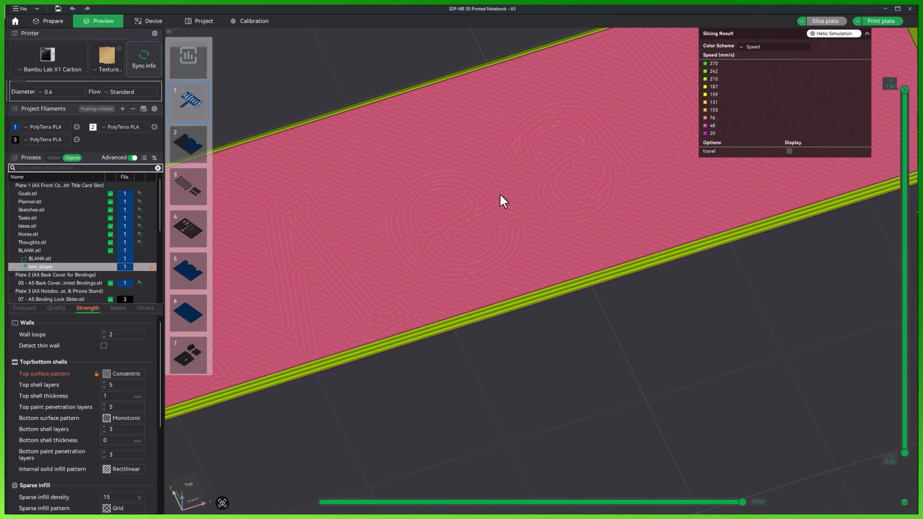
mouse_move(606, 140)
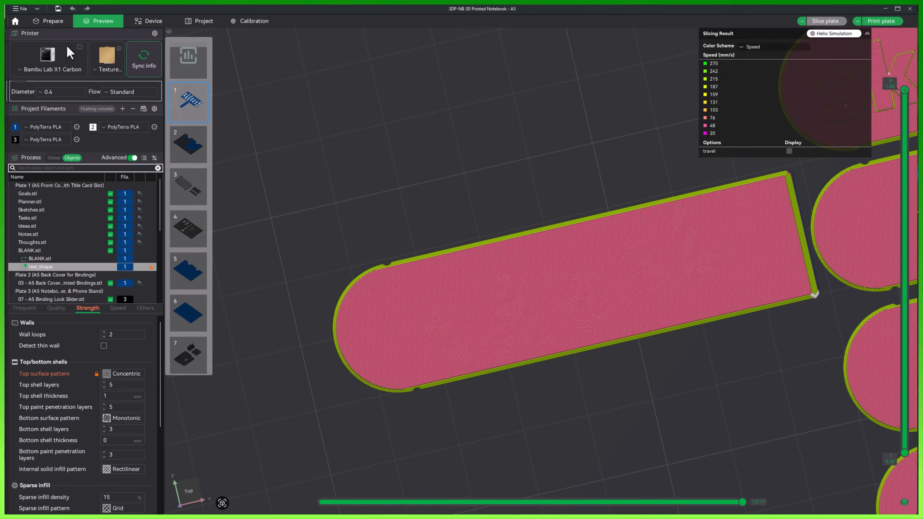
left_click(52, 21)
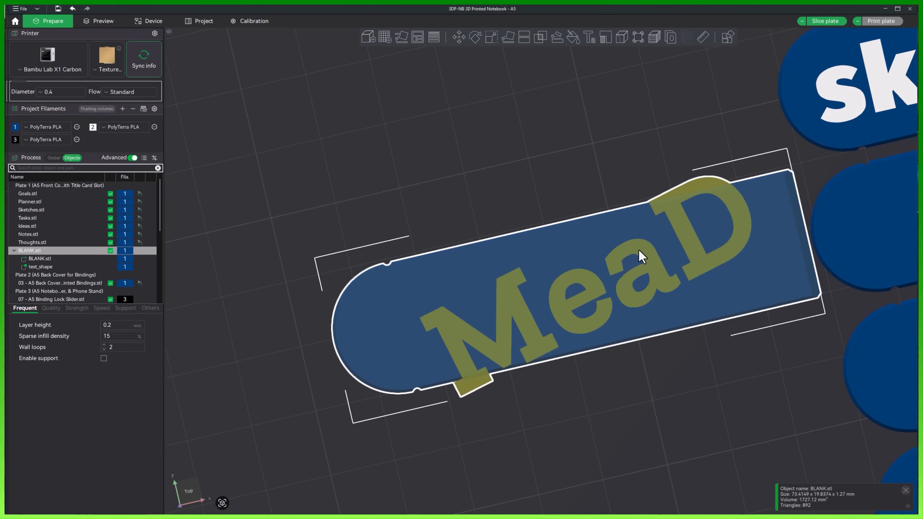
Step: Change the MeaD text to a Part at zero angle and finish editing
left_click(589, 37)
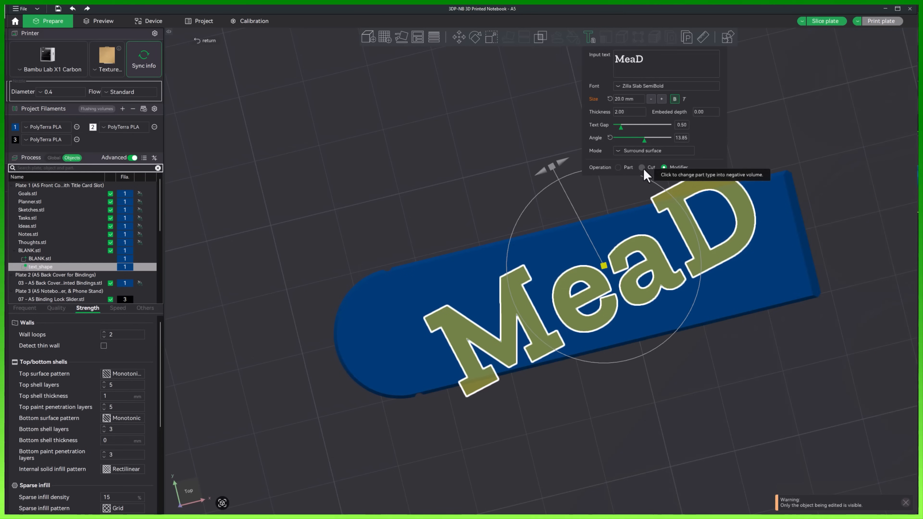
left_click(618, 168)
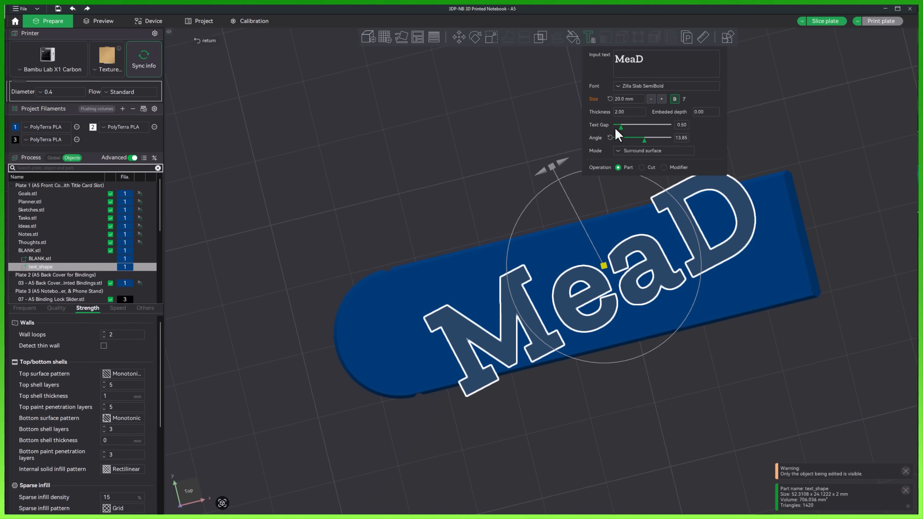
left_click_drag(643, 140, 621, 140)
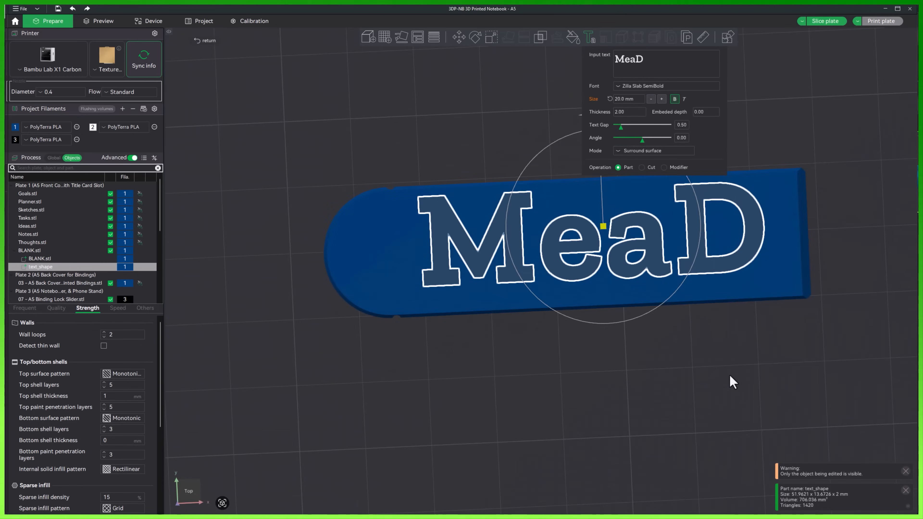
mouse_move(603, 231)
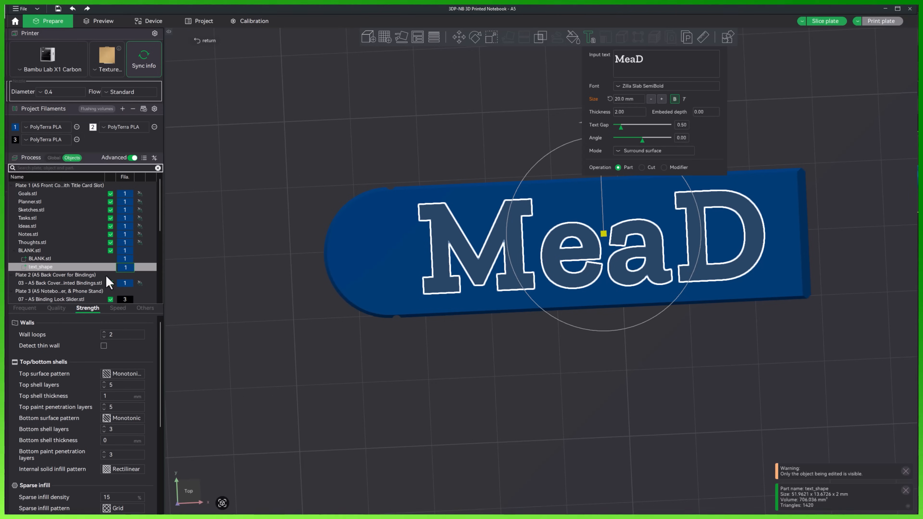
mouse_move(126, 275)
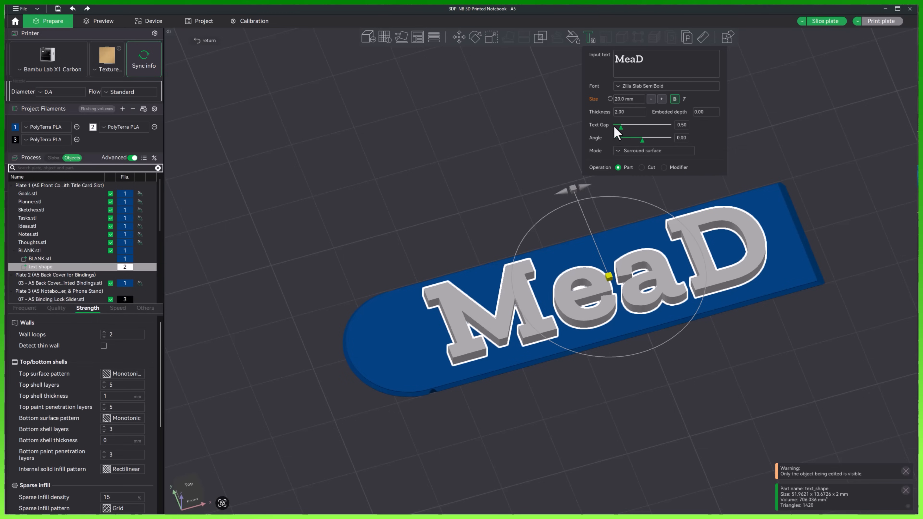
left_click(627, 112)
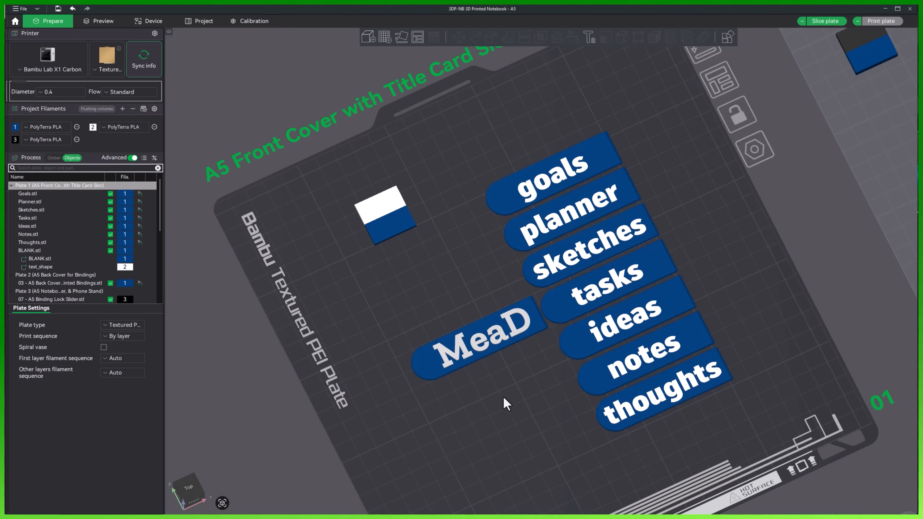
mouse_move(542, 378)
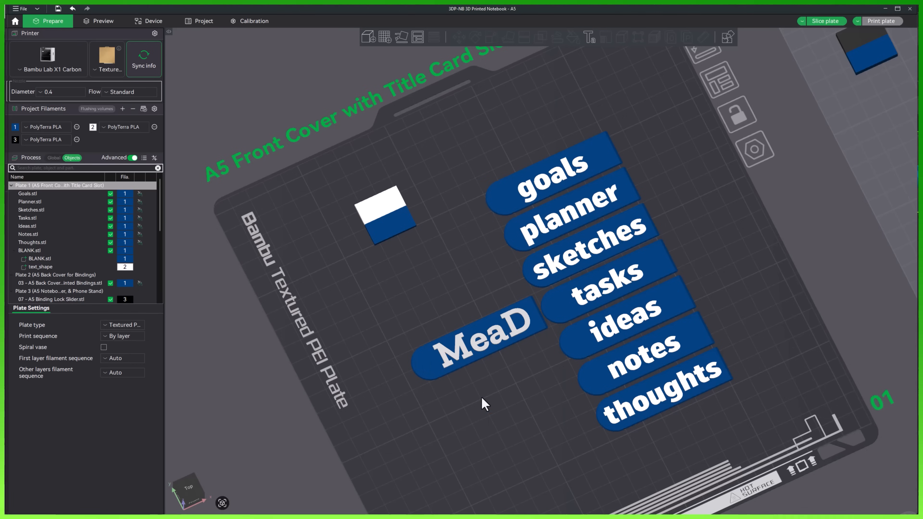
mouse_move(476, 404)
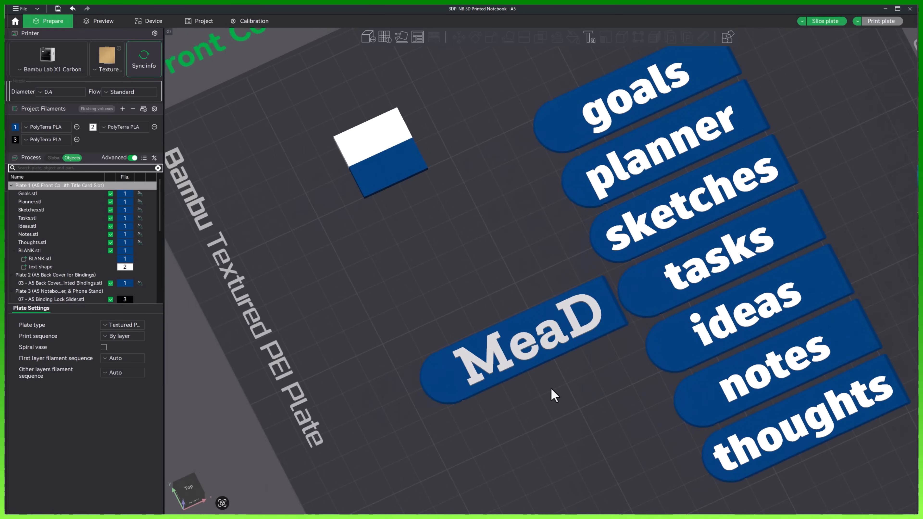
mouse_move(587, 38)
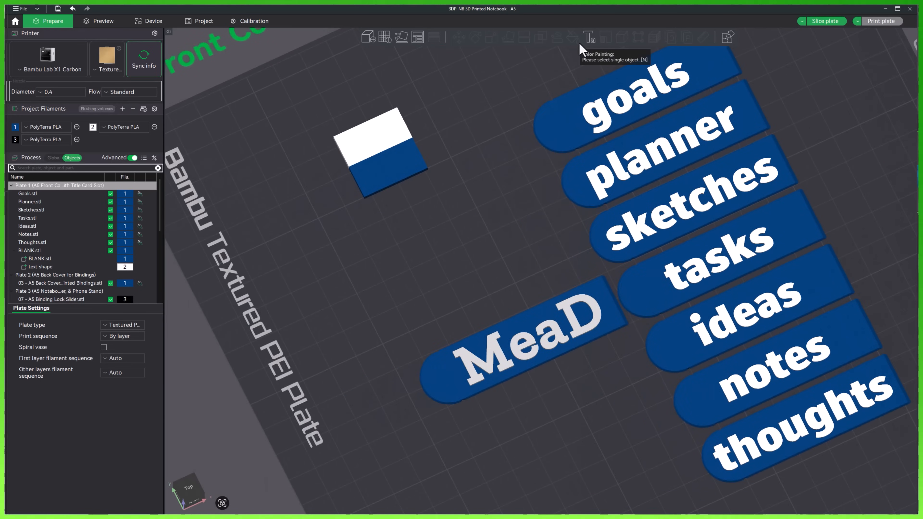